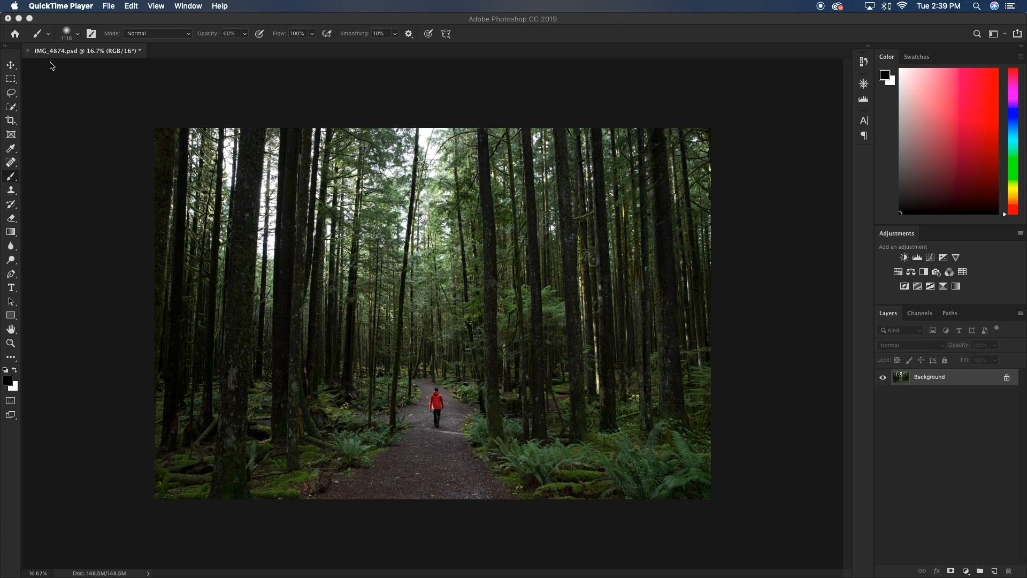
{"action": "mouse_move", "coordinate": [69, 80]}
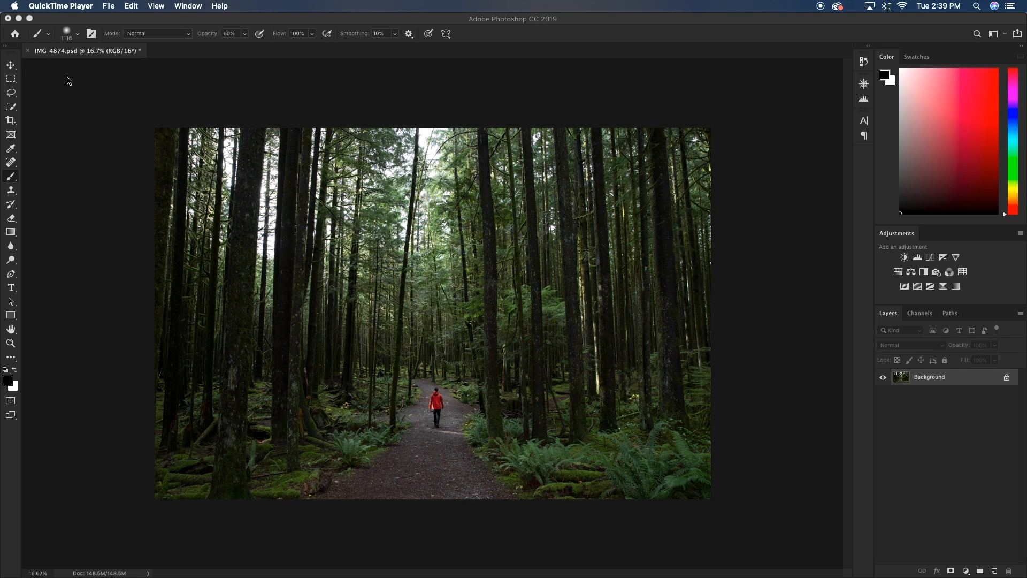
{"action": "mouse_move", "coordinate": [534, 421]}
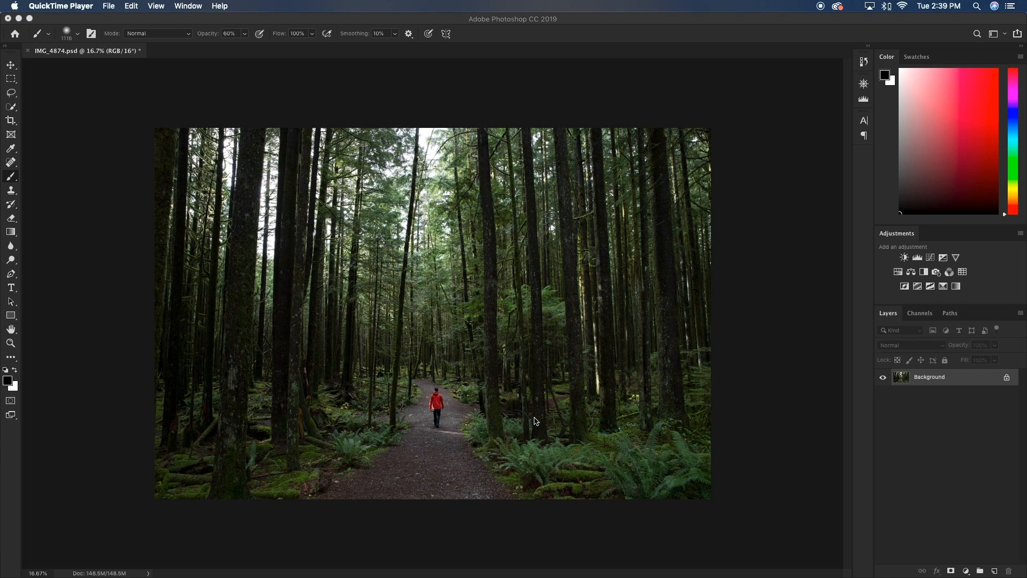
{"action": "mouse_move", "coordinate": [701, 381]}
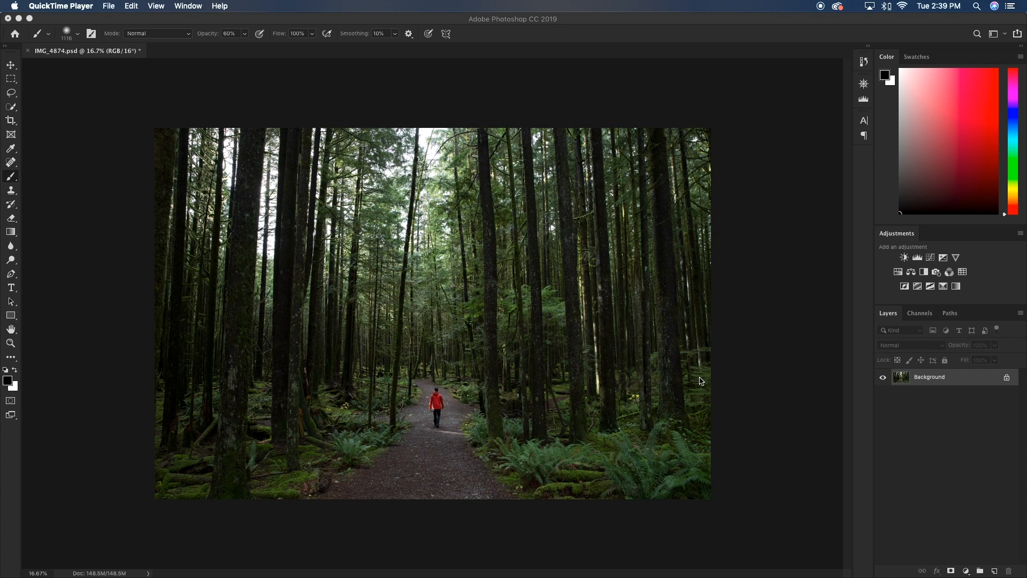
{"action": "mouse_move", "coordinate": [704, 386]}
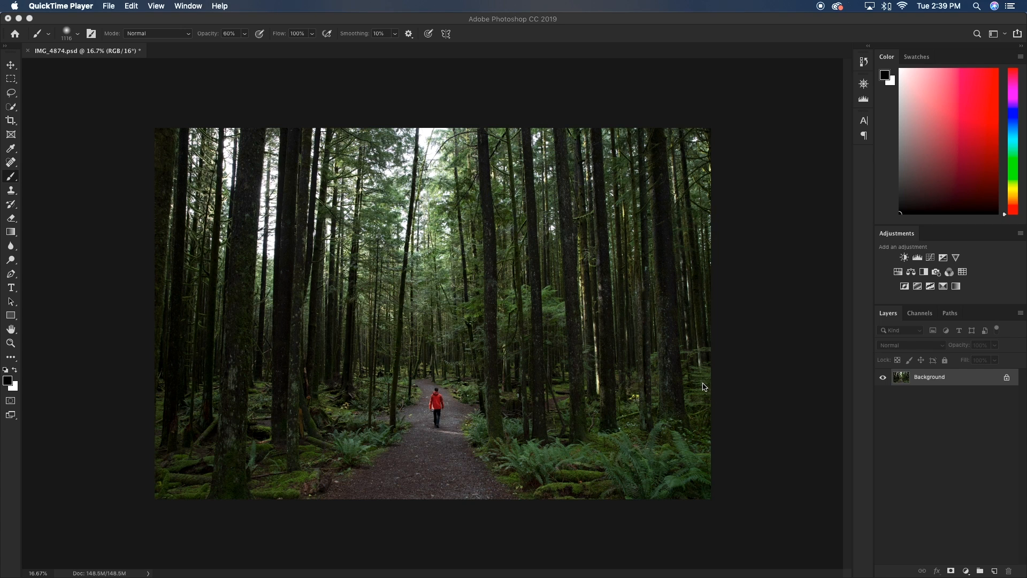
{"action": "mouse_move", "coordinate": [485, 368]}
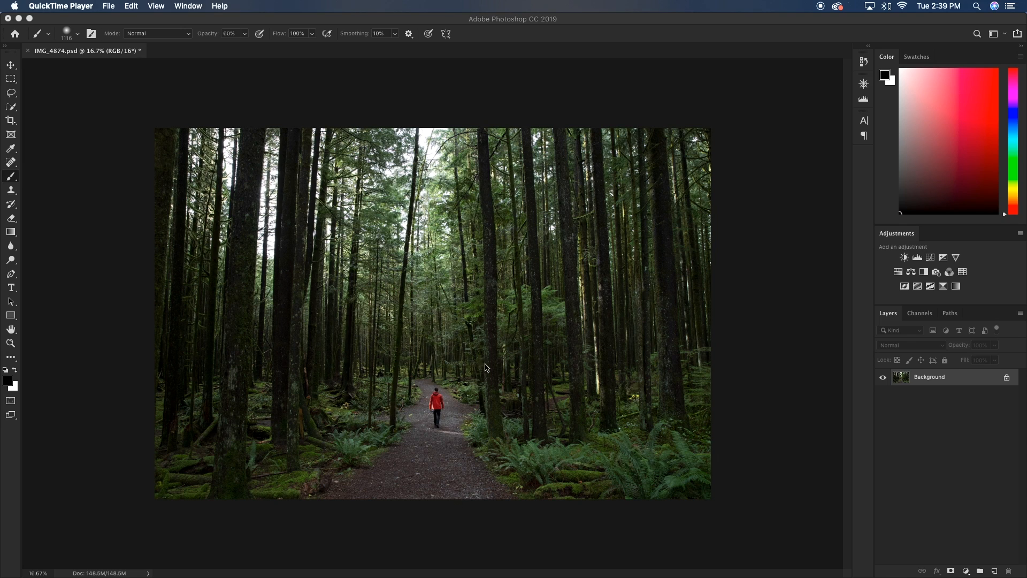
{"action": "mouse_move", "coordinate": [711, 319]}
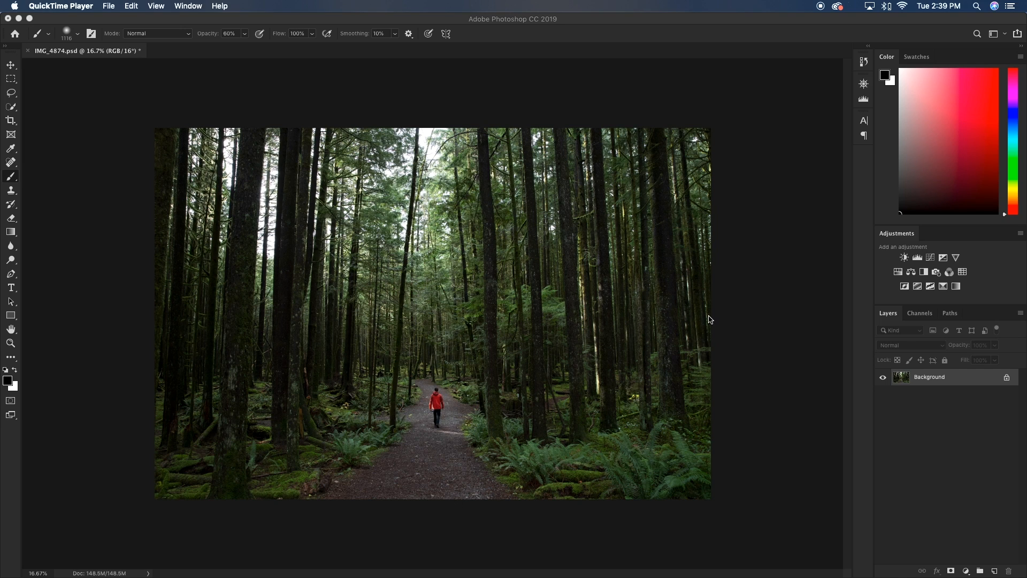
{"action": "mouse_move", "coordinate": [449, 505]}
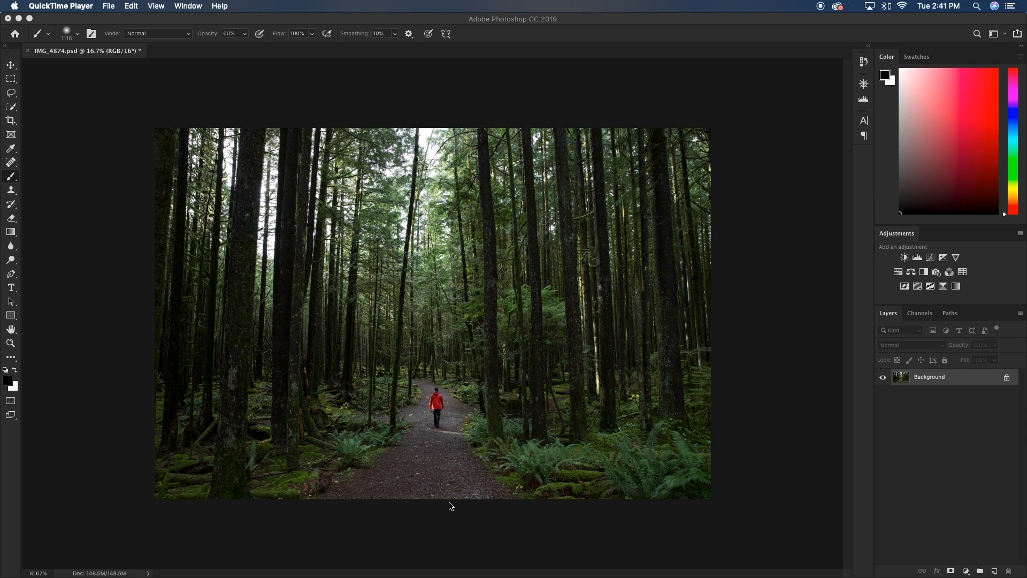
{"action": "mouse_move", "coordinate": [593, 471]}
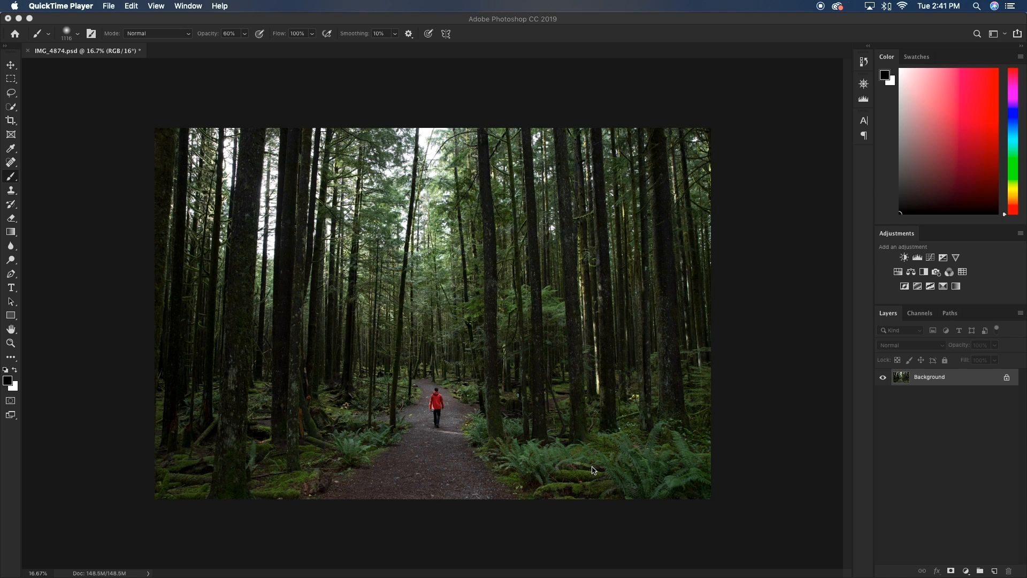
{"action": "mouse_move", "coordinate": [511, 422]}
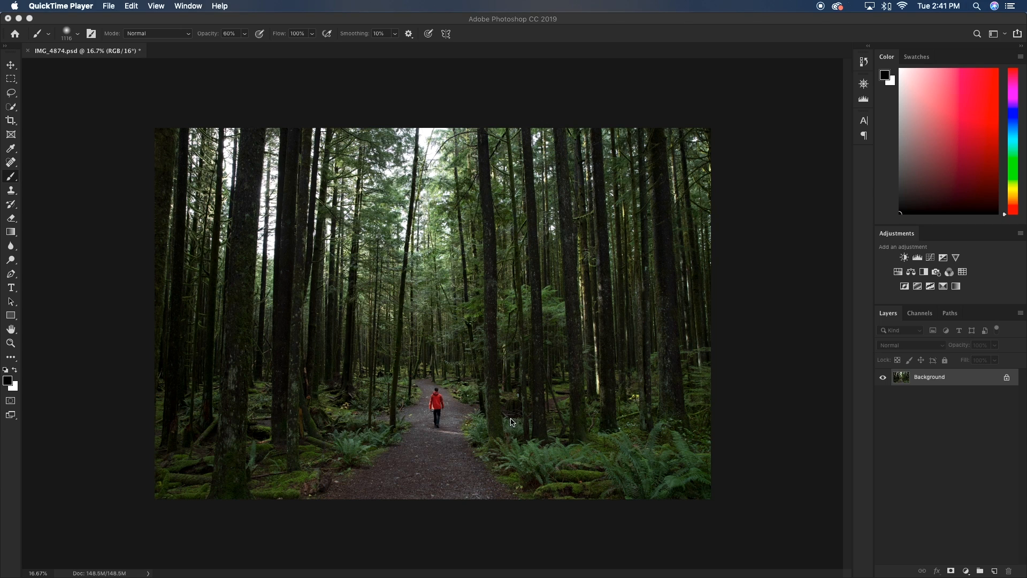
{"action": "mouse_move", "coordinate": [603, 360]}
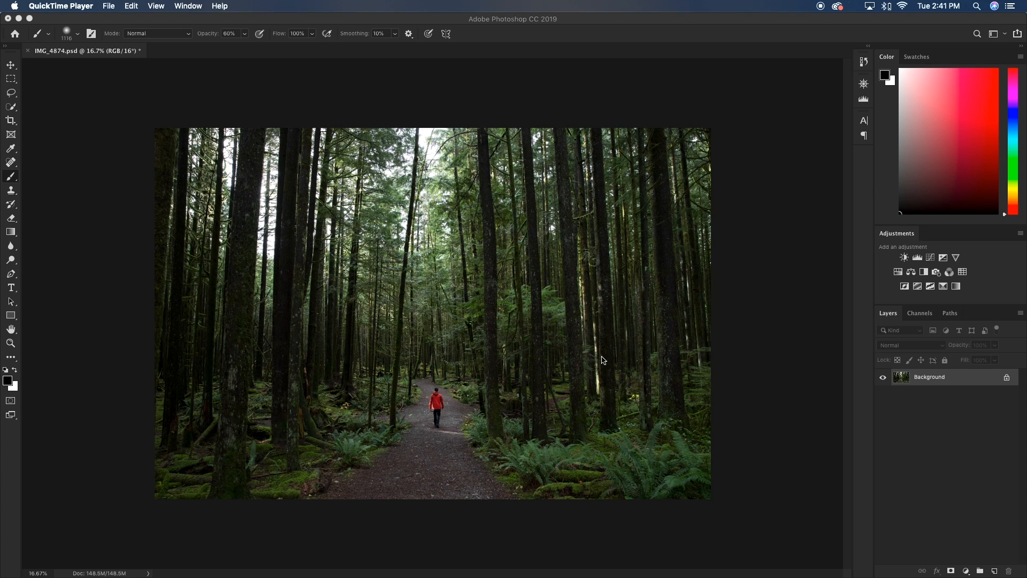
{"action": "mouse_move", "coordinate": [572, 301]}
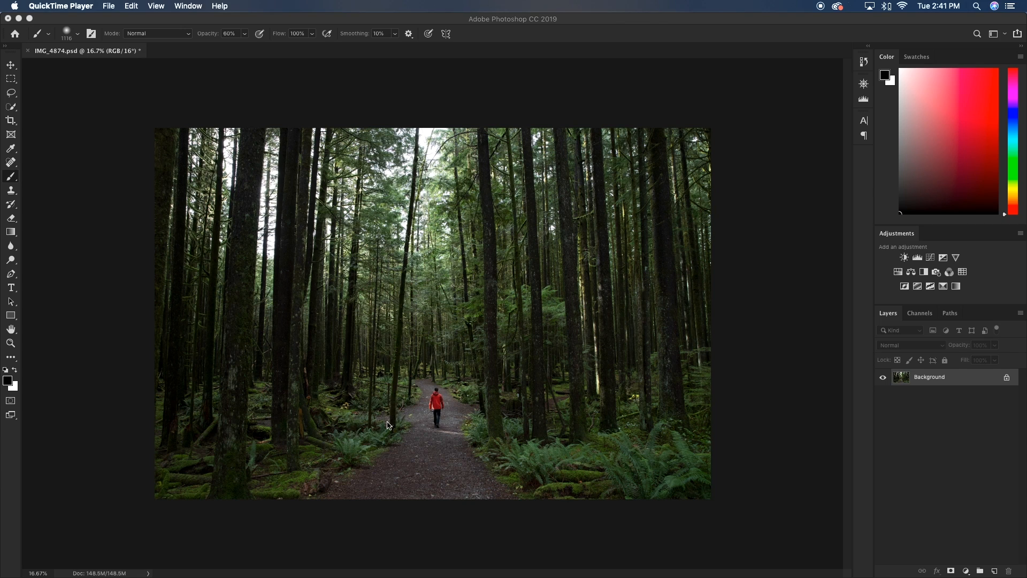
{"action": "mouse_move", "coordinate": [291, 334]}
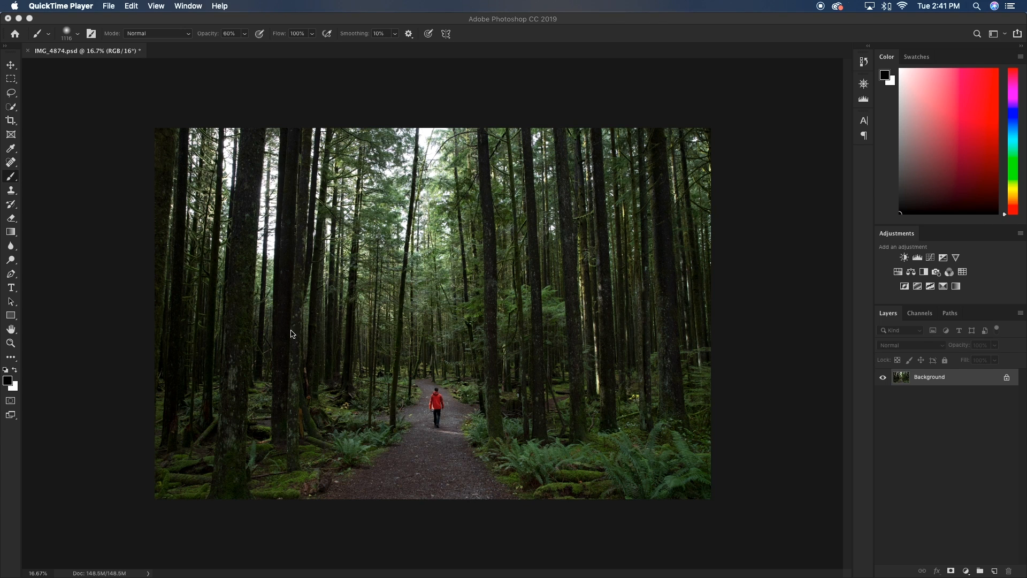
{"action": "mouse_move", "coordinate": [512, 315]}
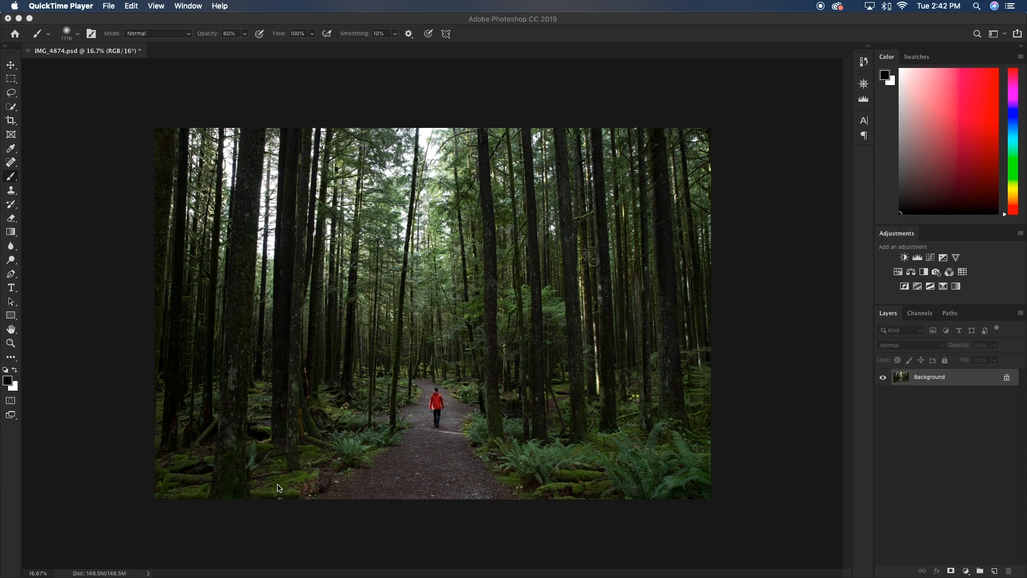
{"action": "mouse_move", "coordinate": [649, 476]}
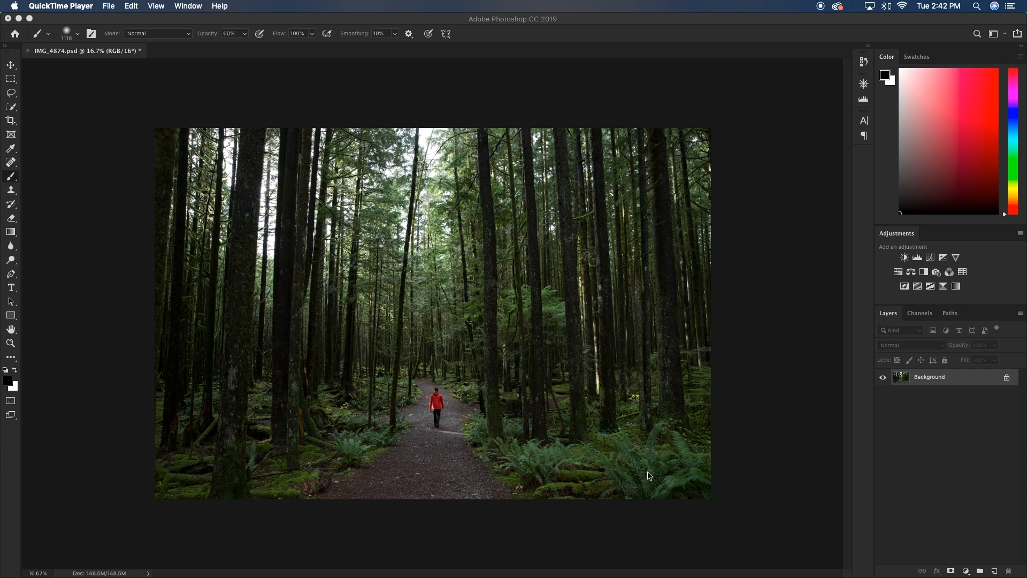
{"action": "mouse_move", "coordinate": [288, 316]}
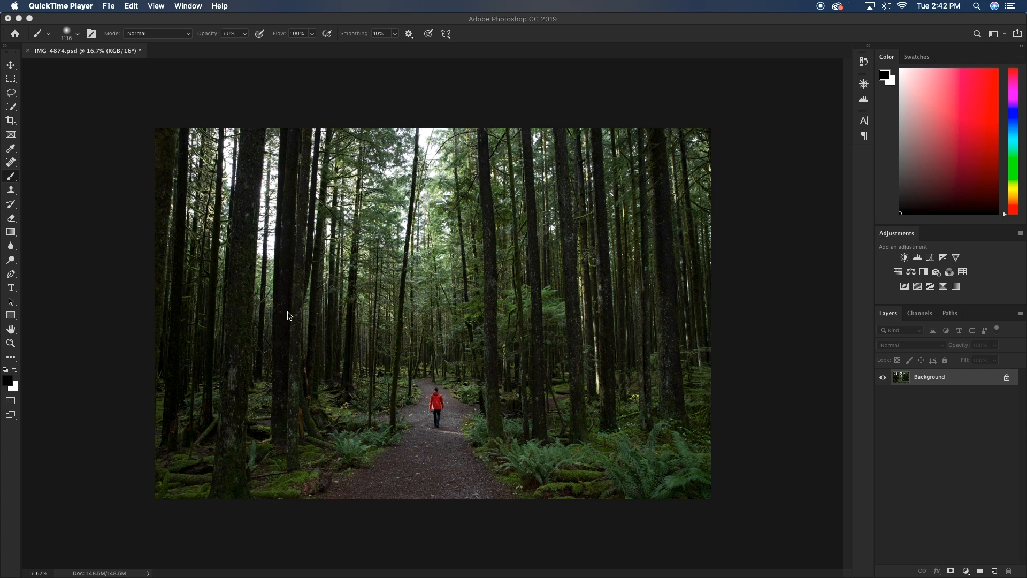
{"action": "mouse_move", "coordinate": [582, 156]}
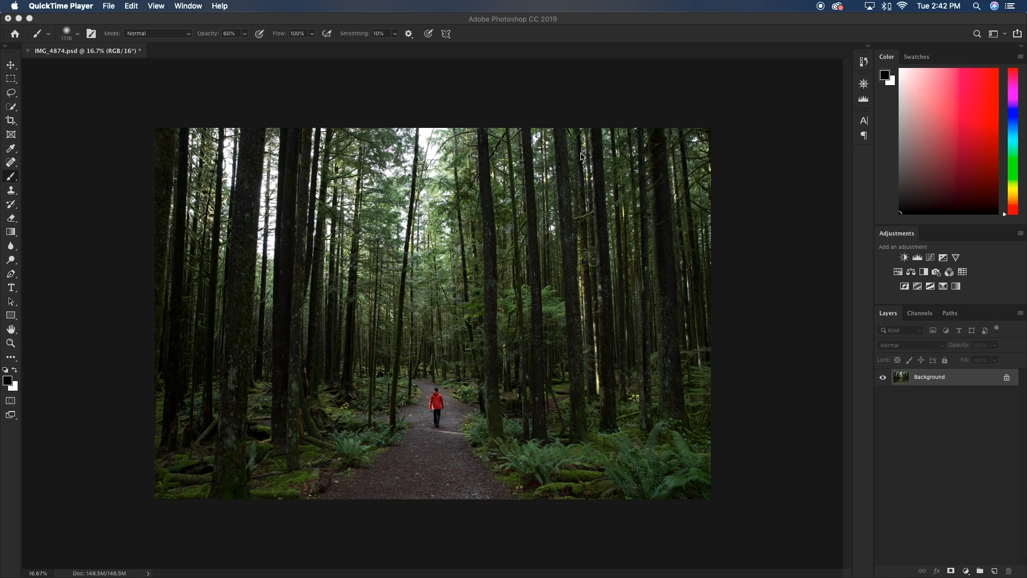
{"action": "mouse_move", "coordinate": [709, 184]}
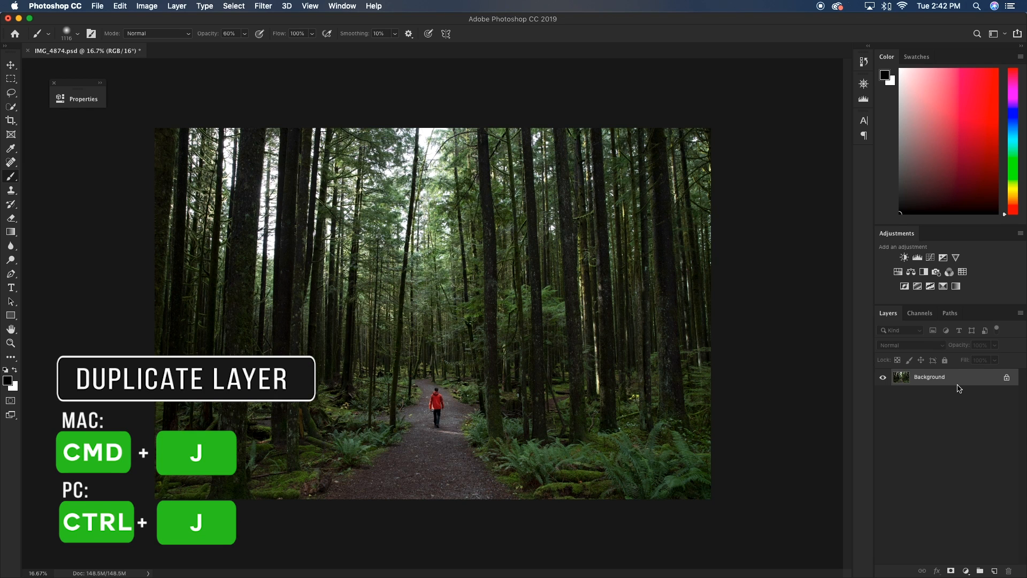
Duplicate the forest photo layer and name the copies BLUR and NO BLUR
{"action": "key", "text": "cmd+j"}
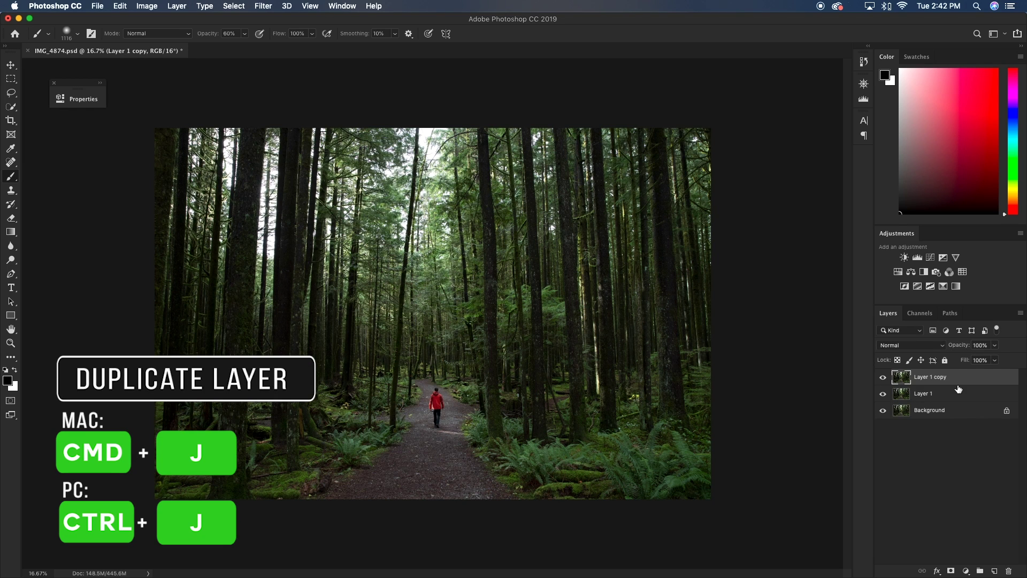
{"action": "double_click", "coordinate": [930, 377]}
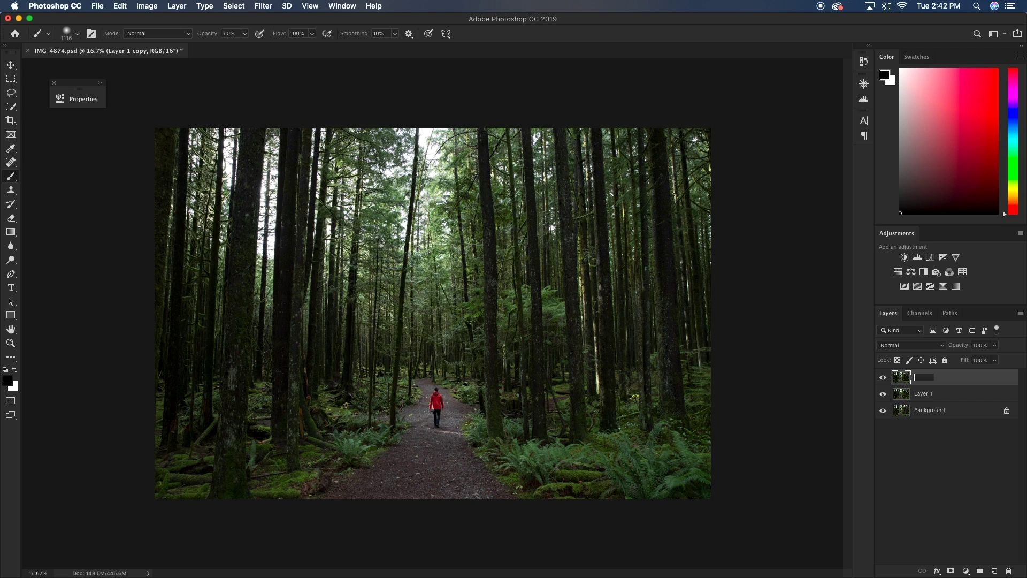
{"action": "type", "text": "BLUR"}
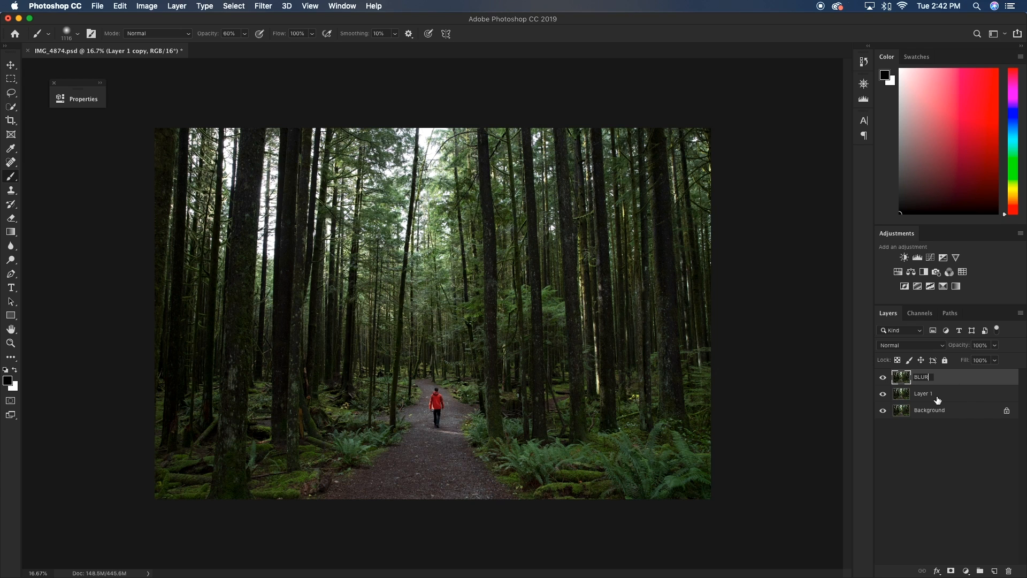
{"action": "double_click", "coordinate": [923, 393]}
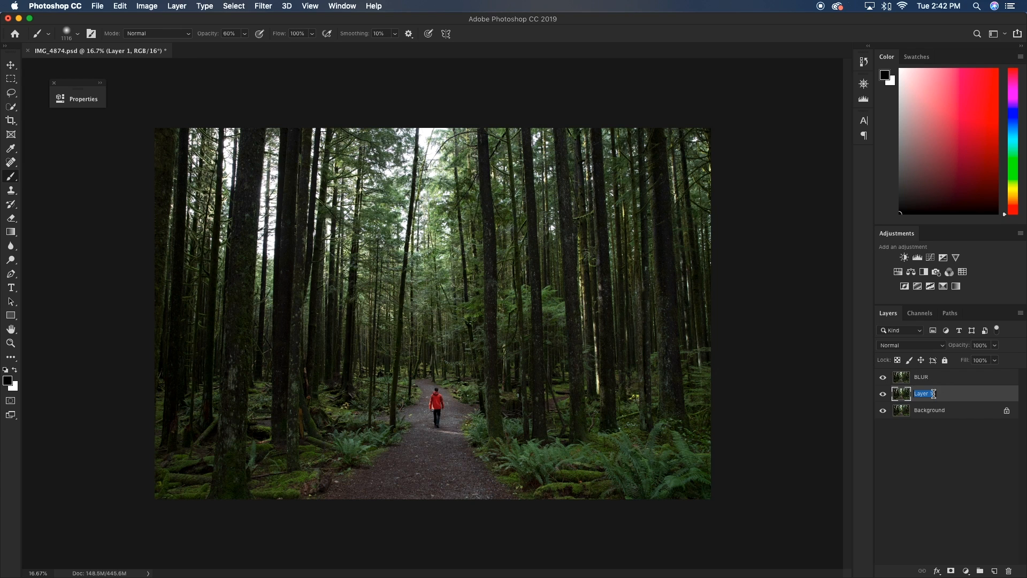
{"action": "type", "text": "NO BLUR"}
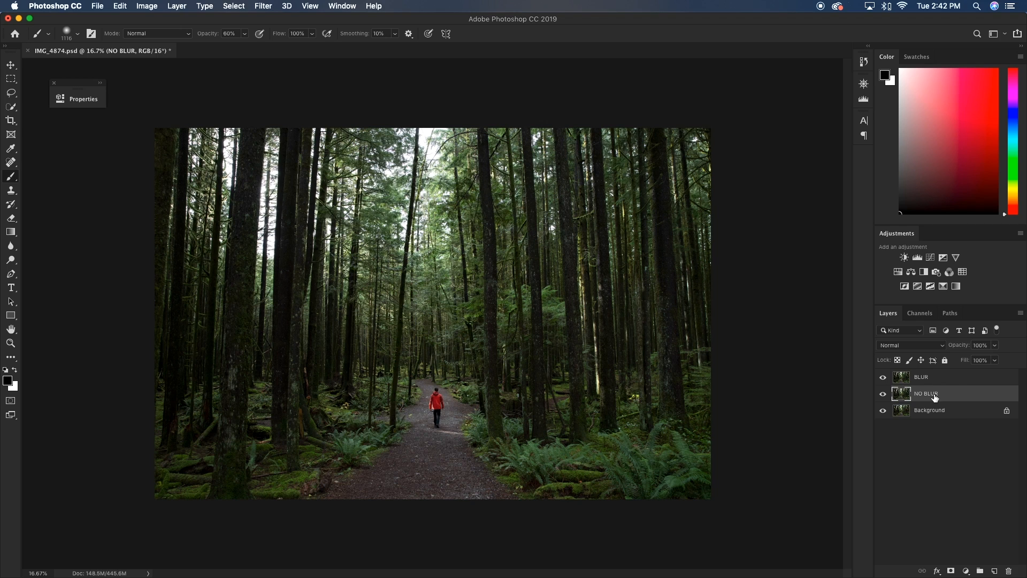
Make BLUR the active layer and switch the Layers panel to large thumbnails
{"action": "left_click", "coordinate": [945, 377]}
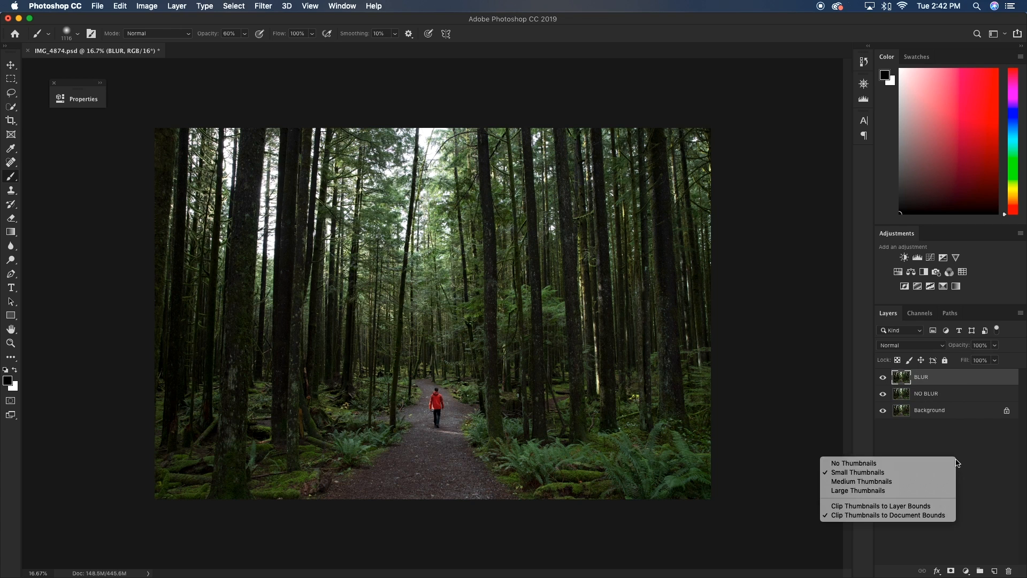
{"action": "left_click", "coordinate": [858, 491]}
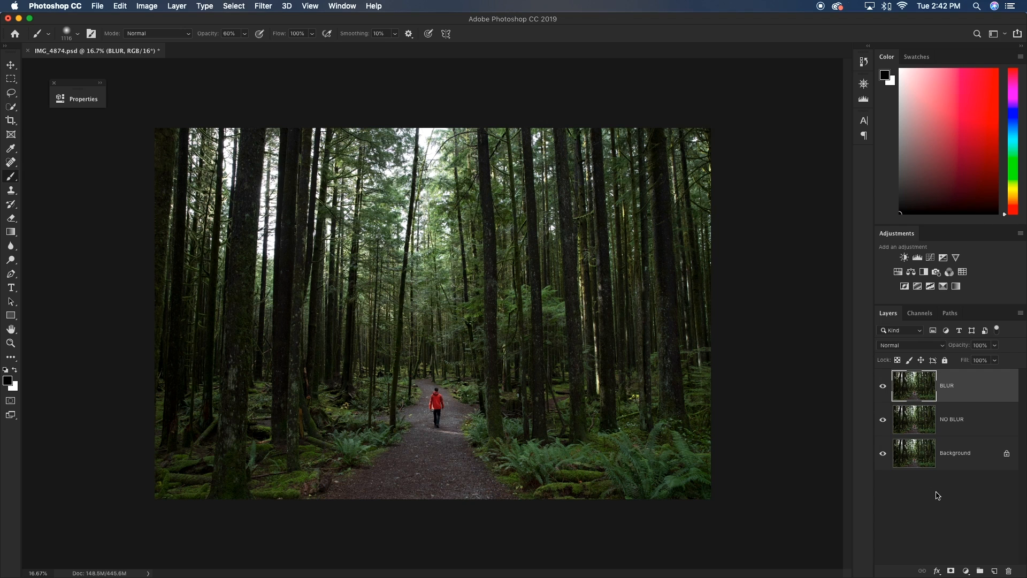
{"action": "mouse_move", "coordinate": [894, 317]}
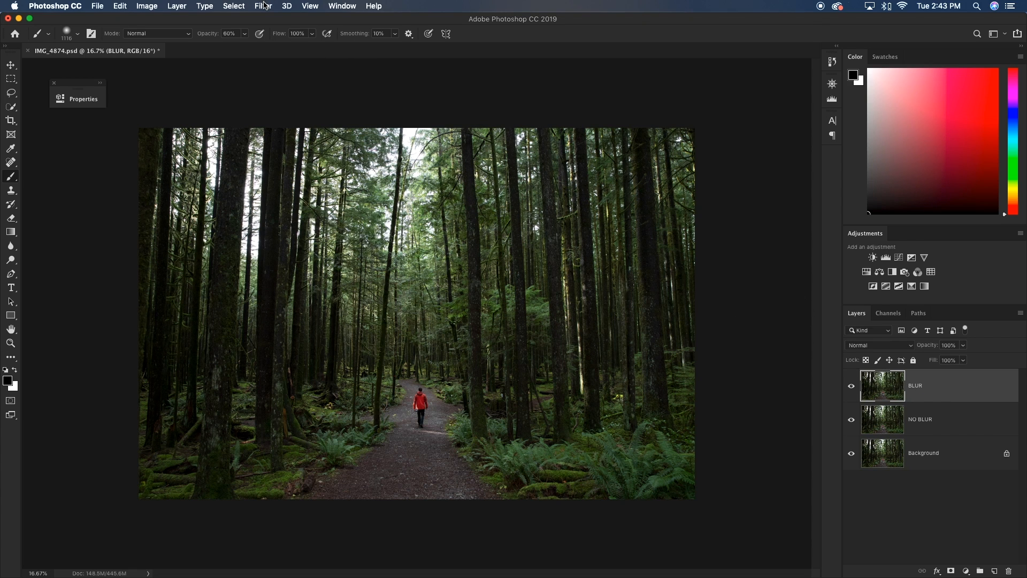
Convert the BLUR layer for Smart Filters, accepting the smart object alert
{"action": "left_click", "coordinate": [263, 6]}
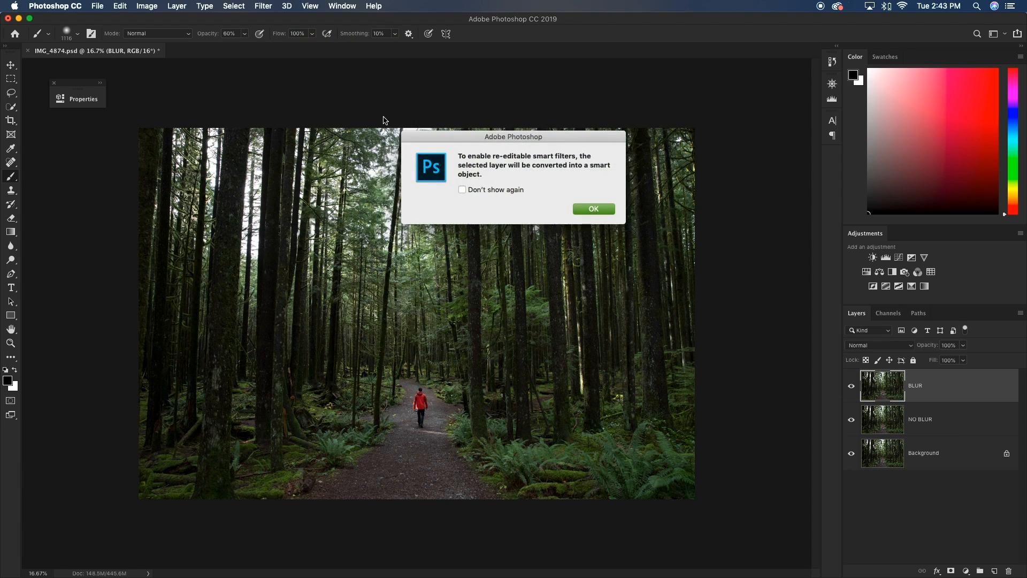
{"action": "left_click", "coordinate": [594, 209]}
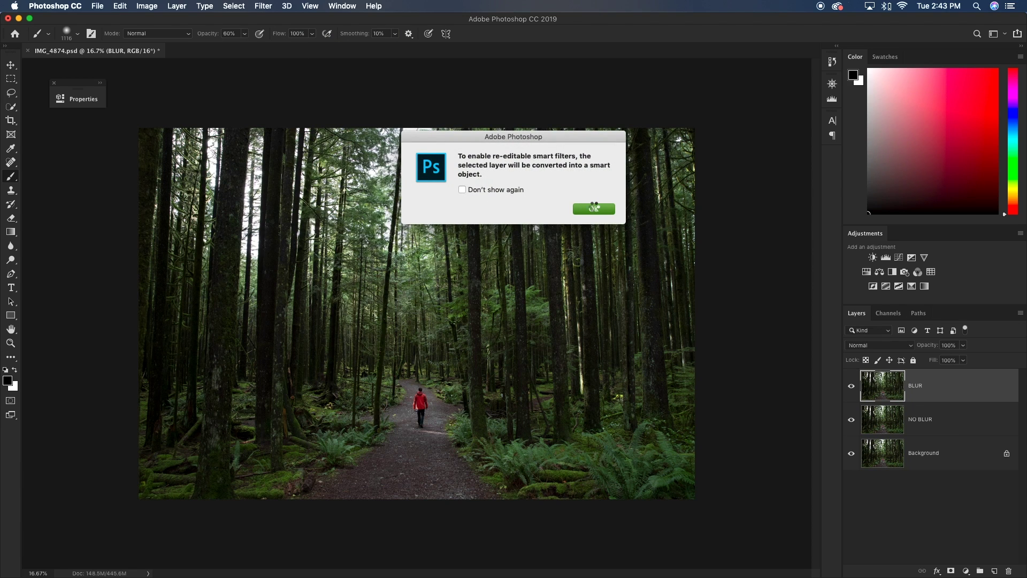
{"action": "left_click", "coordinate": [594, 209]}
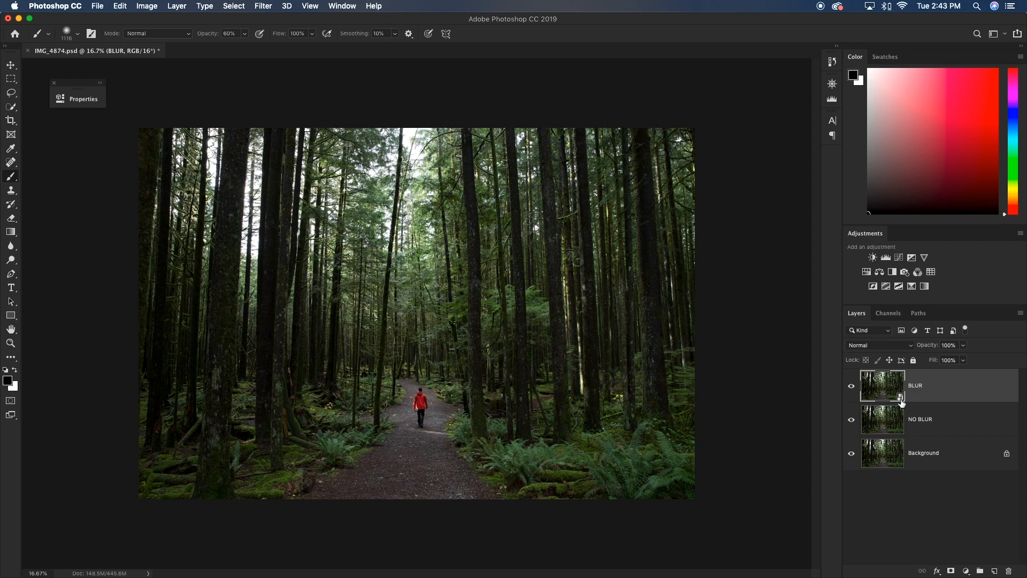
{"action": "mouse_move", "coordinate": [916, 405]}
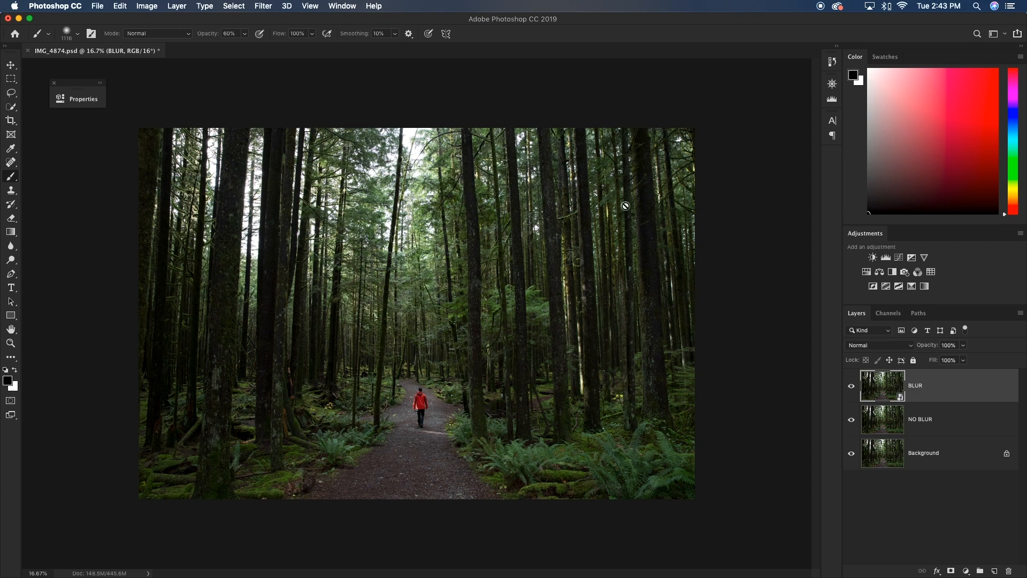
{"action": "mouse_move", "coordinate": [407, 72]}
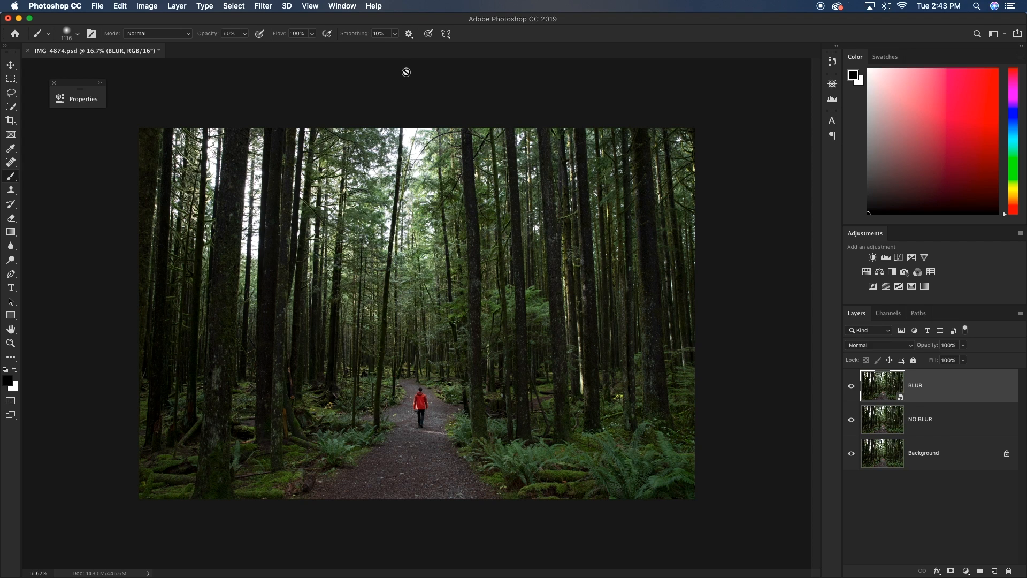
{"action": "left_click", "coordinate": [263, 5]}
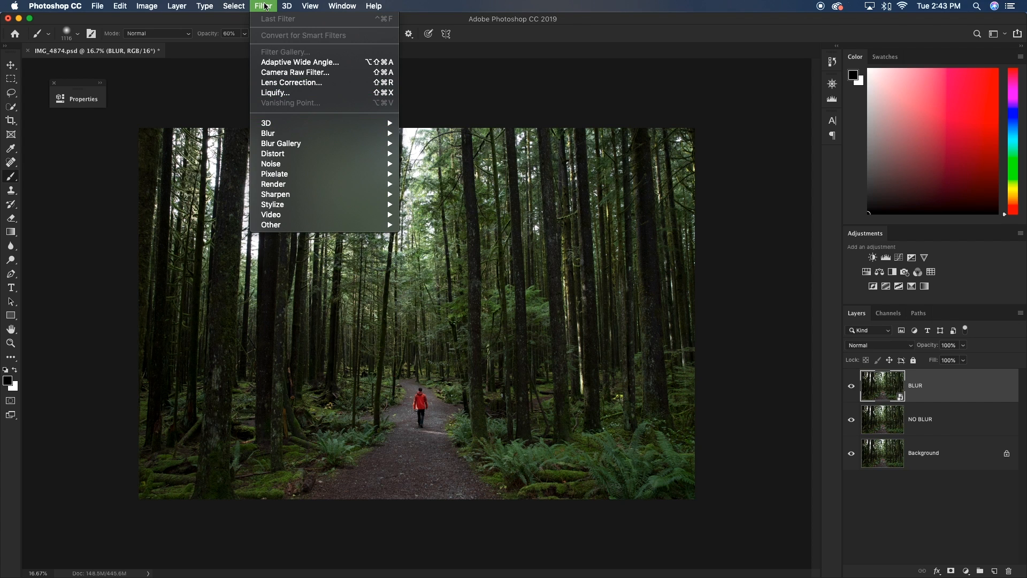
{"action": "mouse_move", "coordinate": [268, 132]}
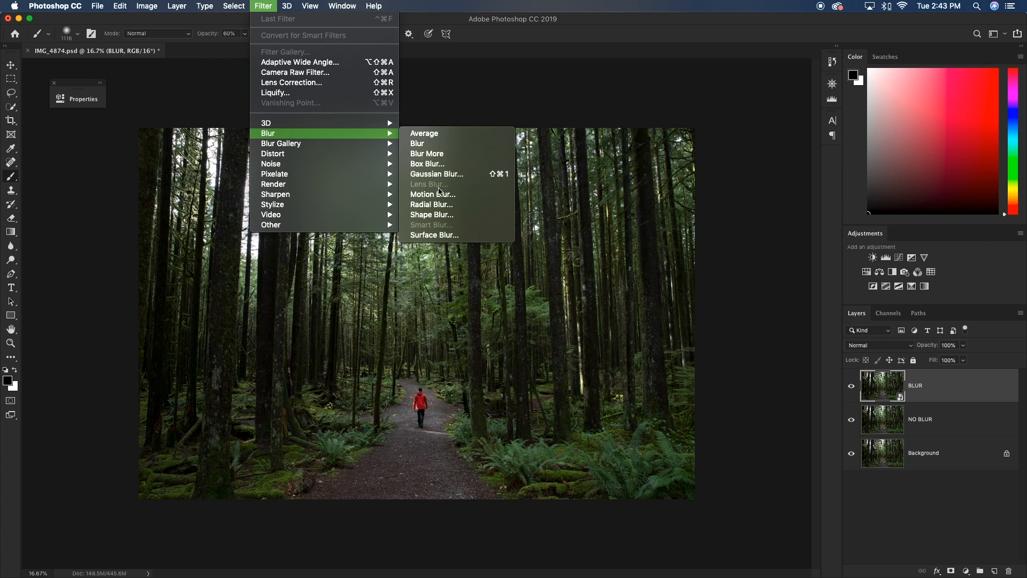
Apply a vertical Motion Blur of angle -89 and distance 875 pixels to BLUR
{"action": "left_click", "coordinate": [433, 193]}
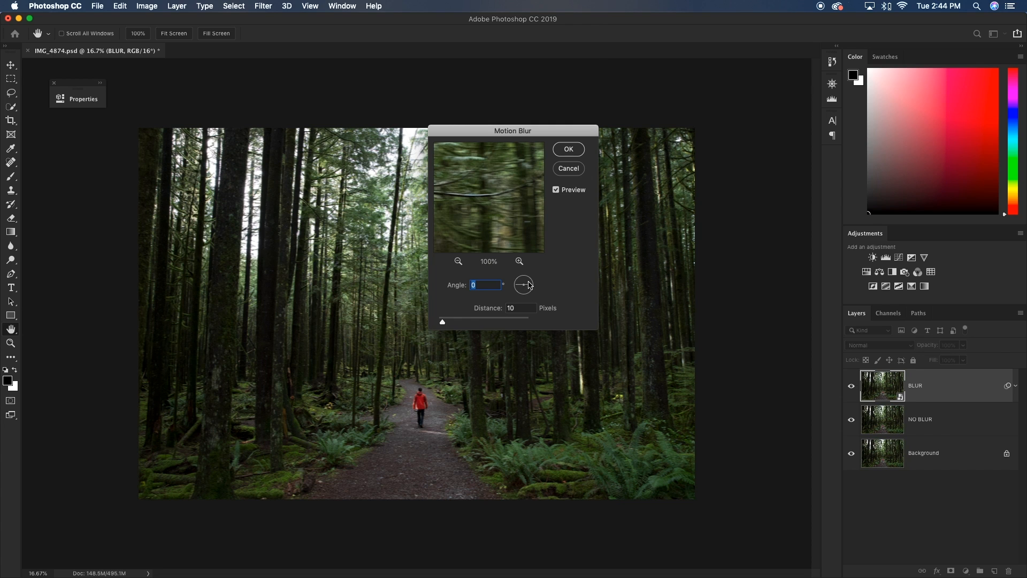
{"action": "left_click_drag", "start_coordinate": [527, 284], "coordinate": [525, 293]}
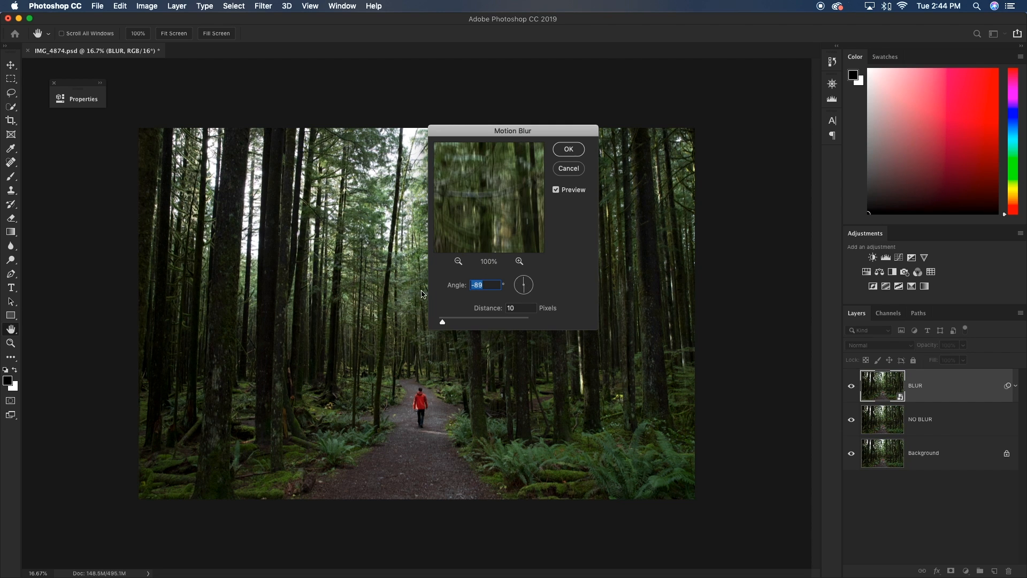
{"action": "mouse_move", "coordinate": [488, 248]}
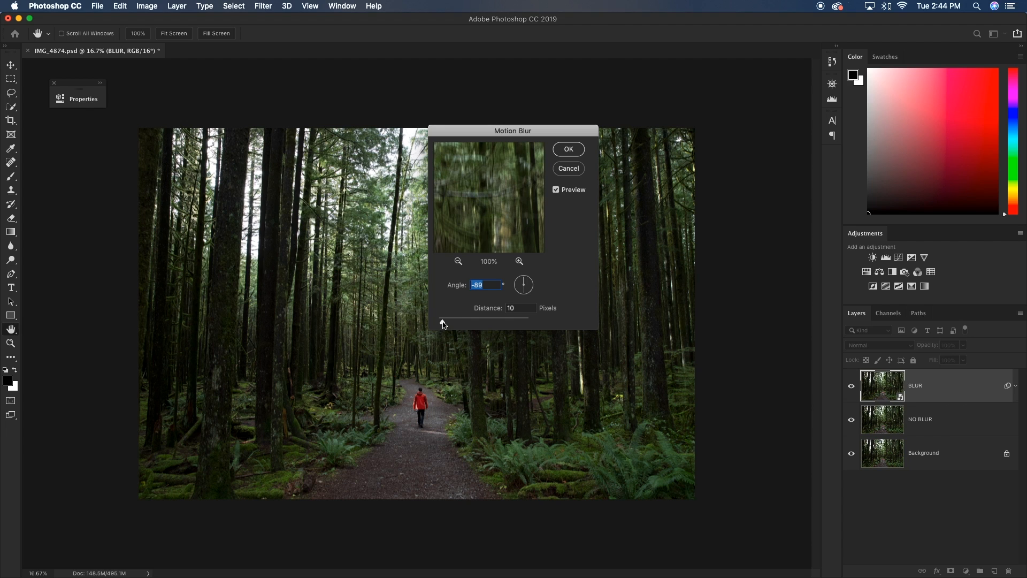
{"action": "left_click_drag", "start_coordinate": [440, 318], "coordinate": [515, 317]}
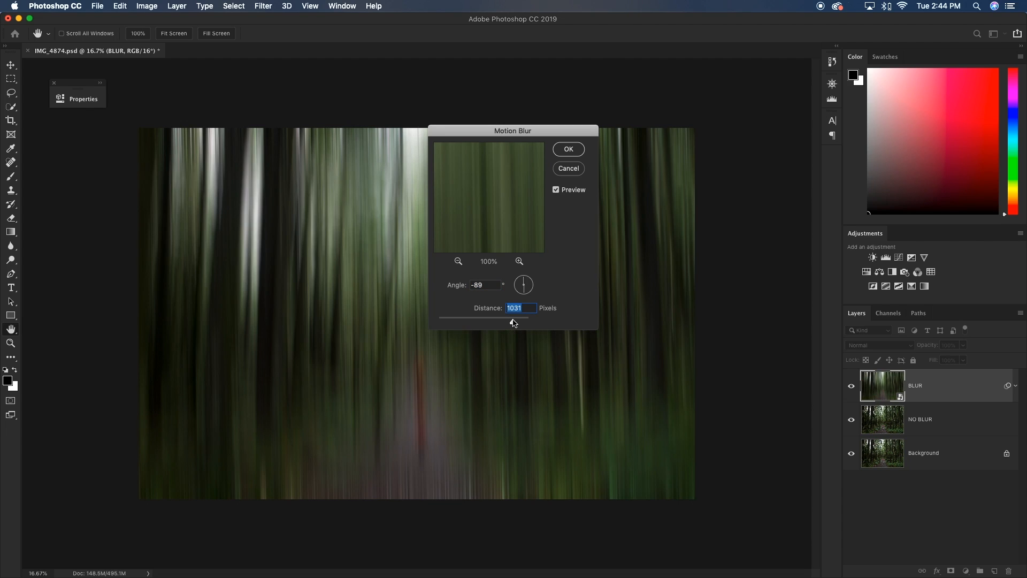
{"action": "left_click_drag", "start_coordinate": [513, 130], "coordinate": [623, 130]}
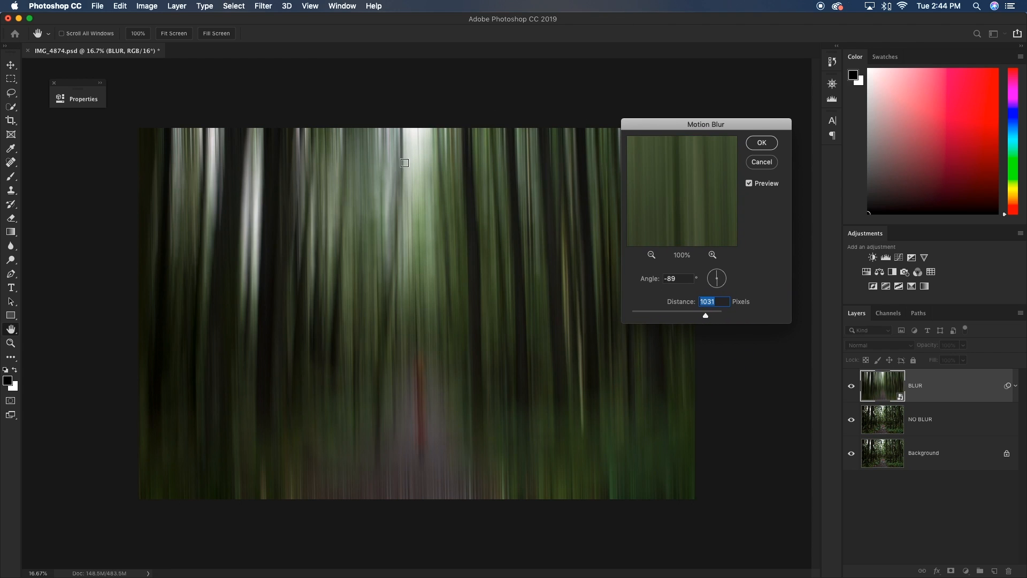
{"action": "left_click_drag", "start_coordinate": [705, 316], "coordinate": [700, 315]}
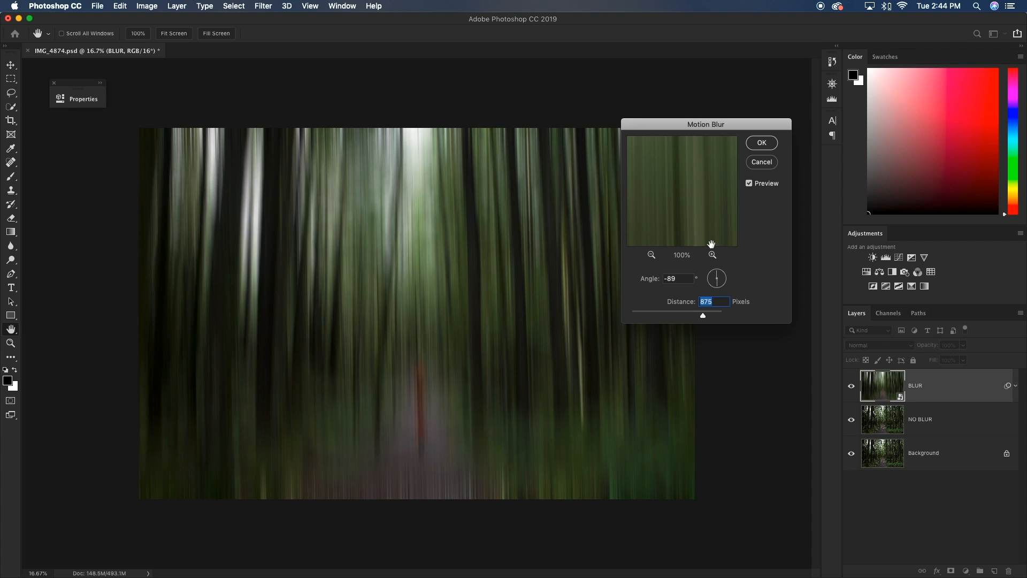
{"action": "mouse_move", "coordinate": [767, 144]}
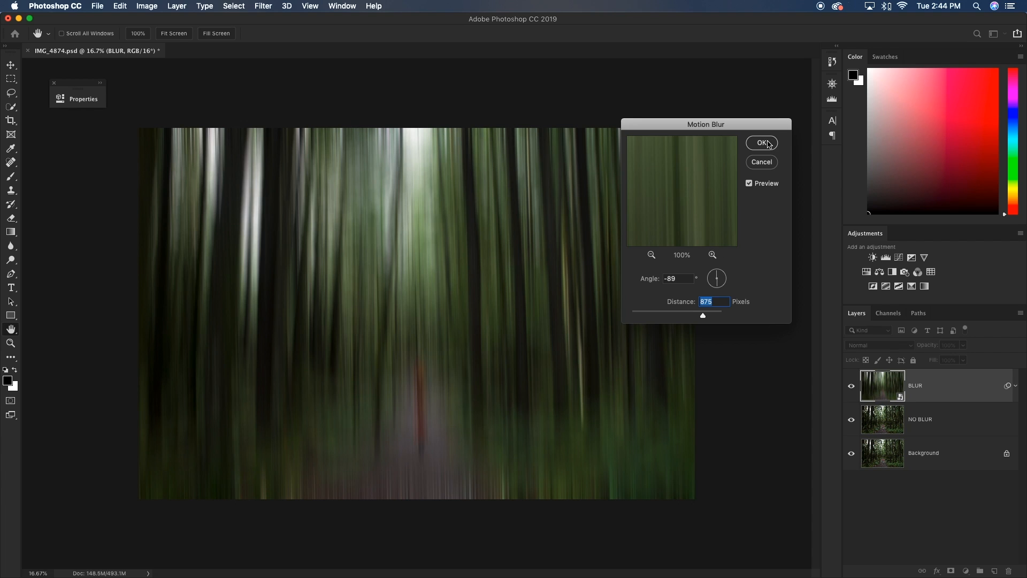
{"action": "left_click", "coordinate": [762, 144]}
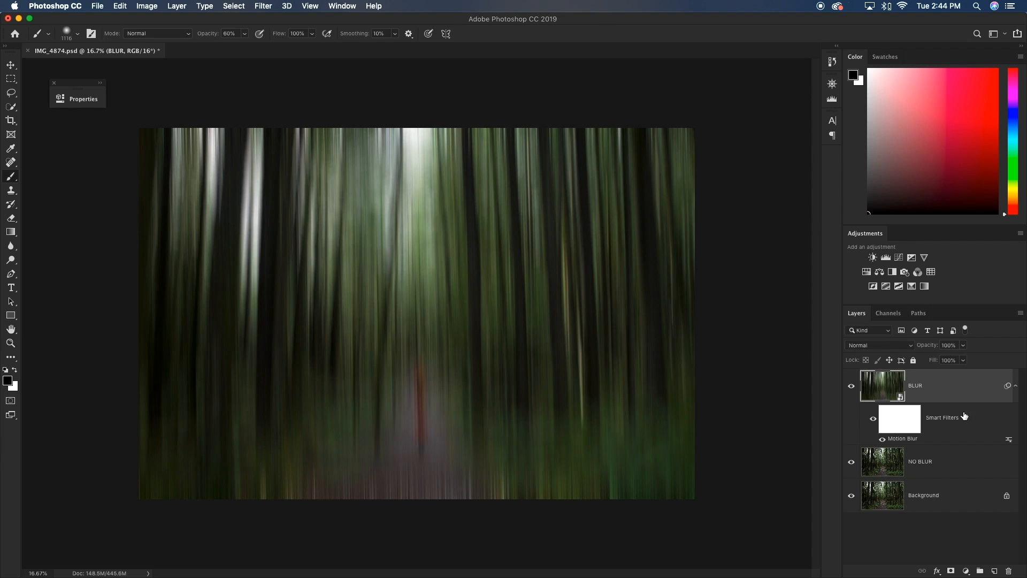
{"action": "mouse_move", "coordinate": [946, 405]}
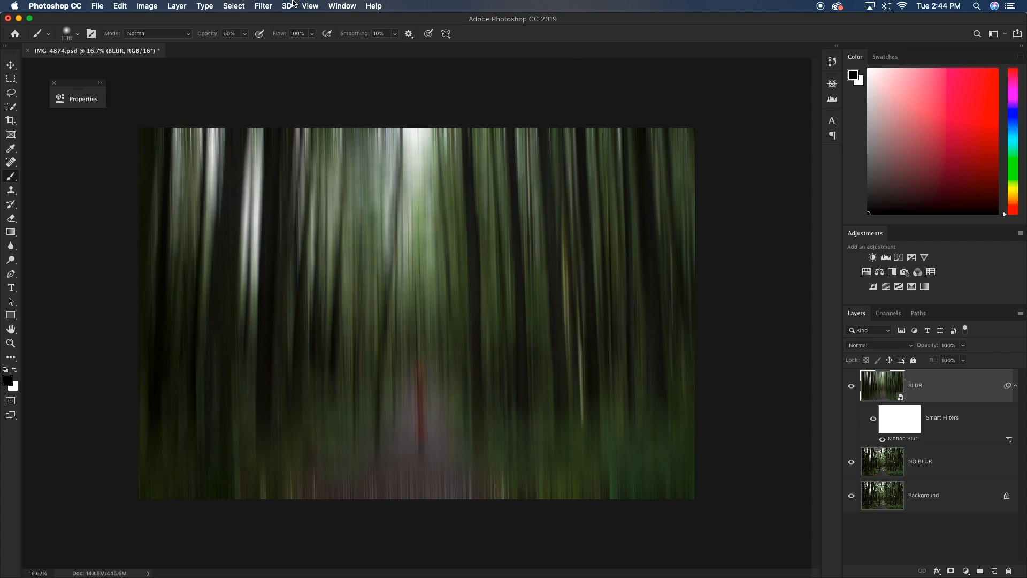
Add a Gaussian Blur smart filter with a 13.4 pixel radius to the BLUR layer
{"action": "left_click", "coordinate": [264, 5]}
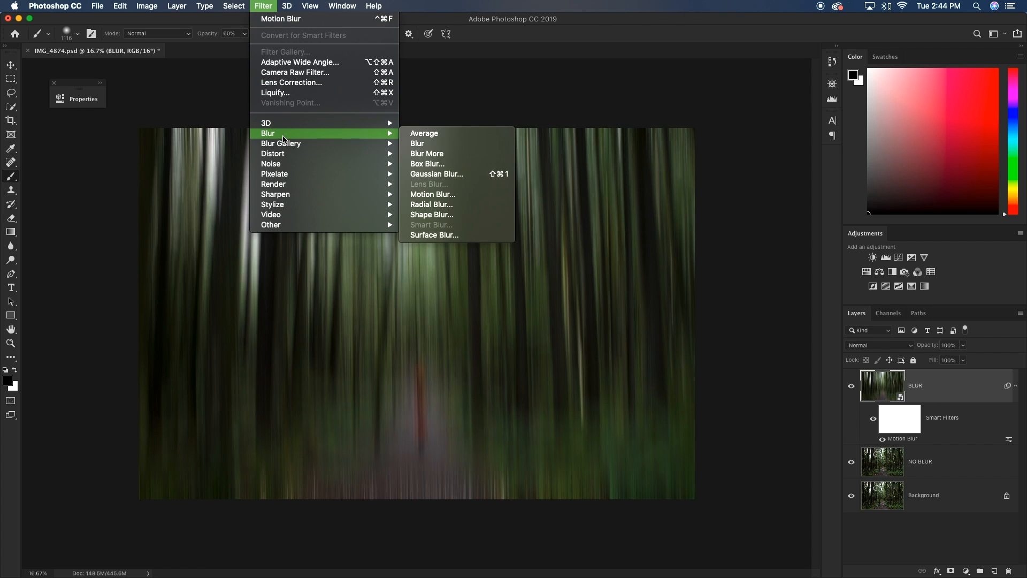
{"action": "mouse_move", "coordinate": [439, 175]}
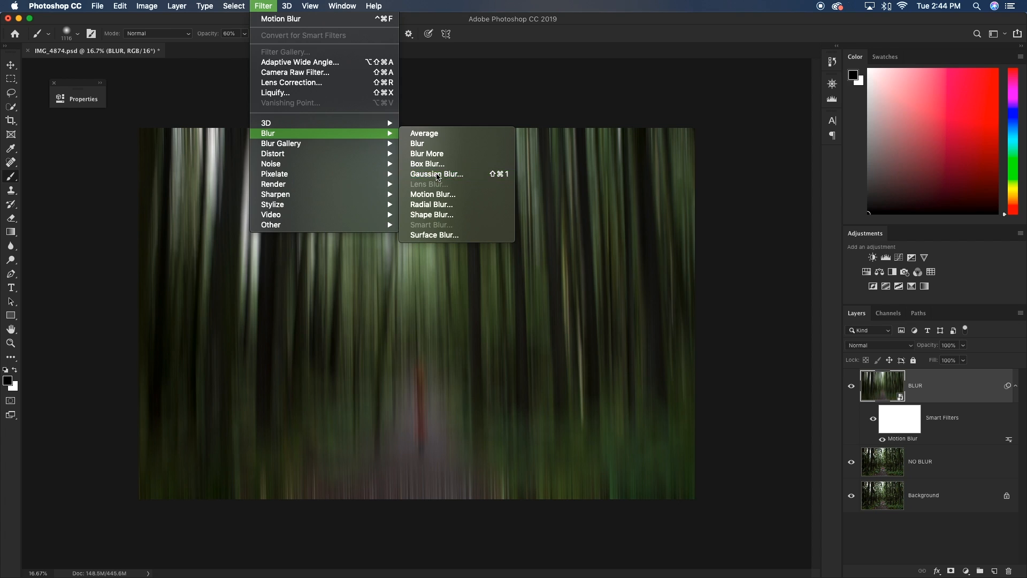
{"action": "left_click", "coordinate": [436, 174]}
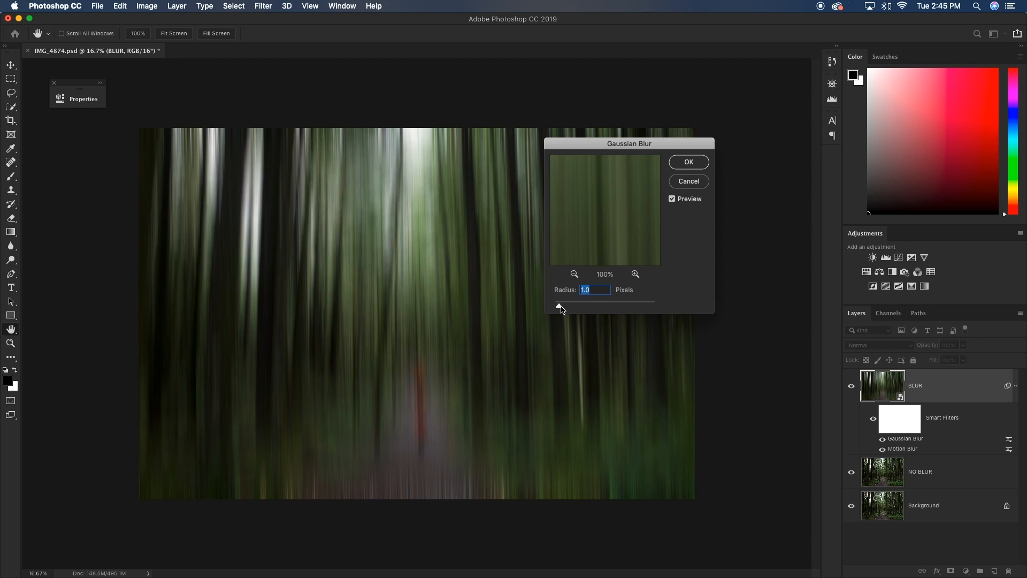
{"action": "left_click_drag", "start_coordinate": [560, 301], "coordinate": [596, 300]}
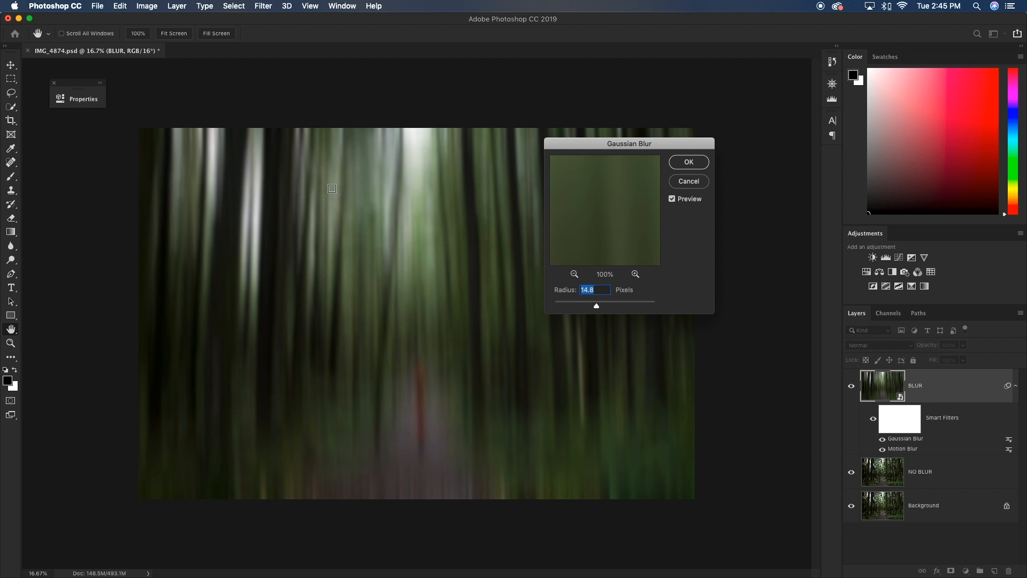
{"action": "left_click_drag", "start_coordinate": [595, 305], "coordinate": [597, 306]}
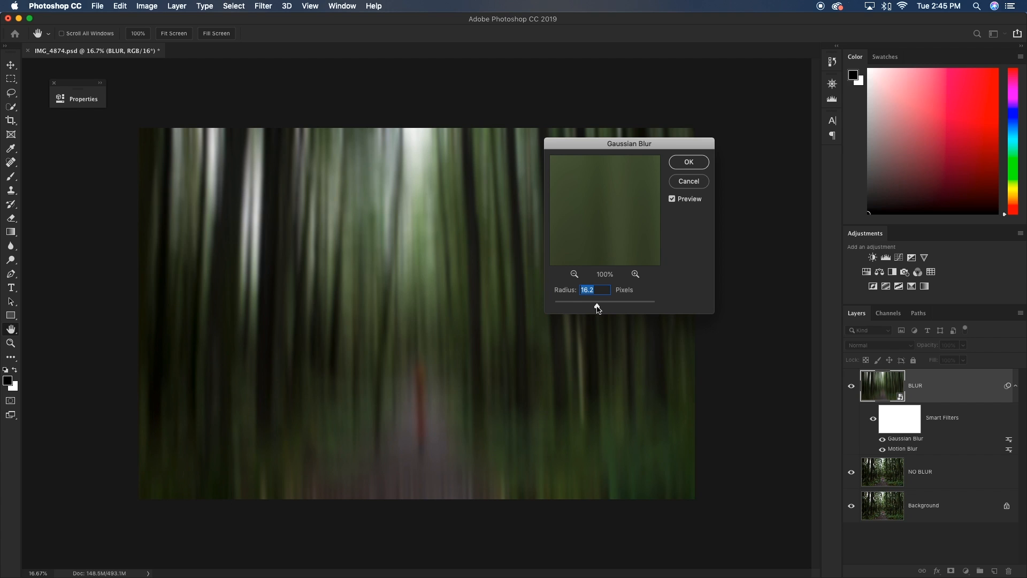
{"action": "left_click_drag", "start_coordinate": [597, 302], "coordinate": [593, 302]}
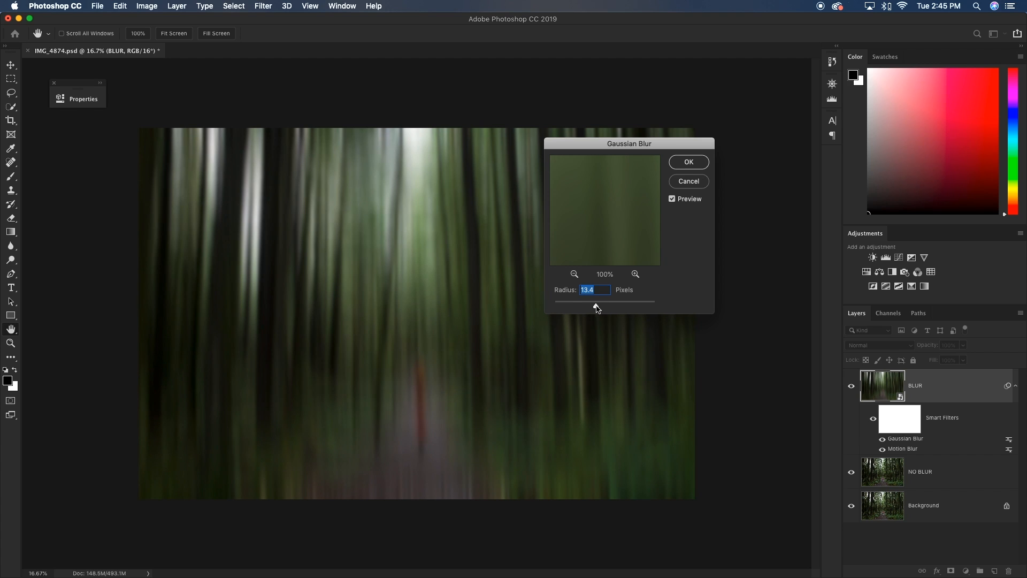
{"action": "mouse_move", "coordinate": [704, 165]}
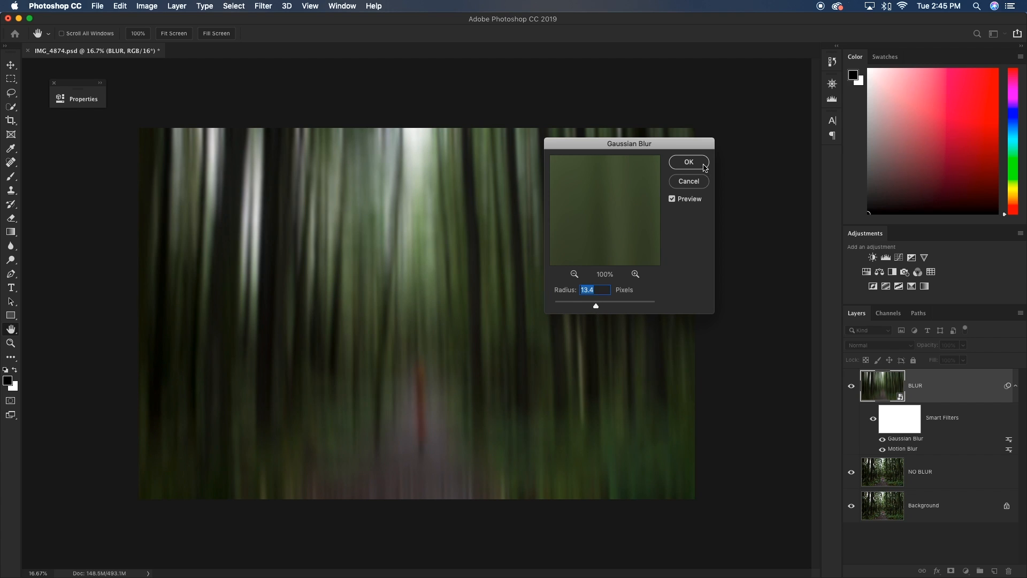
{"action": "left_click", "coordinate": [689, 161]}
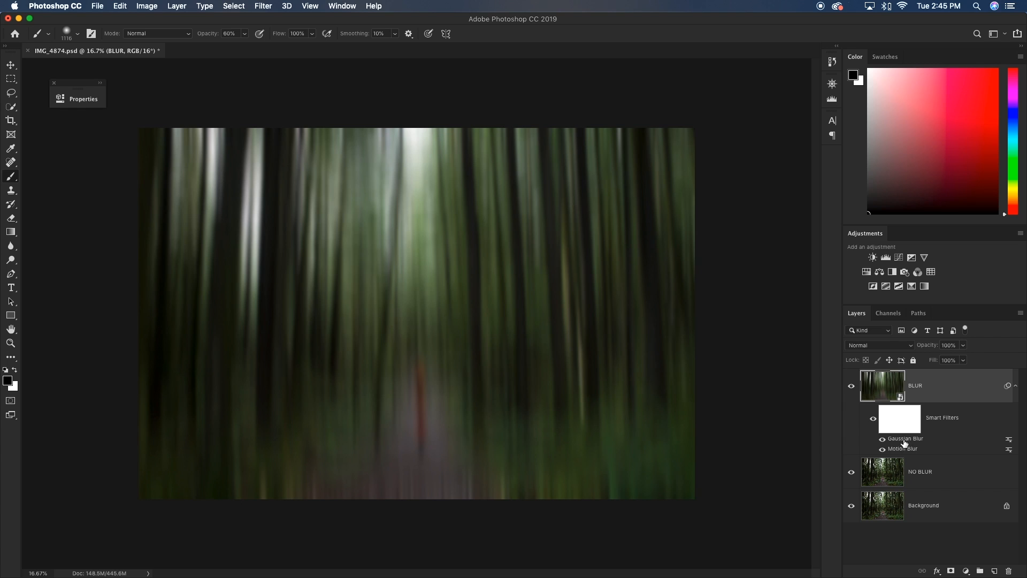
{"action": "mouse_move", "coordinate": [930, 452]}
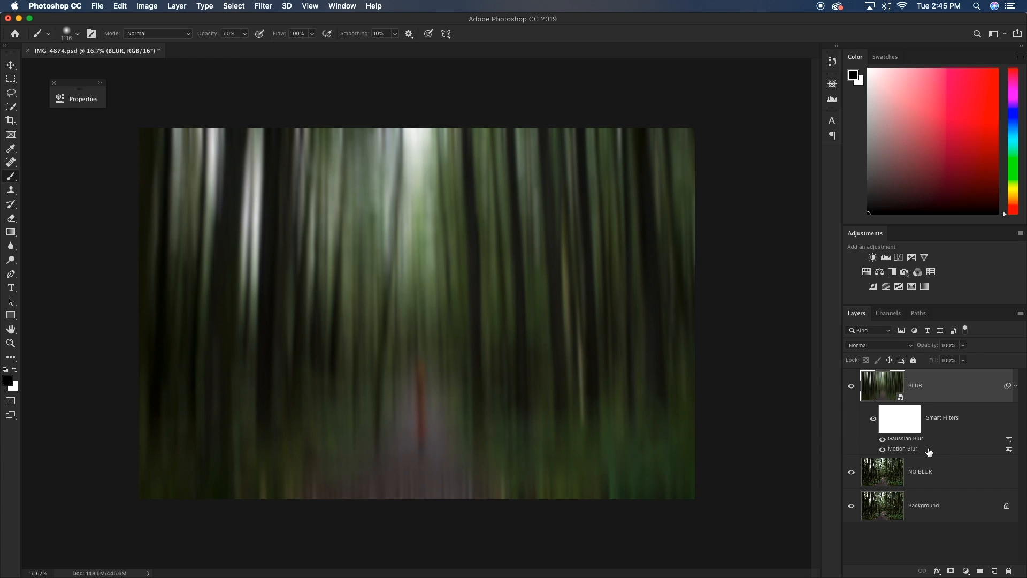
{"action": "mouse_move", "coordinate": [910, 442]}
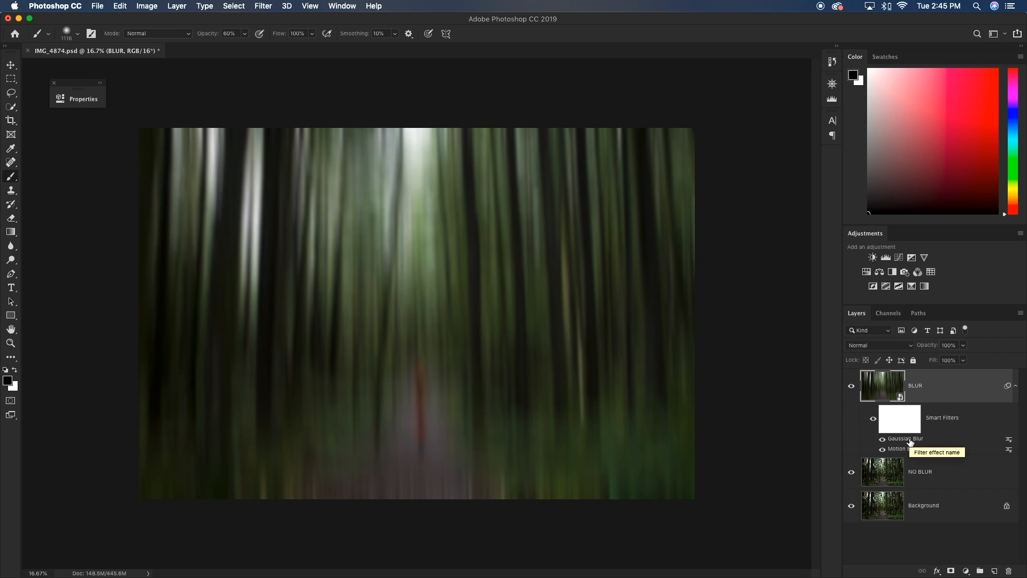
{"action": "mouse_move", "coordinate": [905, 441]}
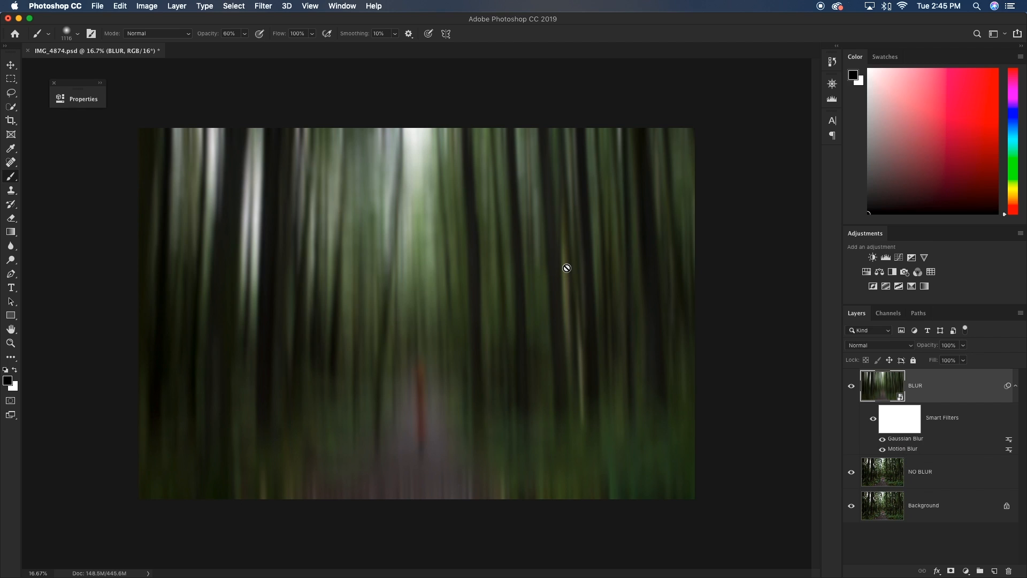
{"action": "mouse_move", "coordinate": [571, 258]}
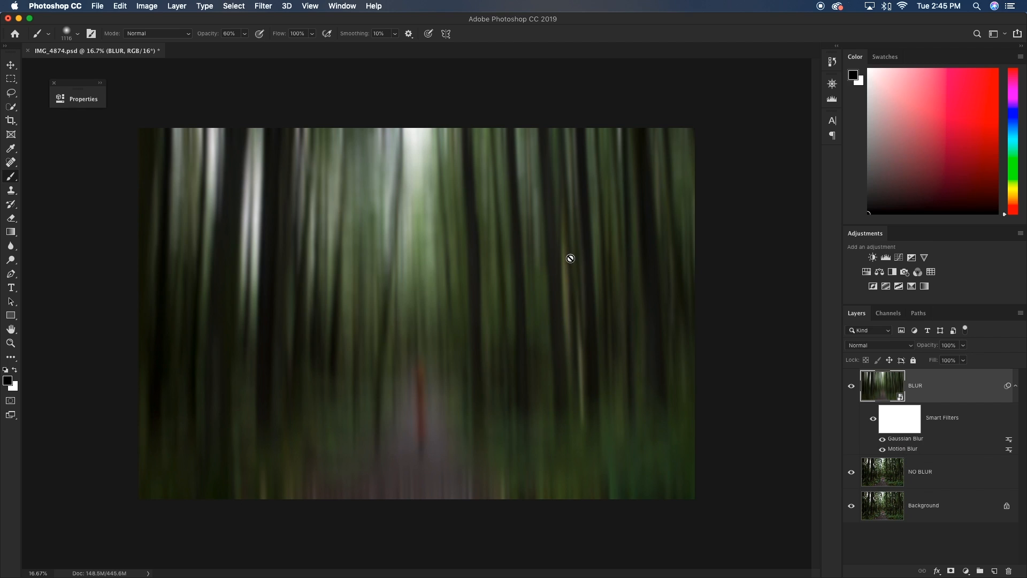
{"action": "mouse_move", "coordinate": [552, 297]}
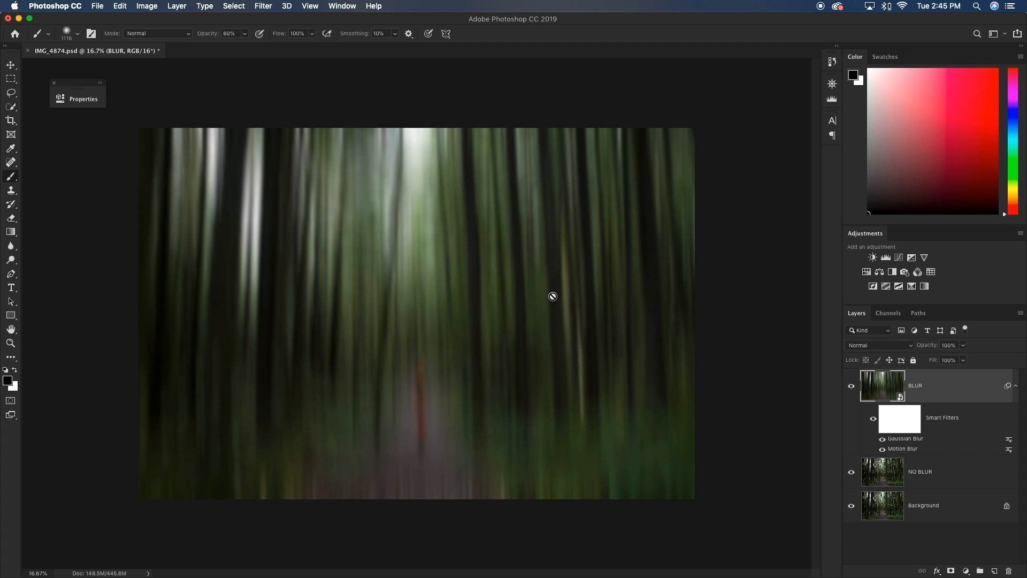
{"action": "mouse_move", "coordinate": [499, 315]}
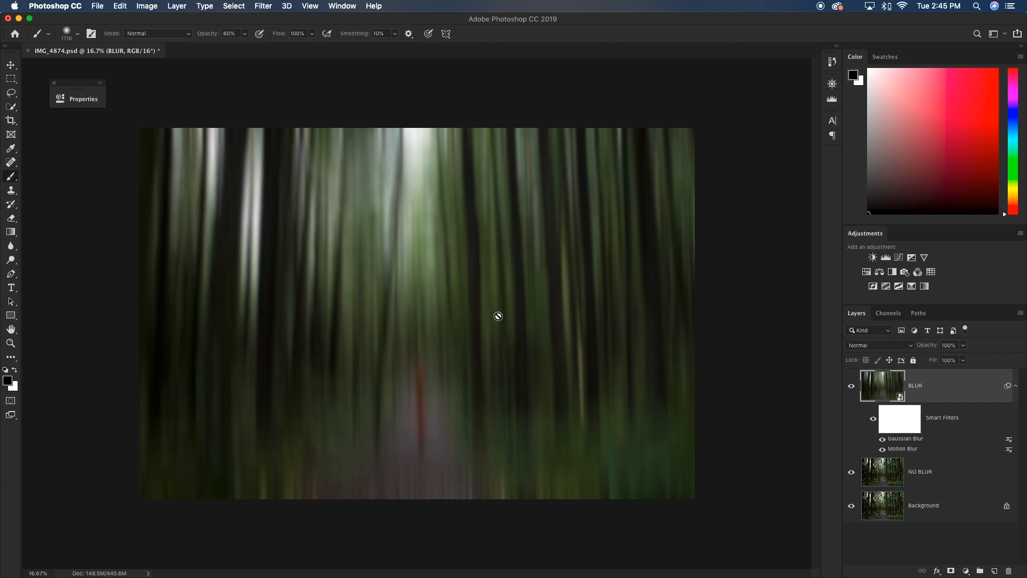
{"action": "mouse_move", "coordinate": [621, 273]}
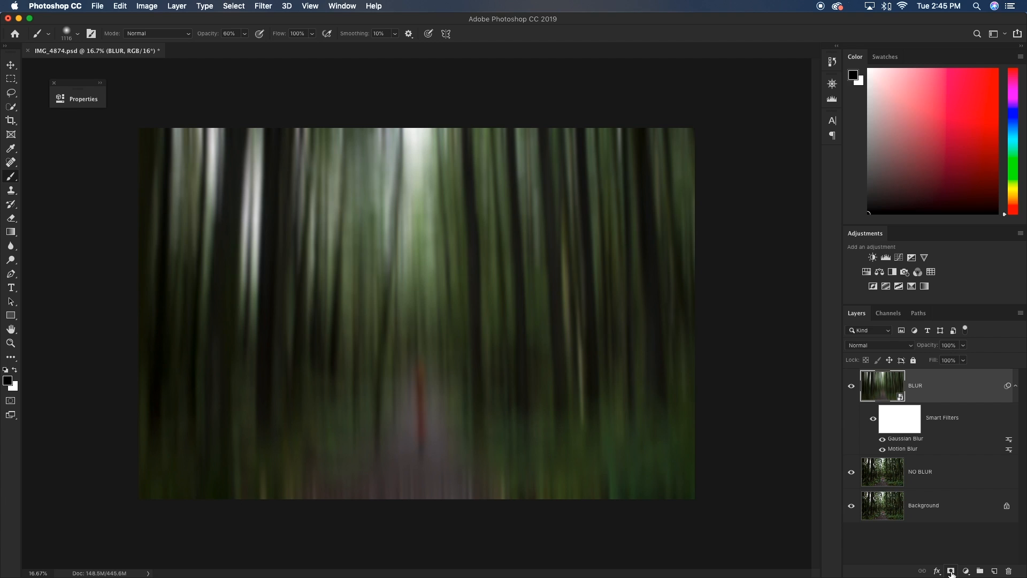
Add a layer mask to the BLUR layer to hide the blur
{"action": "left_click", "coordinate": [953, 570]}
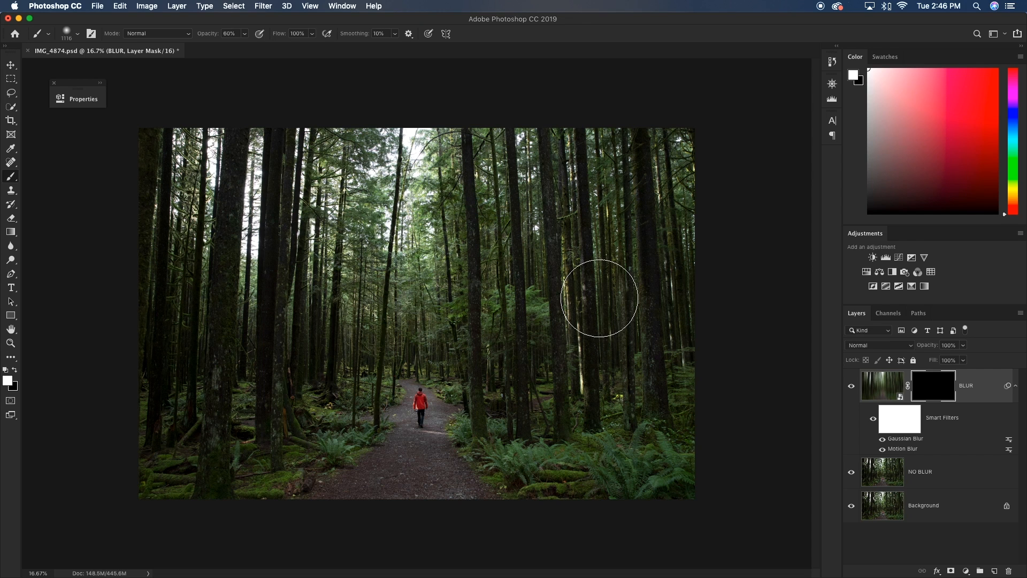
{"action": "mouse_move", "coordinate": [506, 299]}
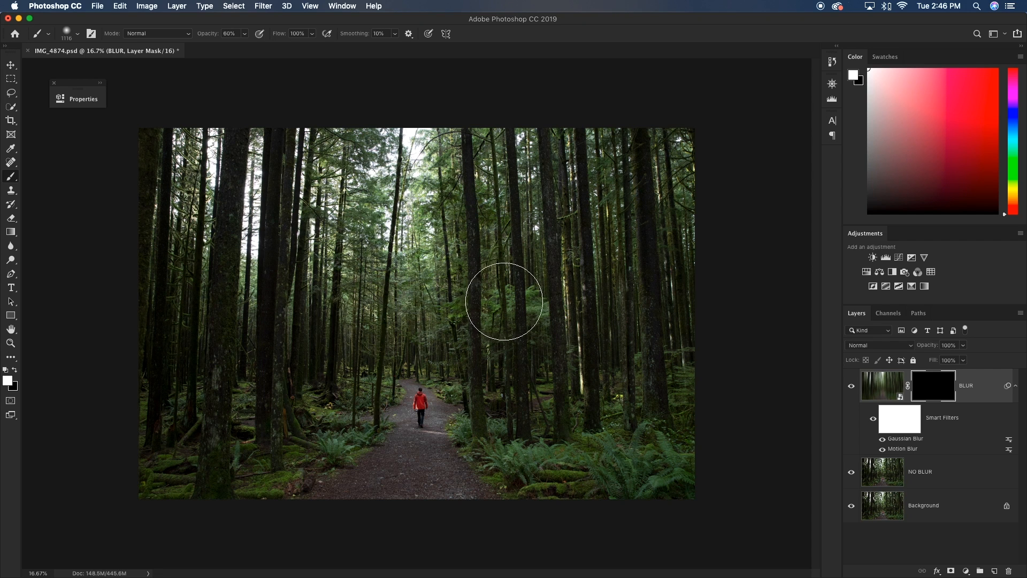
{"action": "mouse_move", "coordinate": [381, 261]}
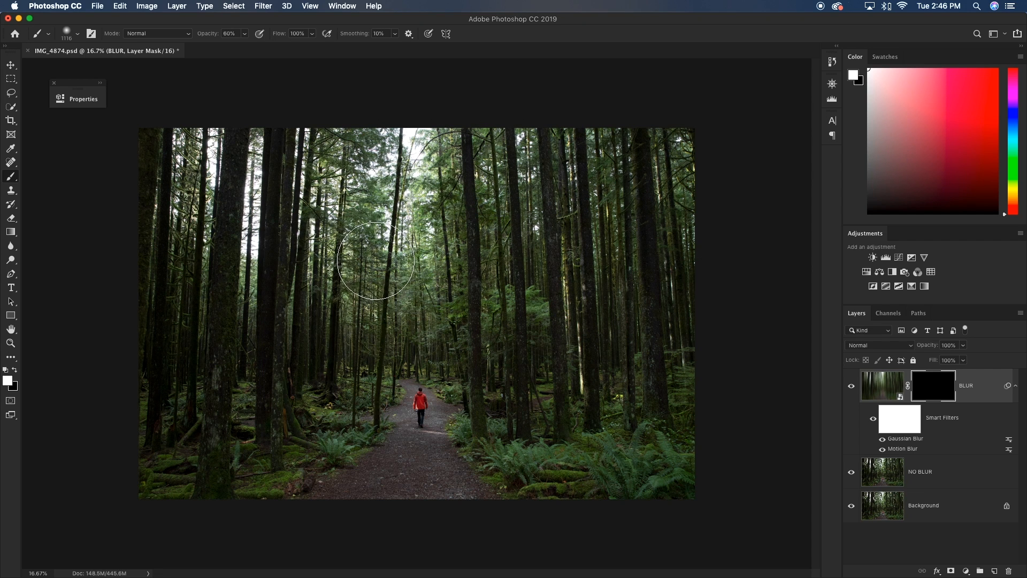
Set the Gradient tool to a white Foreground to Transparent gradient for the mask
{"action": "left_click", "coordinate": [11, 231]}
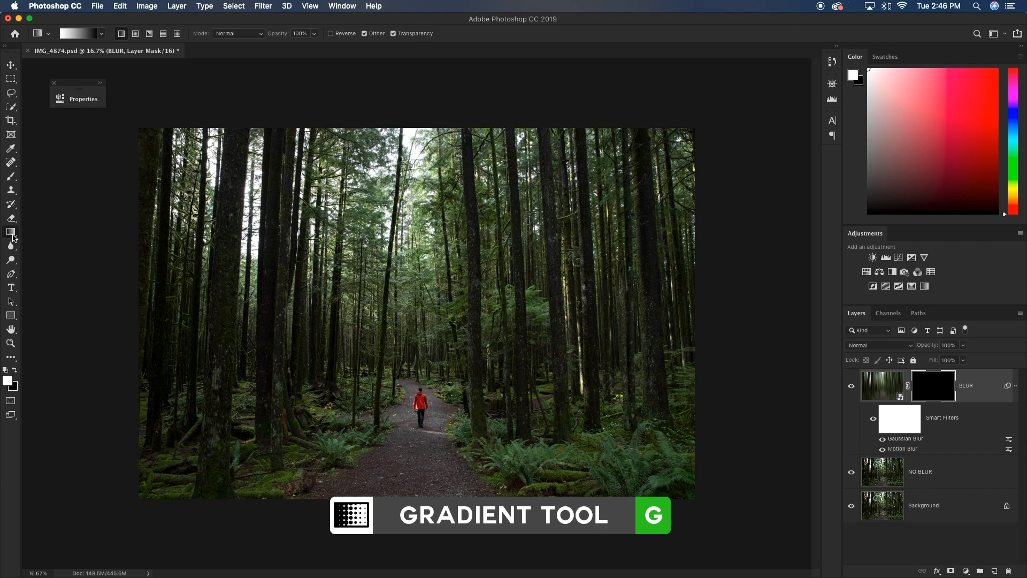
{"action": "left_click", "coordinate": [62, 33]}
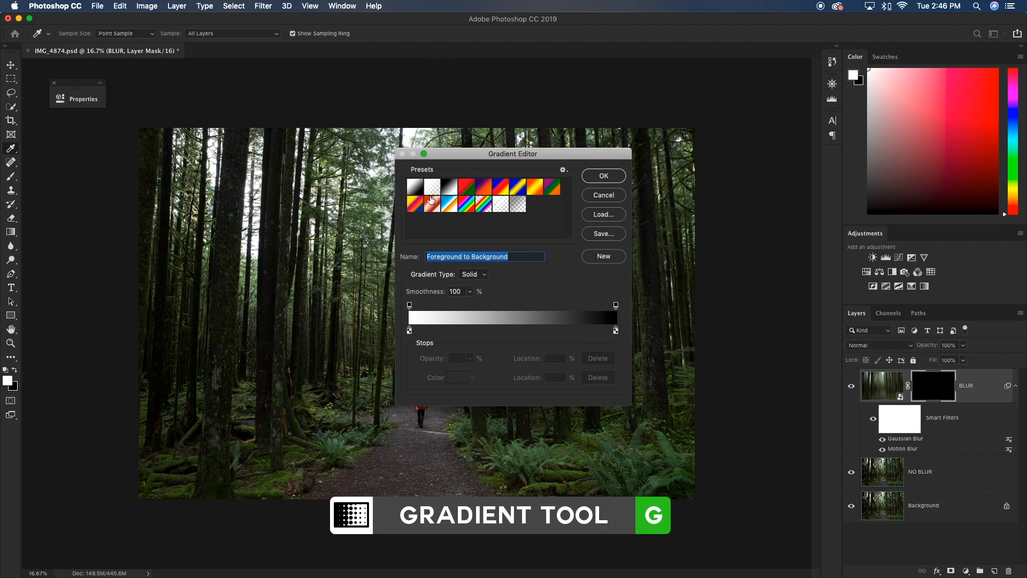
{"action": "left_click", "coordinate": [432, 186]}
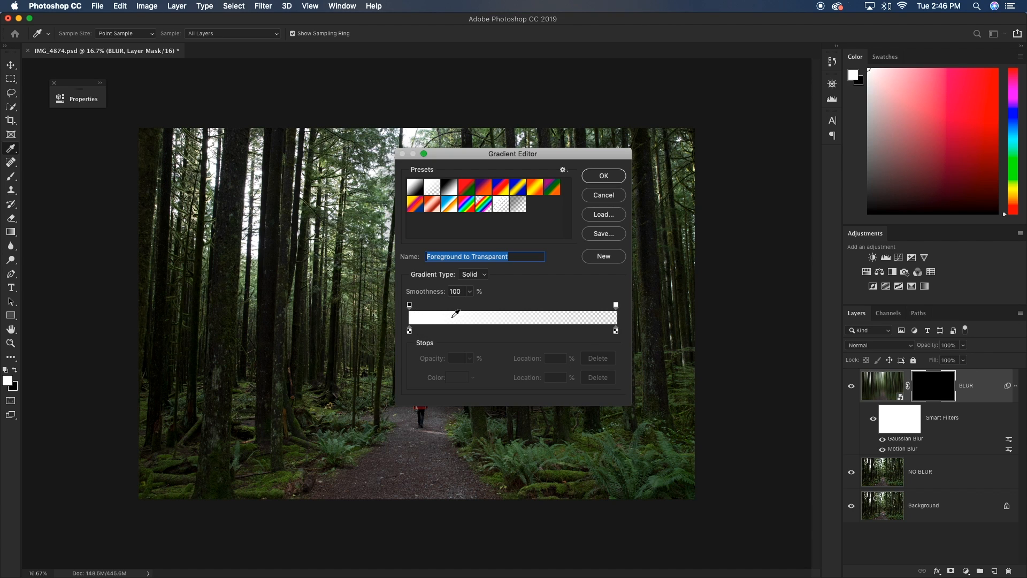
{"action": "mouse_move", "coordinate": [608, 315]}
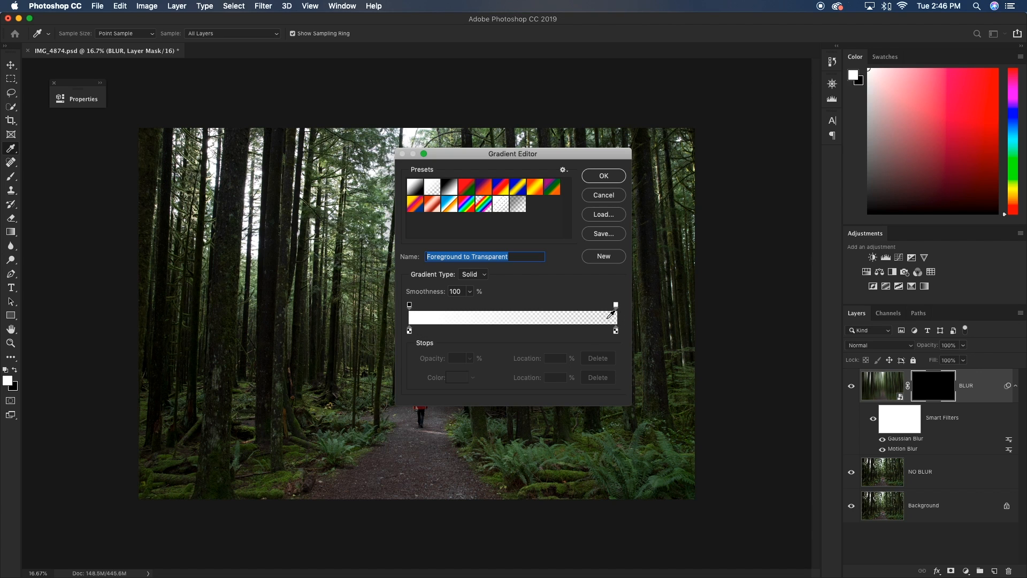
{"action": "left_click", "coordinate": [604, 176]}
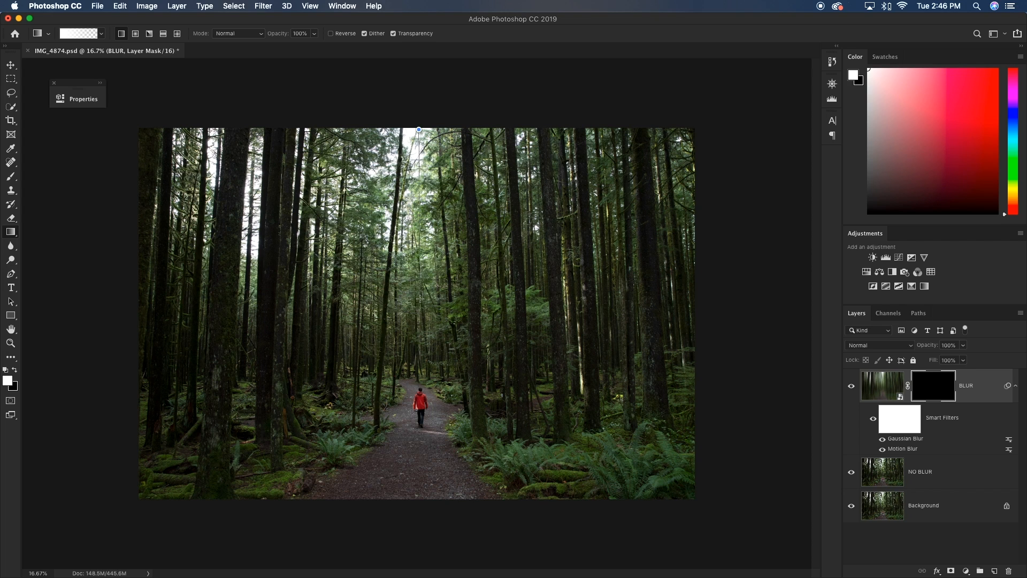
{"action": "mouse_move", "coordinate": [413, 350]}
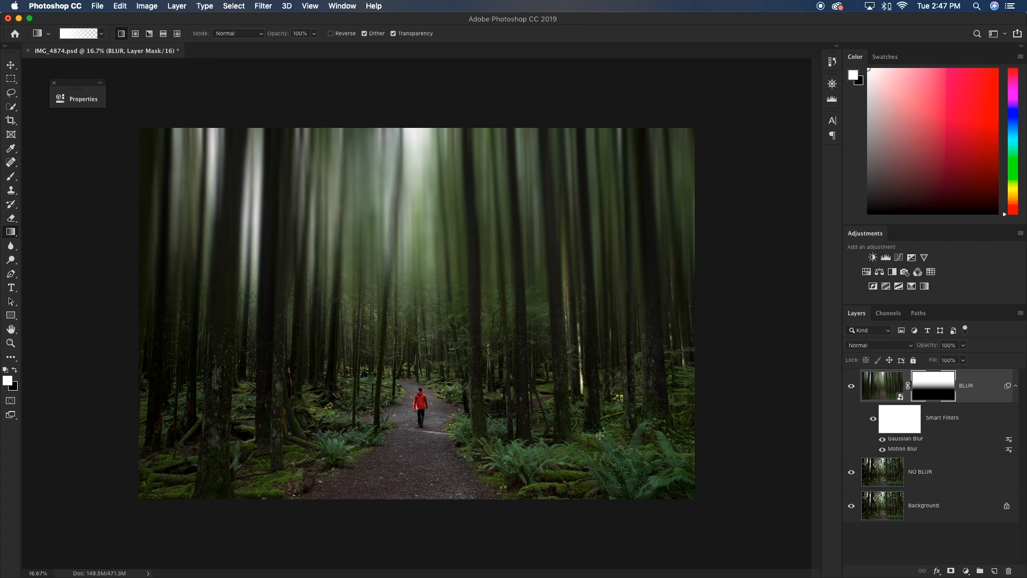
{"action": "mouse_move", "coordinate": [568, 439]}
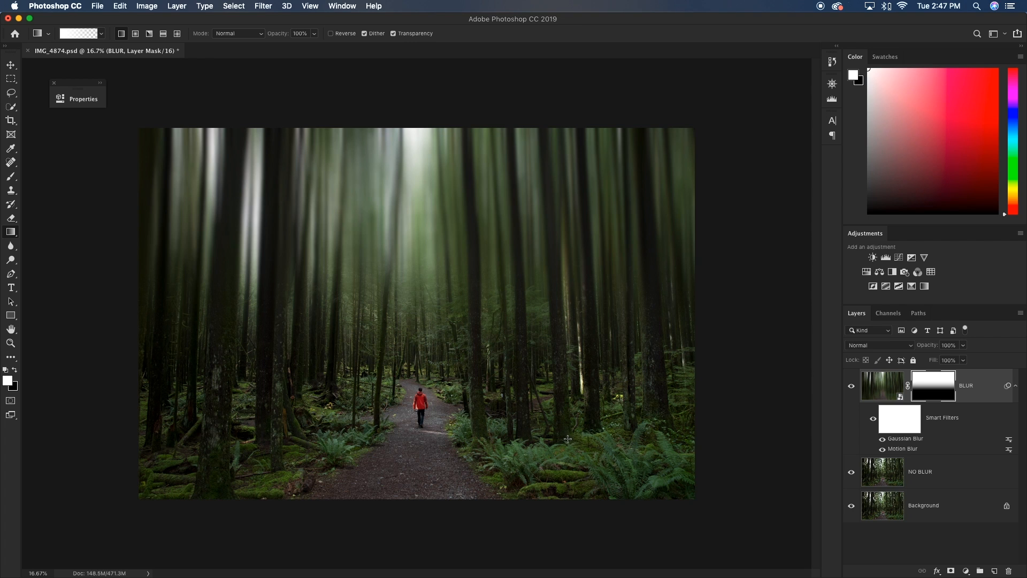
Set up the Brush at 60% opacity with adjusted size to paint white on the mask
{"action": "key", "text": "b"}
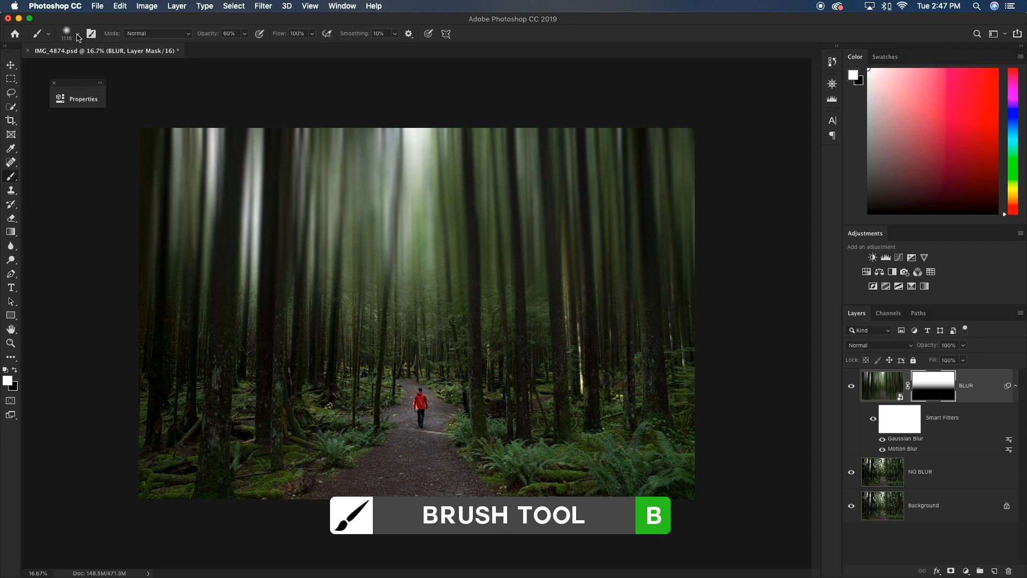
{"action": "left_click", "coordinate": [66, 33]}
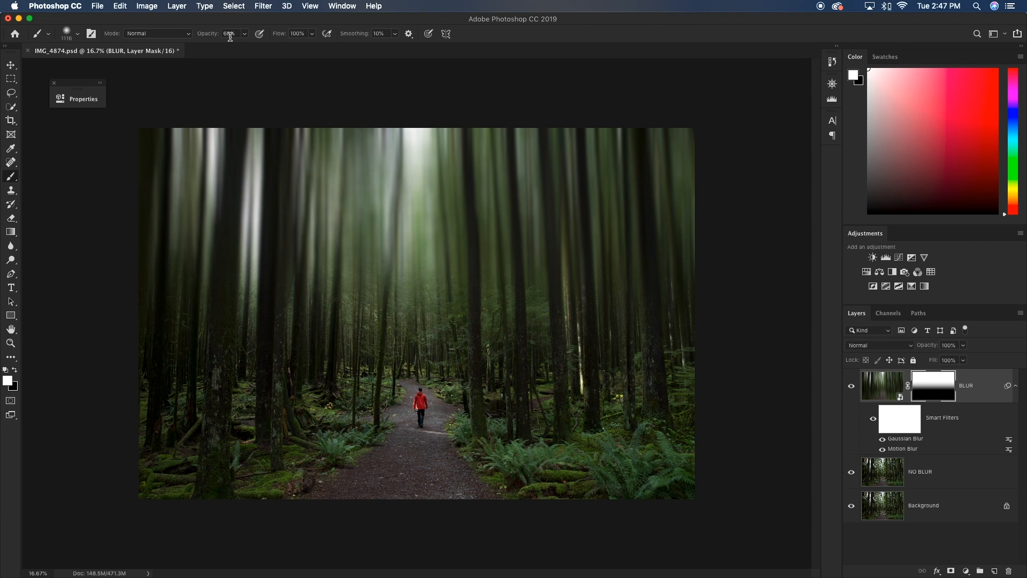
{"action": "key", "text": "6"}
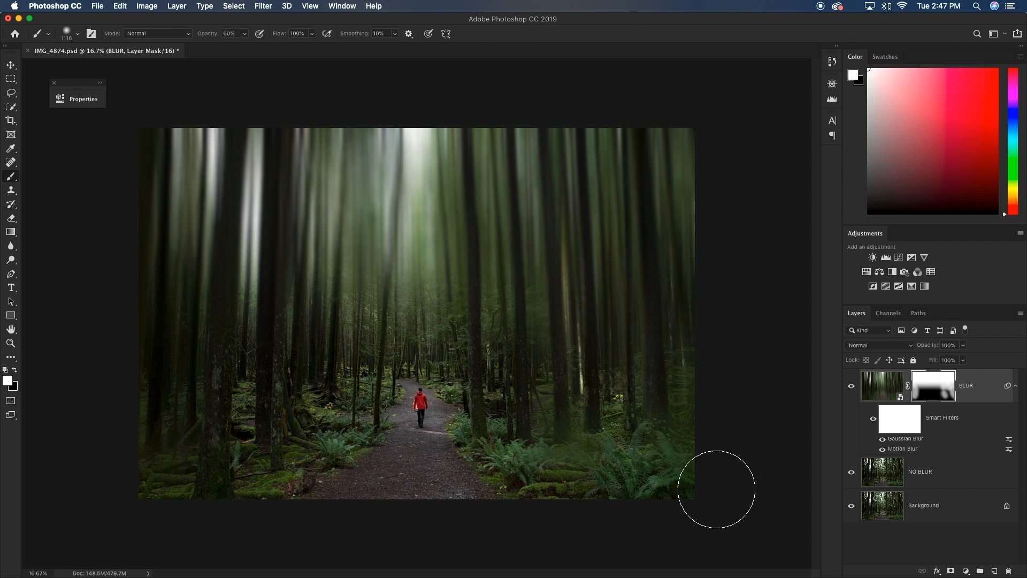
{"action": "key", "text": "]"}
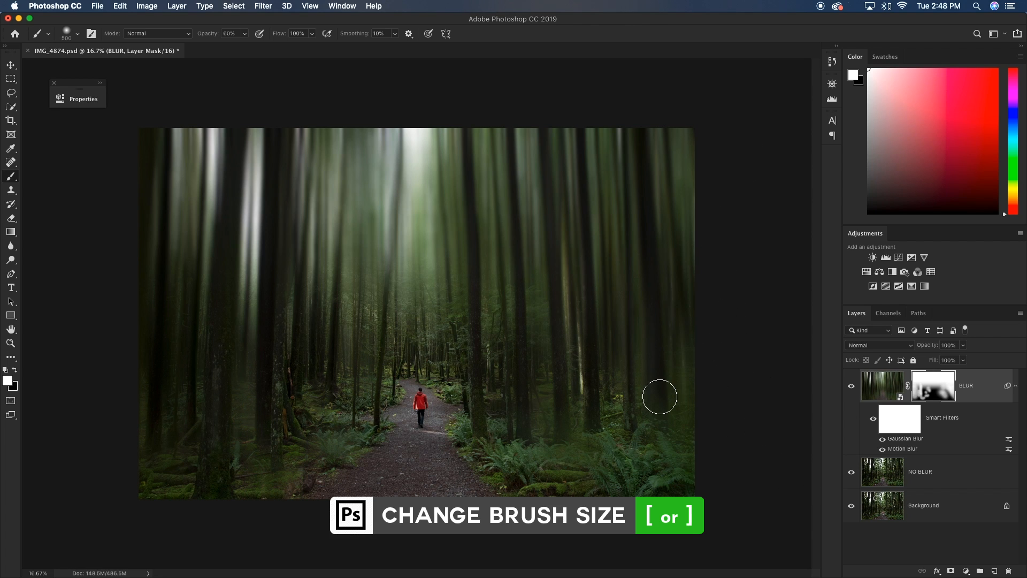
At 30% opacity, brush blur back over the right-hand trees and bright upper centre
{"action": "key", "text": "d"}
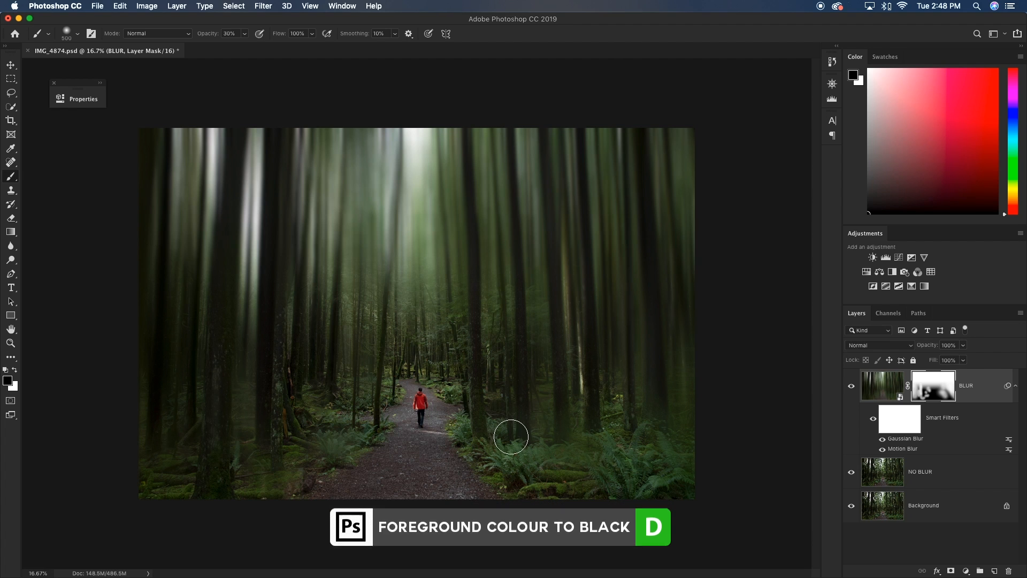
{"action": "key", "text": "3"}
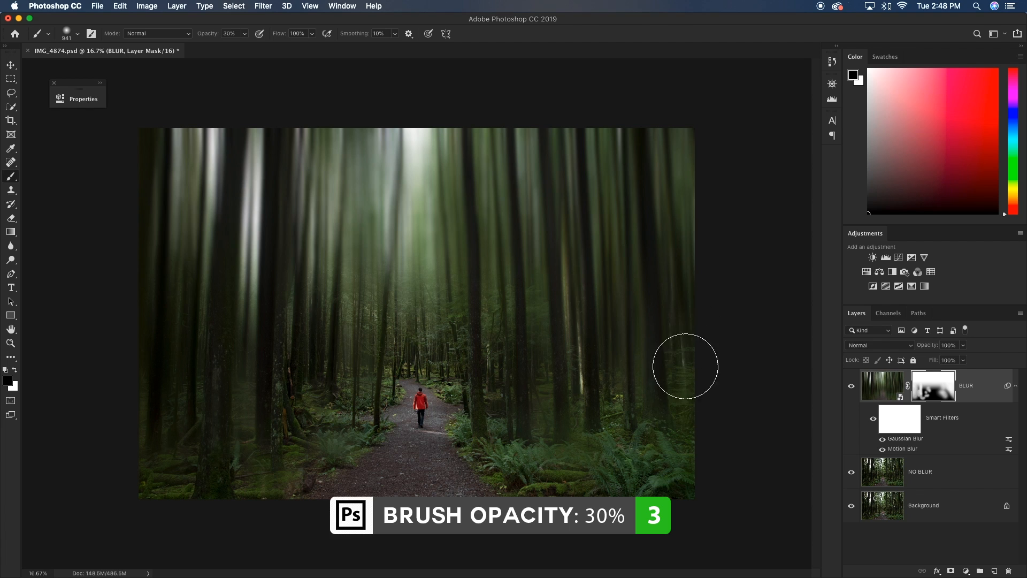
{"action": "mouse_move", "coordinate": [245, 460]}
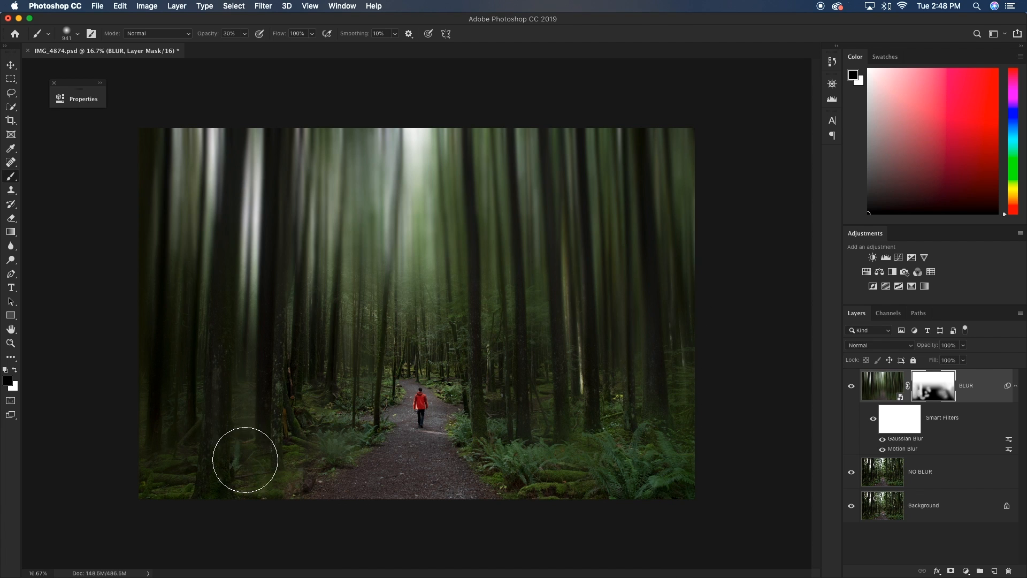
{"action": "mouse_move", "coordinate": [239, 407]}
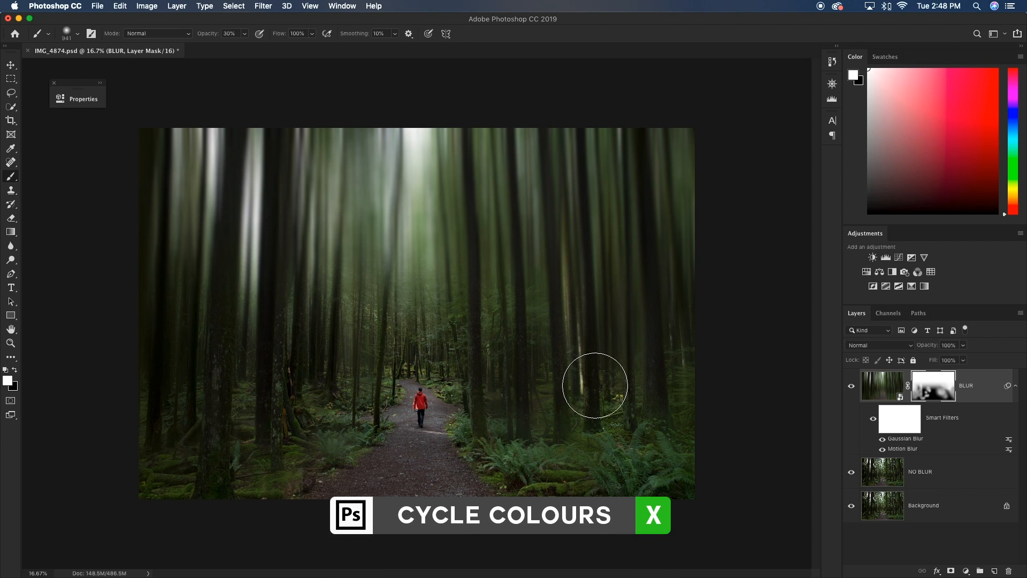
{"action": "left_click_drag", "start_coordinate": [595, 384], "coordinate": [653, 494]}
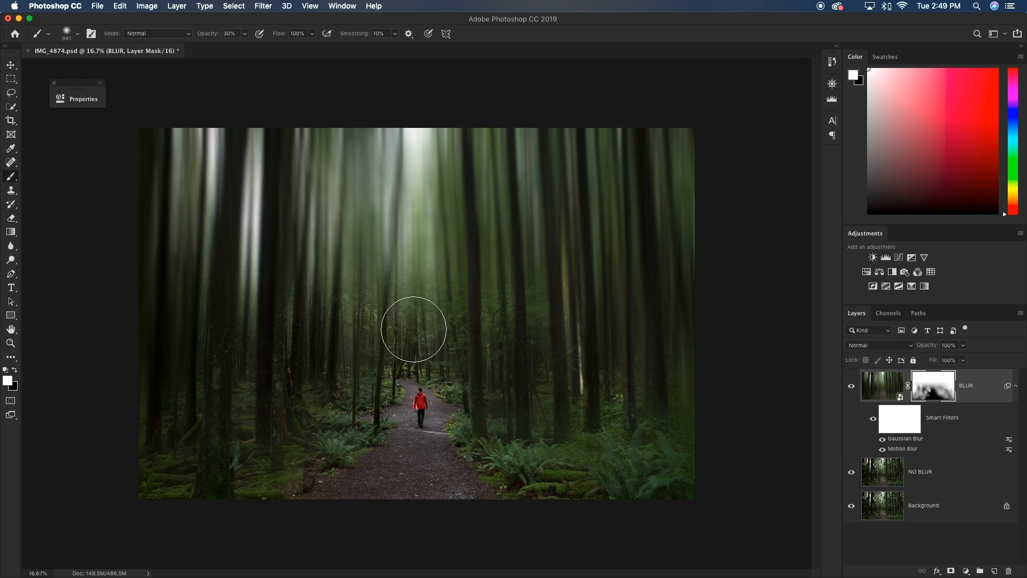
{"action": "mouse_move", "coordinate": [415, 242]}
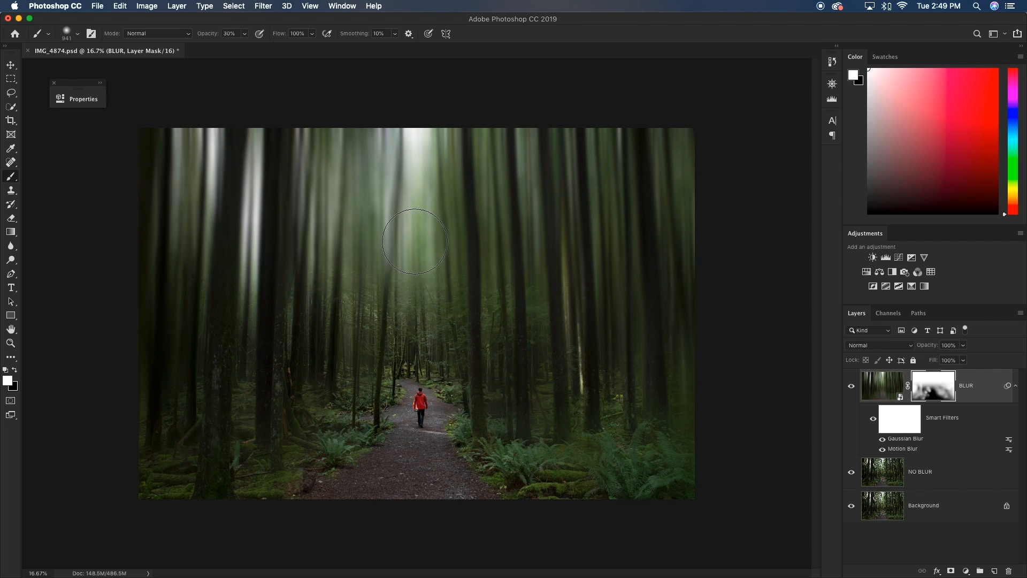
{"action": "left_click_drag", "start_coordinate": [414, 241], "coordinate": [408, 241]}
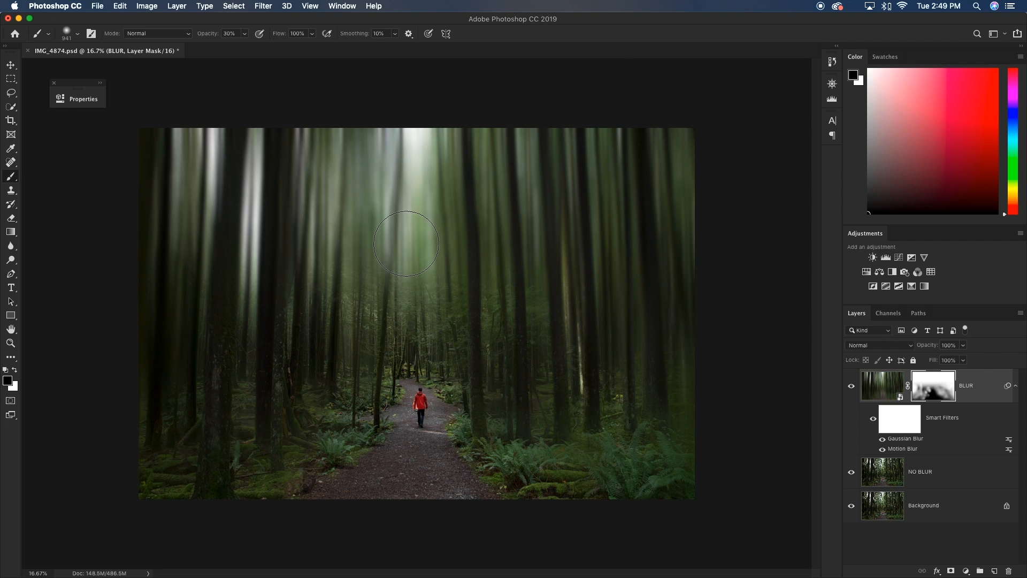
{"action": "mouse_move", "coordinate": [418, 216]}
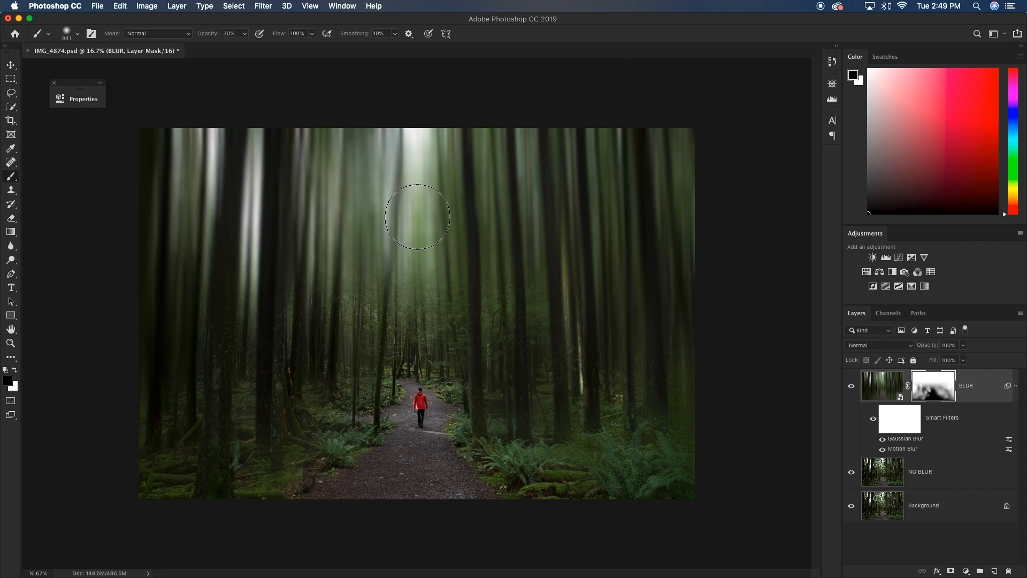
Paint the mask to restore detail above the trail end and in right-side trunks
{"action": "left_click_drag", "start_coordinate": [417, 217], "coordinate": [422, 276]}
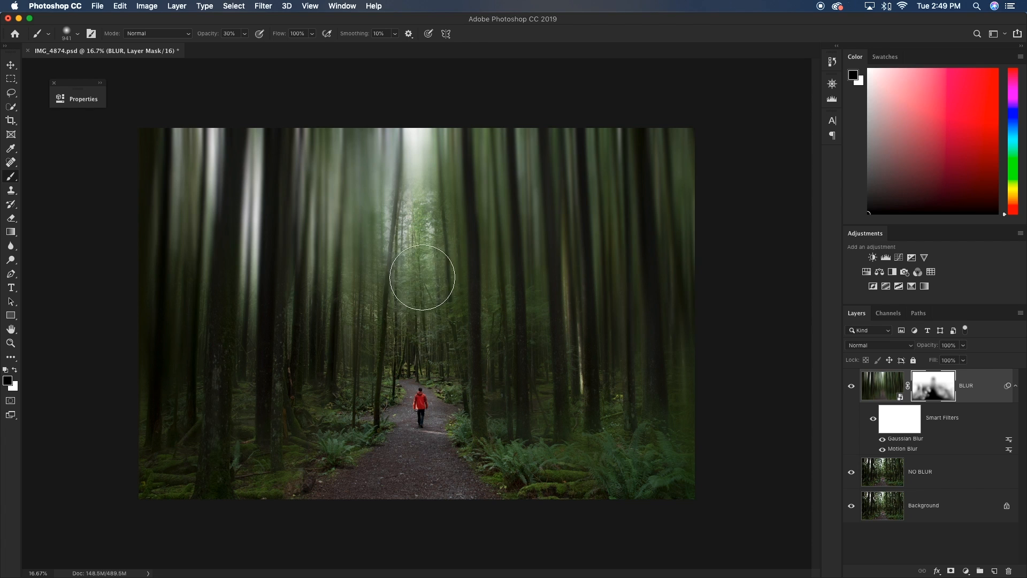
{"action": "left_click_drag", "start_coordinate": [423, 275], "coordinate": [414, 258]}
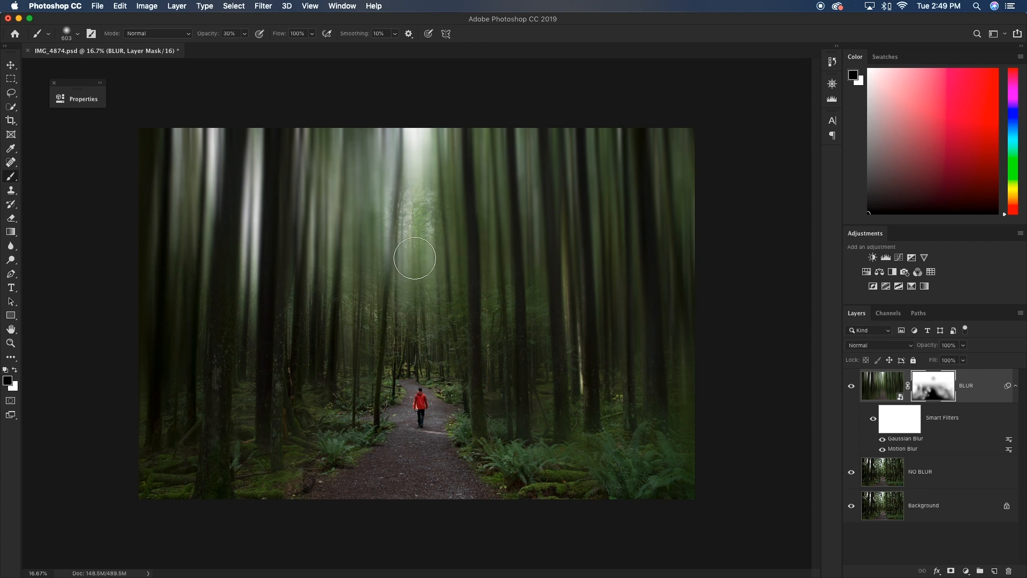
{"action": "left_click_drag", "start_coordinate": [415, 258], "coordinate": [374, 300]}
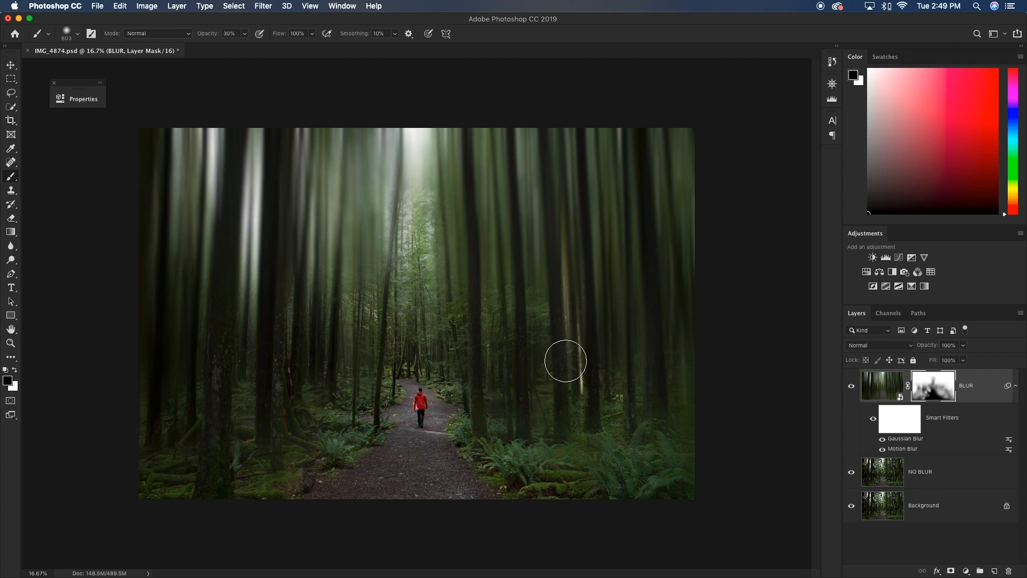
{"action": "mouse_move", "coordinate": [389, 318]}
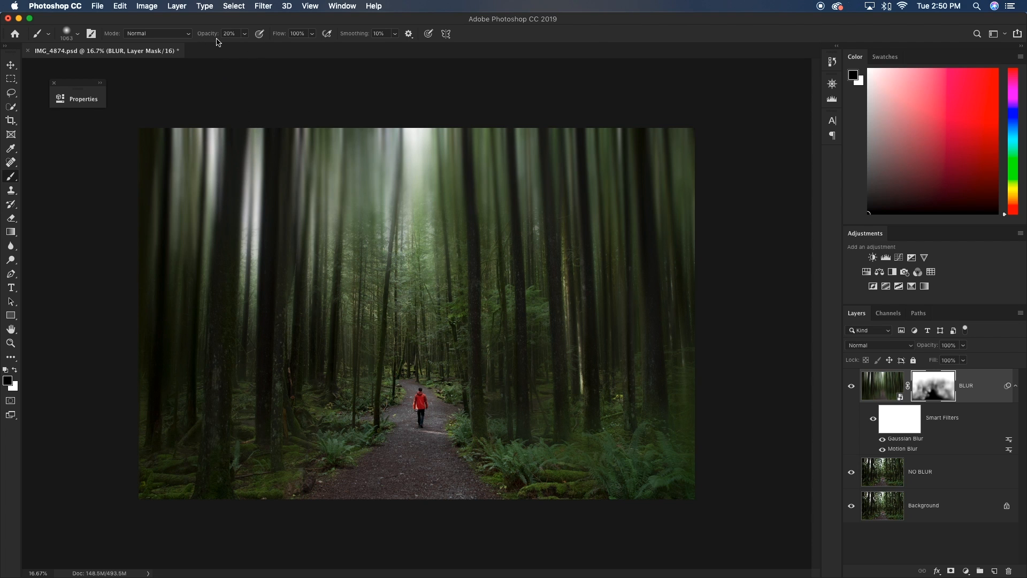
{"action": "mouse_move", "coordinate": [632, 297]}
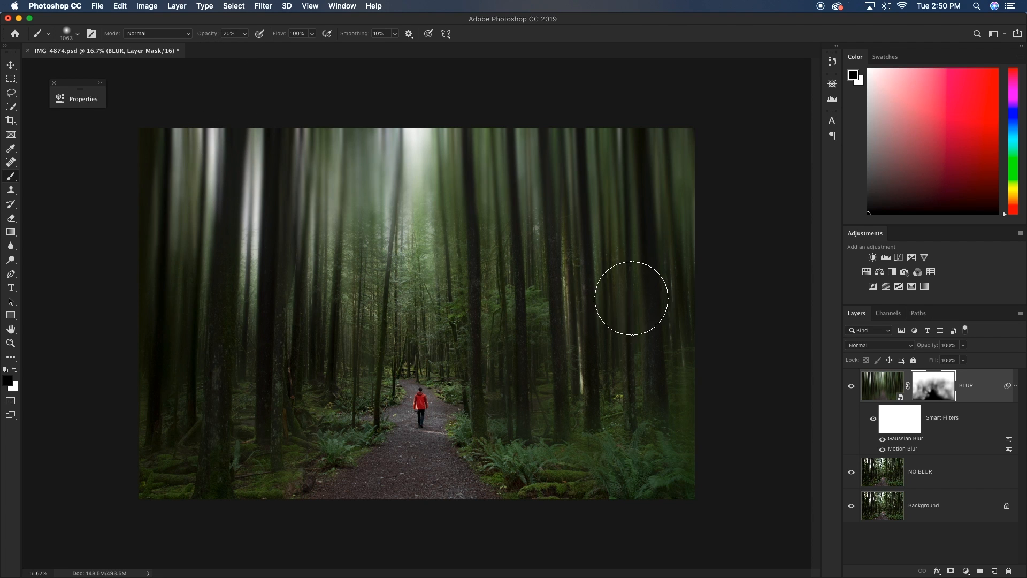
{"action": "left_click_drag", "start_coordinate": [632, 299], "coordinate": [269, 315]}
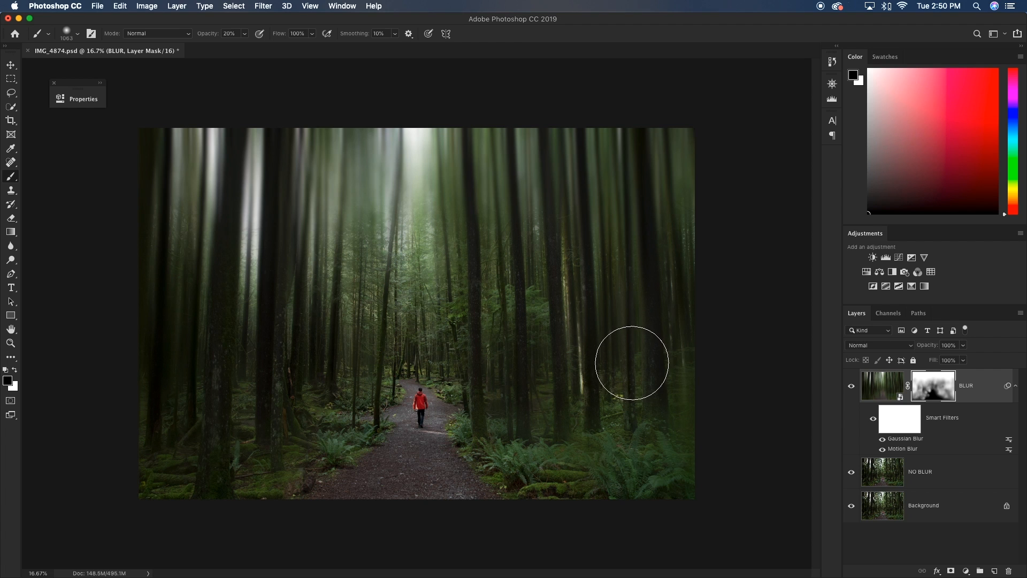
{"action": "left_click_drag", "start_coordinate": [630, 363], "coordinate": [538, 390]}
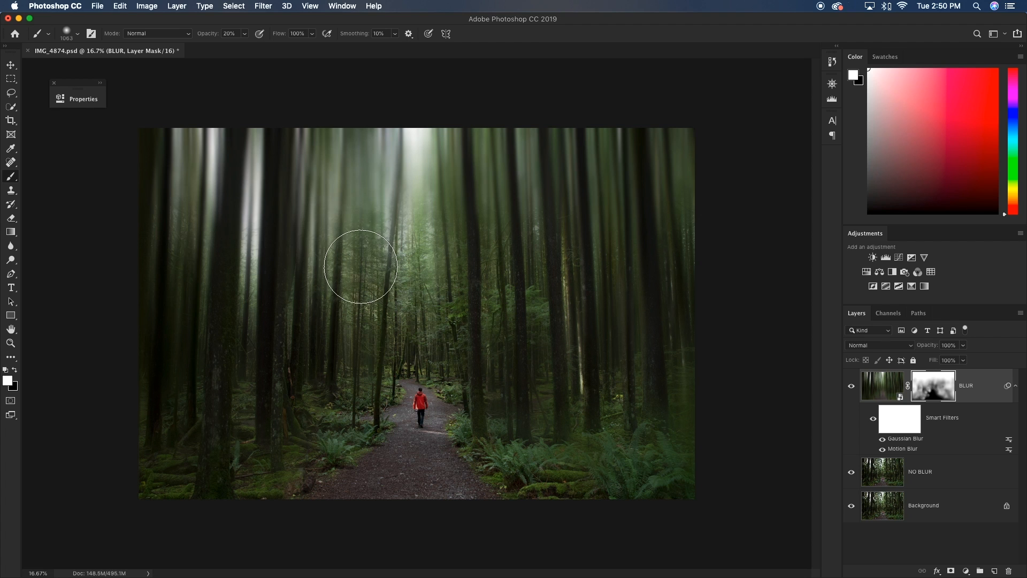
{"action": "mouse_move", "coordinate": [578, 285]}
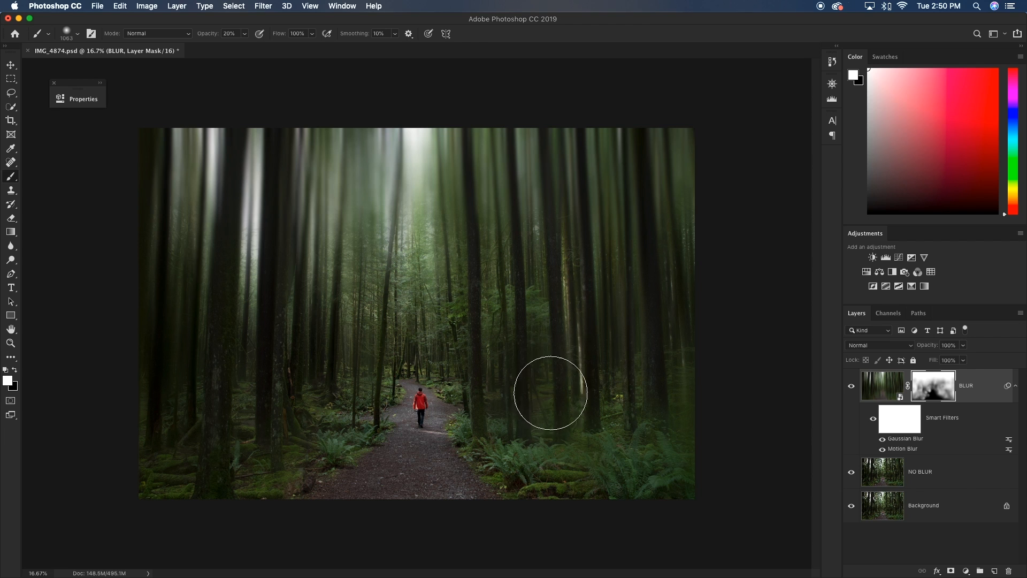
{"action": "mouse_move", "coordinate": [661, 407]}
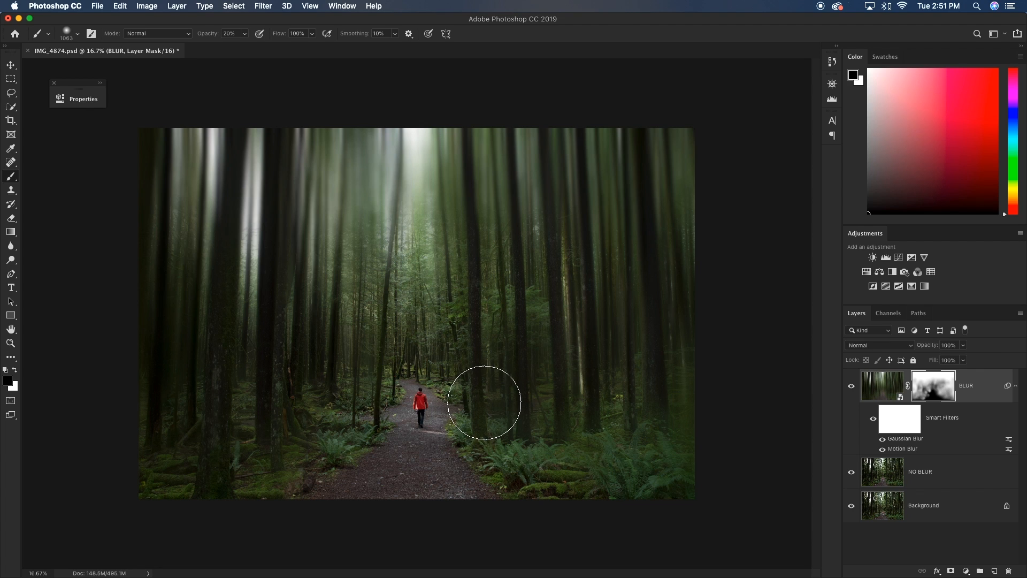
{"action": "mouse_move", "coordinate": [496, 399]}
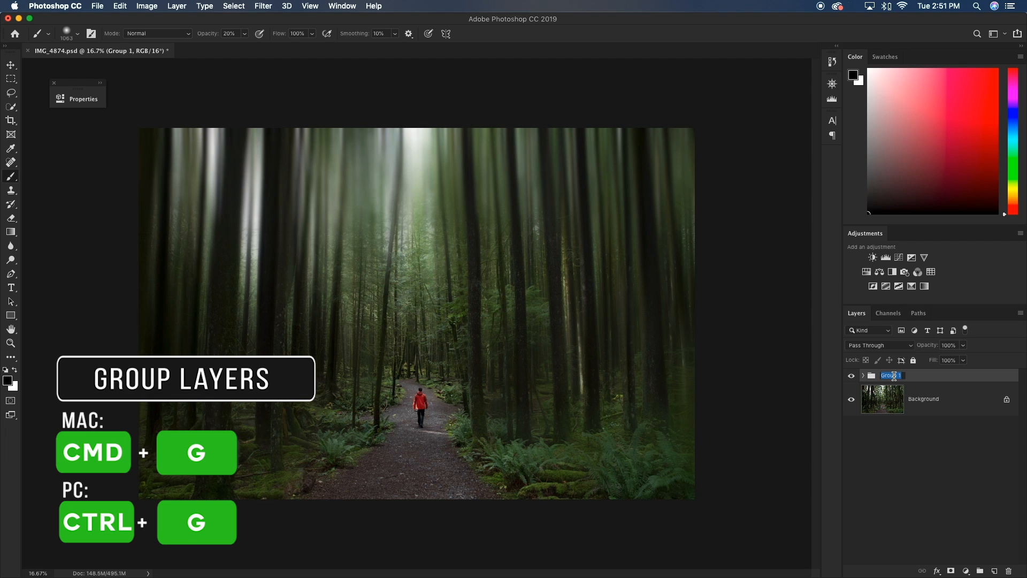
Rename the grouped blur layers BLUR BREAKDOWN
{"action": "type", "text": "BLUR BREAKDOWN"}
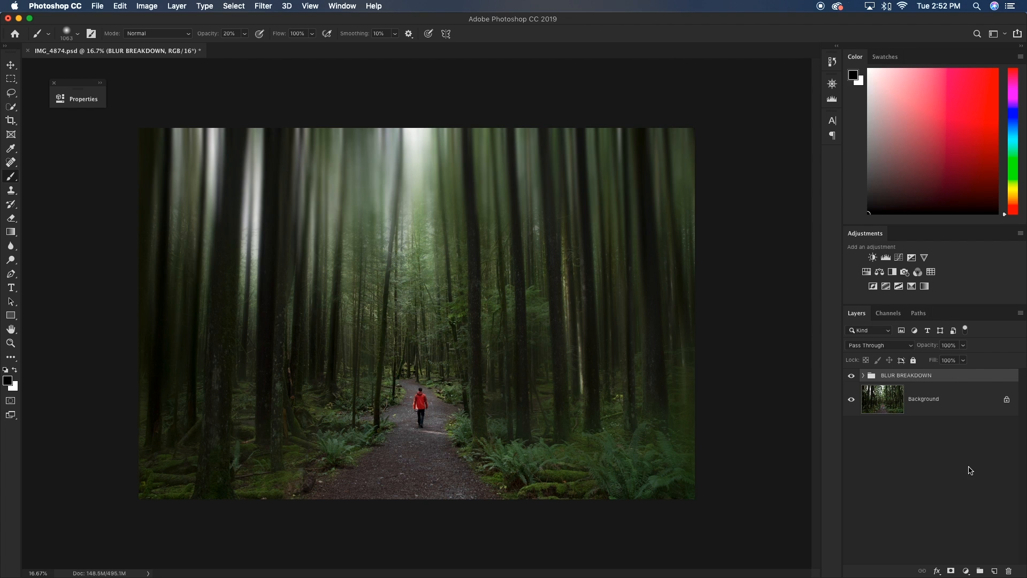
{"action": "left_click", "coordinate": [898, 257]}
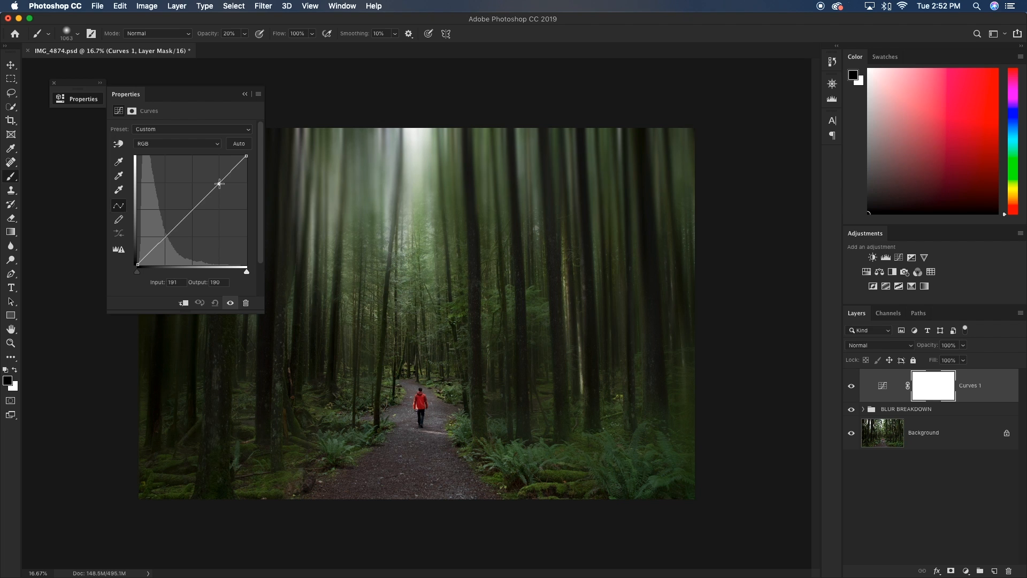
Shape the RGB curve for brighter highlights and darker shadows, then target the Blue channel
{"action": "left_click_drag", "start_coordinate": [219, 183], "coordinate": [217, 178]}
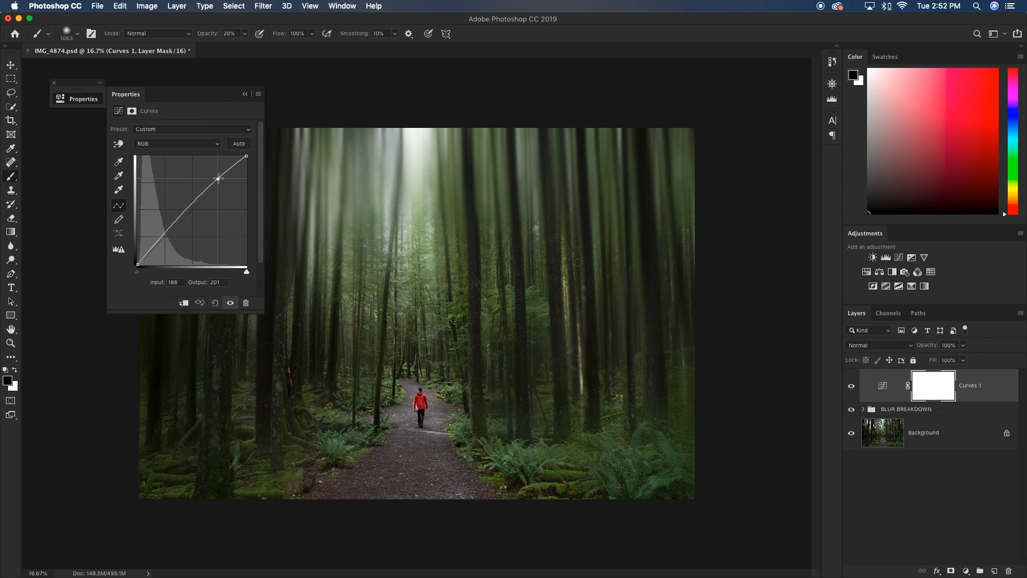
{"action": "left_click_drag", "start_coordinate": [218, 178], "coordinate": [166, 237]}
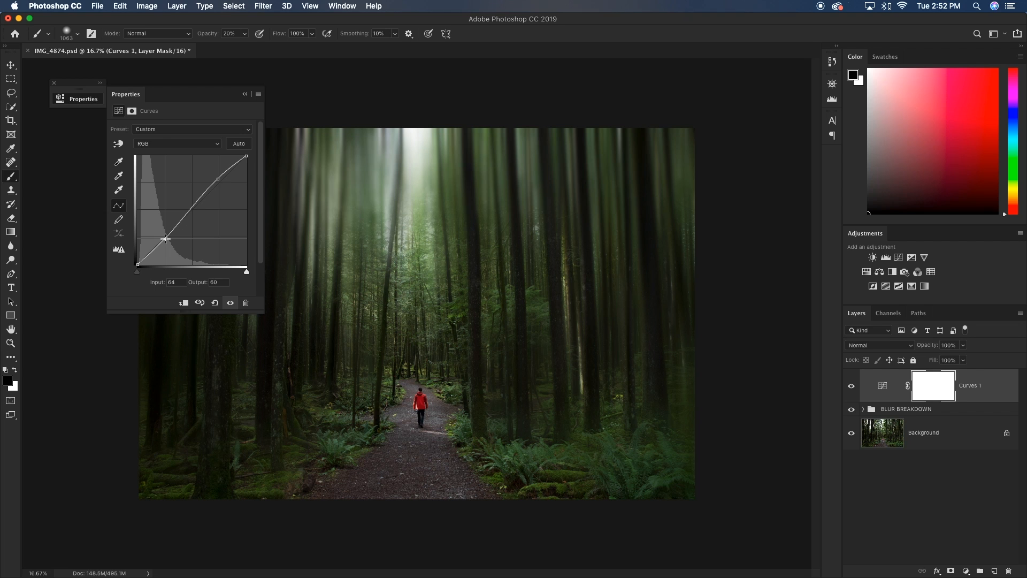
{"action": "left_click_drag", "start_coordinate": [166, 238], "coordinate": [218, 174]}
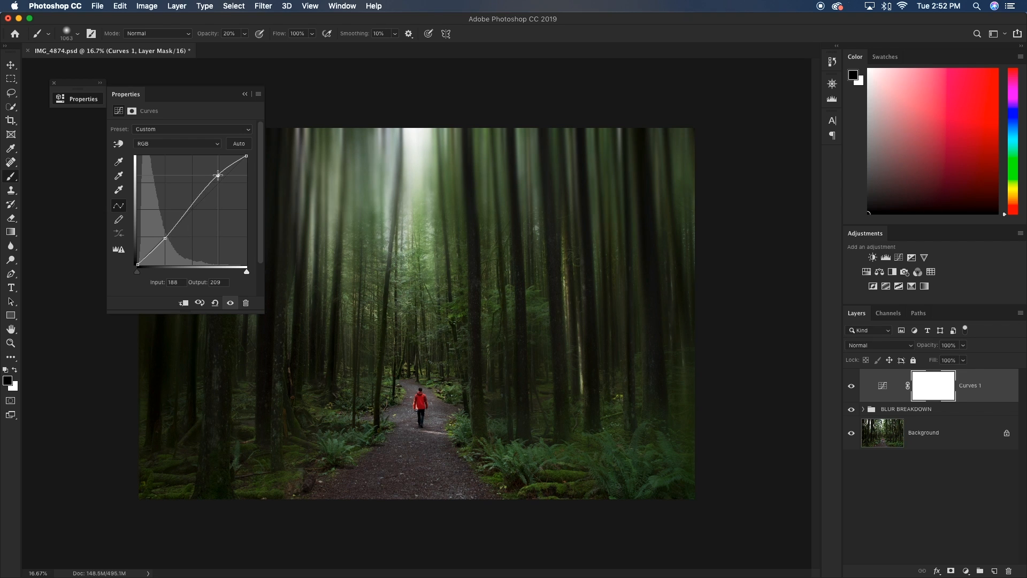
{"action": "left_click_drag", "start_coordinate": [218, 175], "coordinate": [216, 172]}
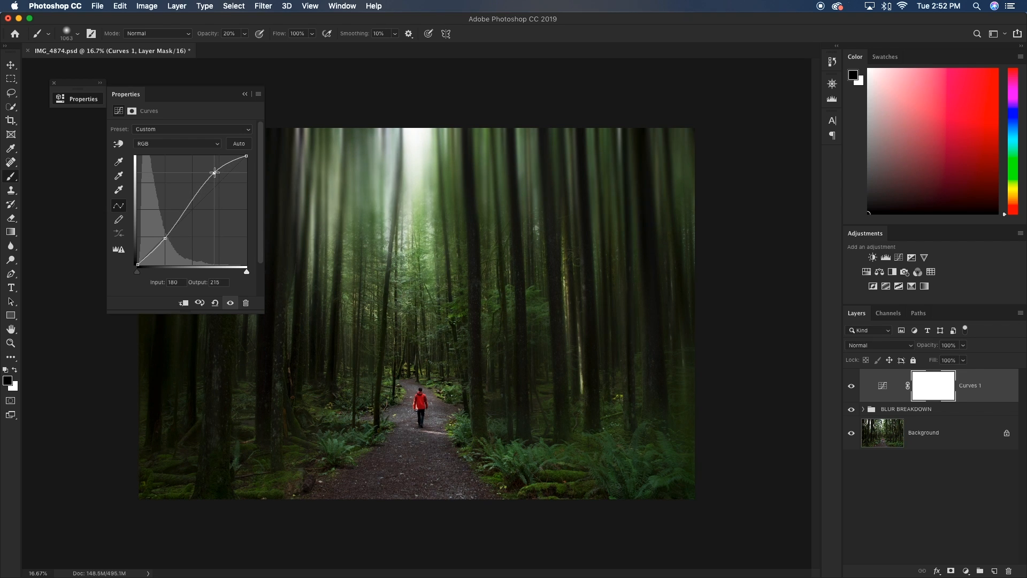
{"action": "left_click", "coordinate": [177, 143]}
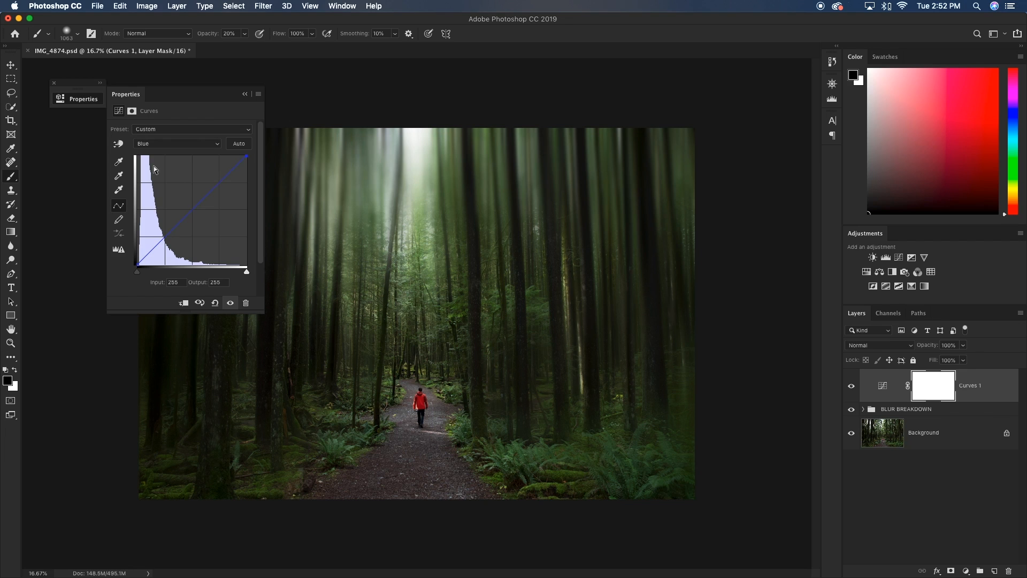
{"action": "mouse_move", "coordinate": [192, 209]}
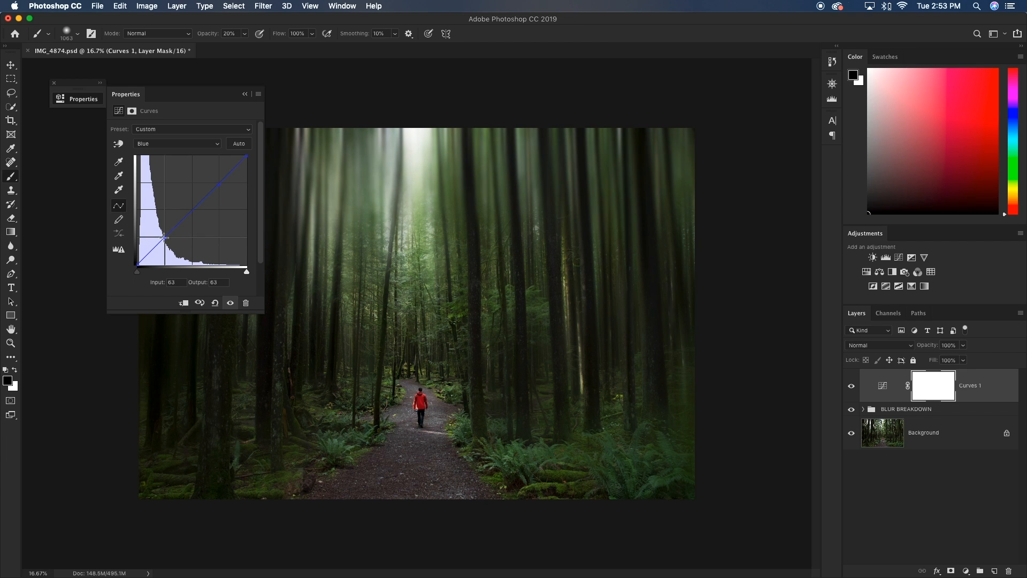
Select the Red curve channel and pull its midtone point slightly down to green the forest
{"action": "left_click", "coordinate": [177, 144]}
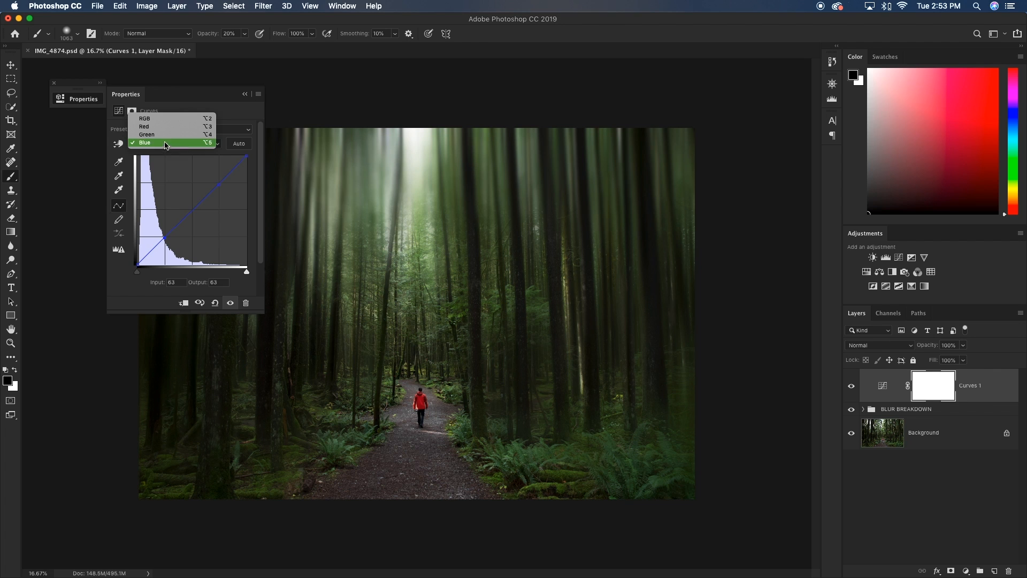
{"action": "left_click", "coordinate": [146, 126]}
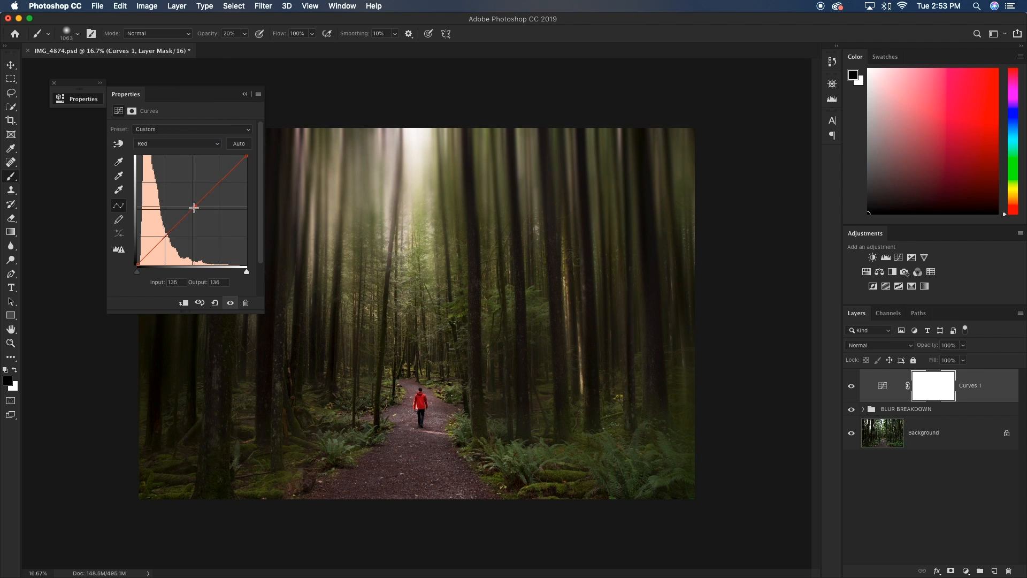
{"action": "left_click_drag", "start_coordinate": [193, 207], "coordinate": [191, 210]}
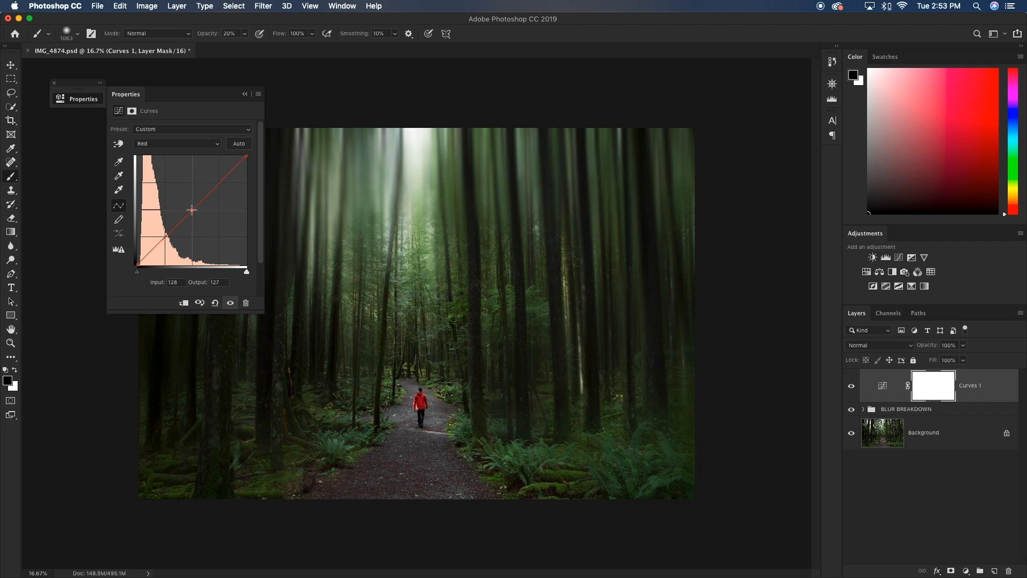
{"action": "left_click_drag", "start_coordinate": [191, 210], "coordinate": [194, 211]}
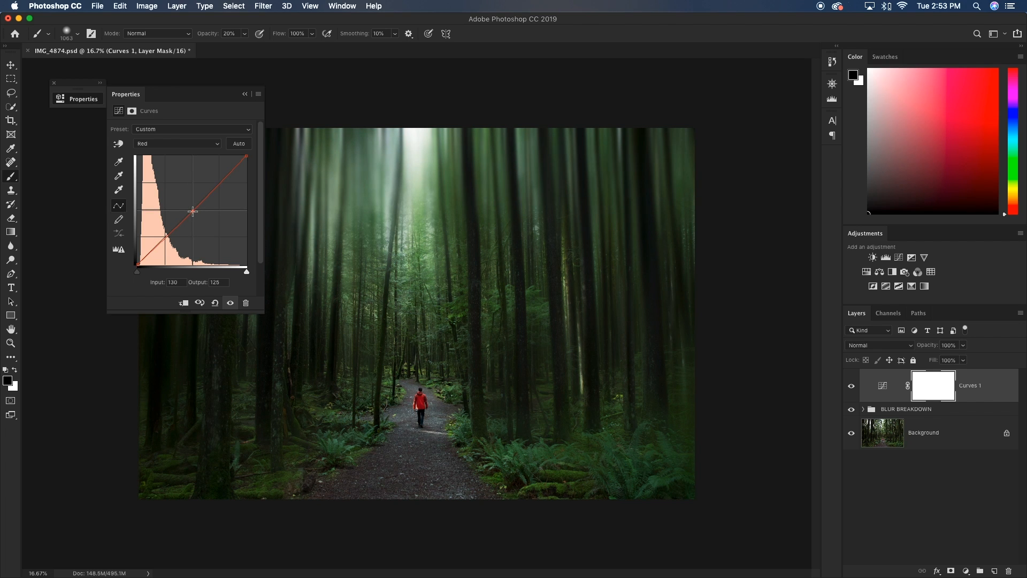
{"action": "left_click_drag", "start_coordinate": [193, 211], "coordinate": [194, 213]}
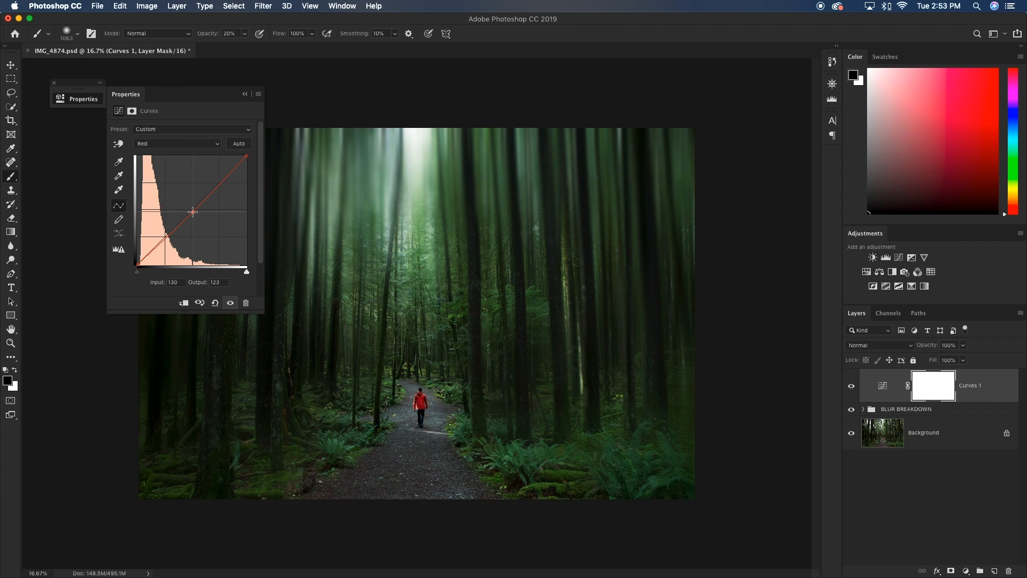
{"action": "left_click_drag", "start_coordinate": [193, 211], "coordinate": [192, 212]}
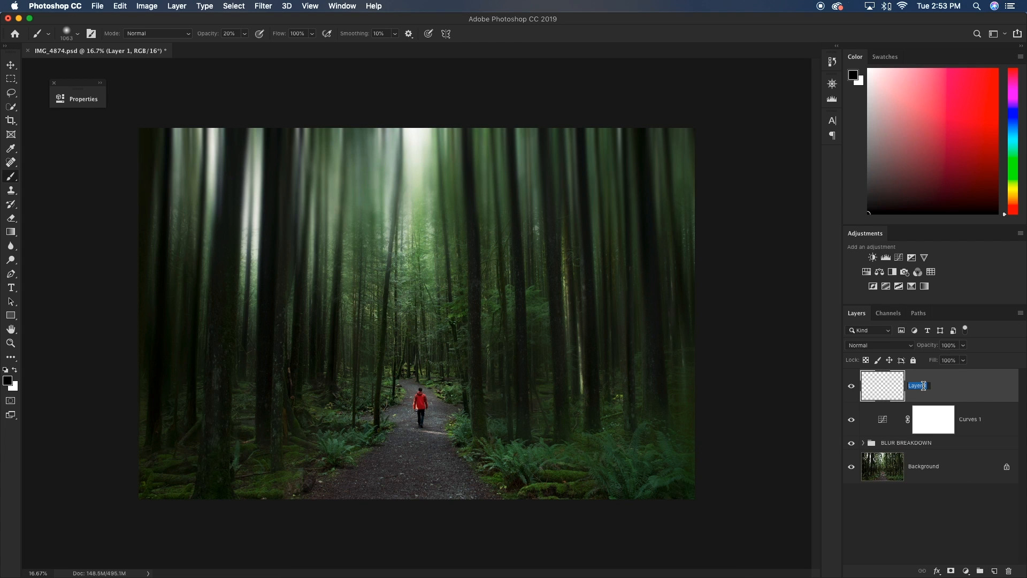
Name the new layer 'tree light' and brush two soft white glows across the treetops at 100% opacity
{"action": "type", "text": "tree light"}
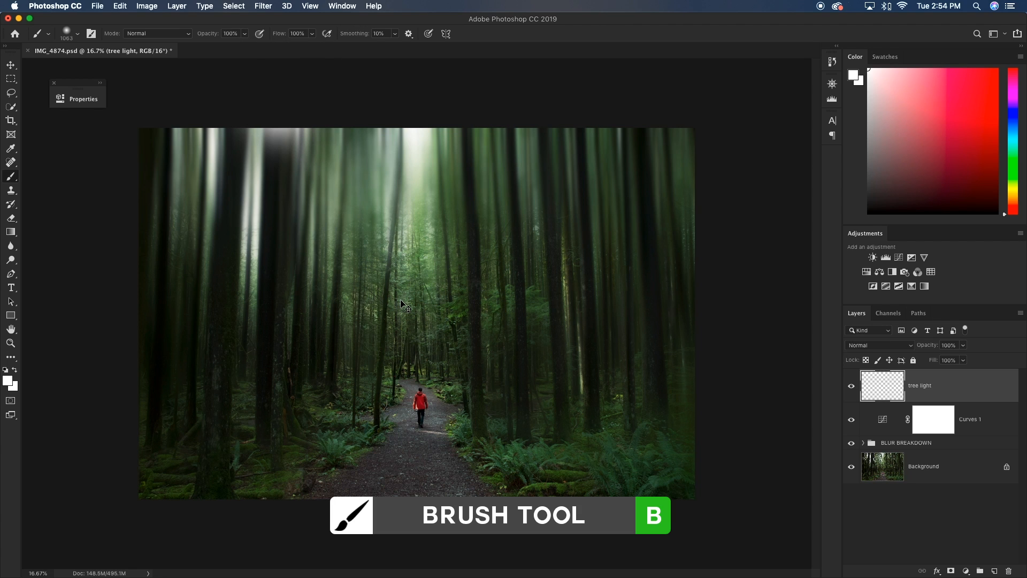
{"action": "key", "text": "0"}
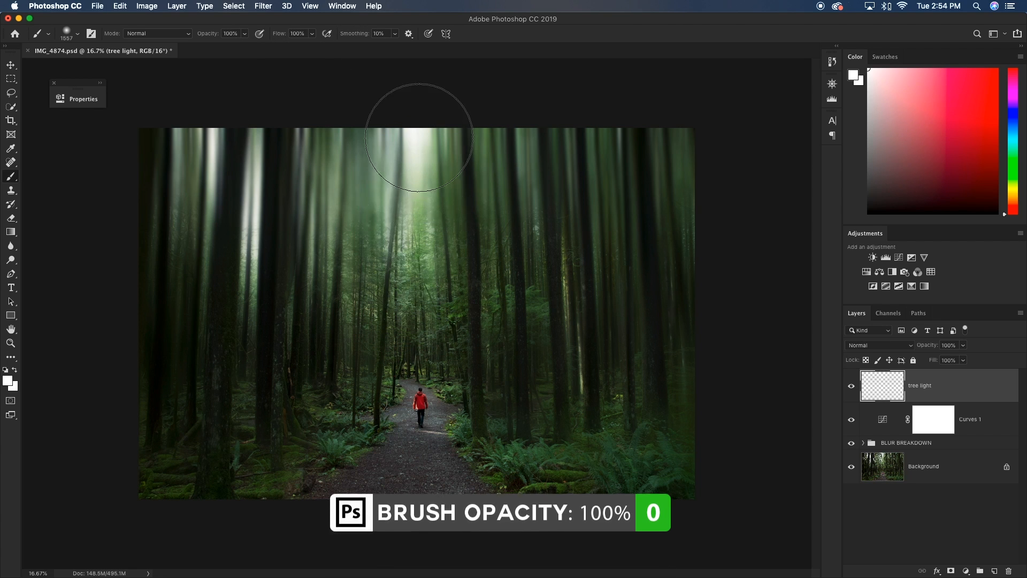
{"action": "left_click_drag", "start_coordinate": [419, 131], "coordinate": [255, 219]}
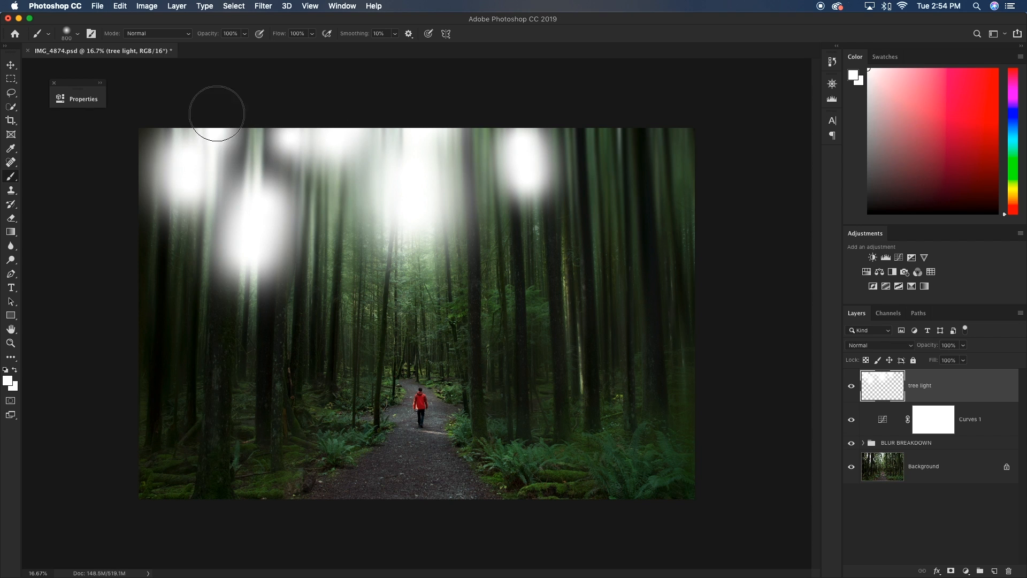
{"action": "left_click_drag", "start_coordinate": [216, 112], "coordinate": [670, 320]}
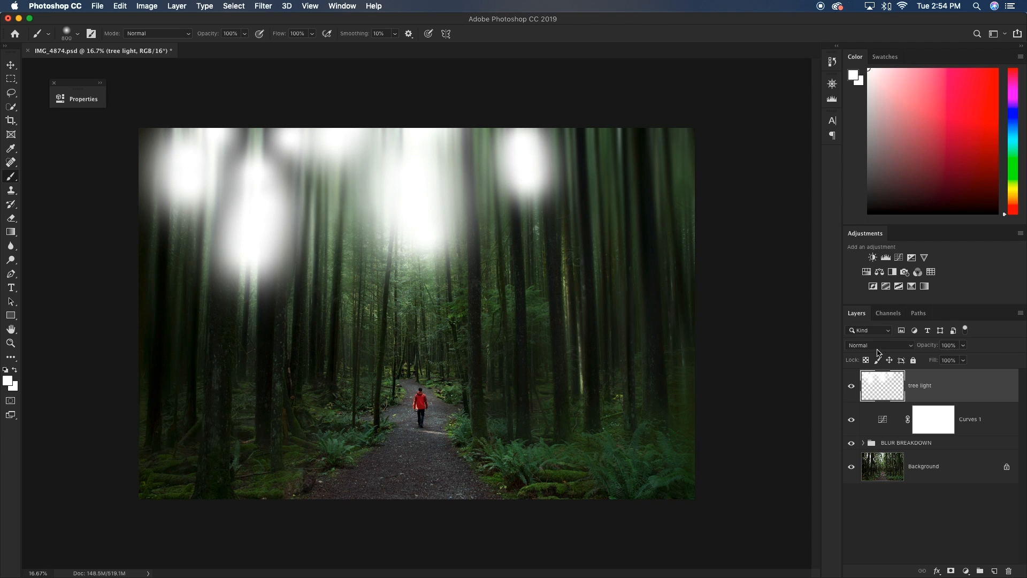
Blend the tree light layer as Soft Light and paint two fainter glows near the treetops
{"action": "left_click", "coordinate": [880, 345]}
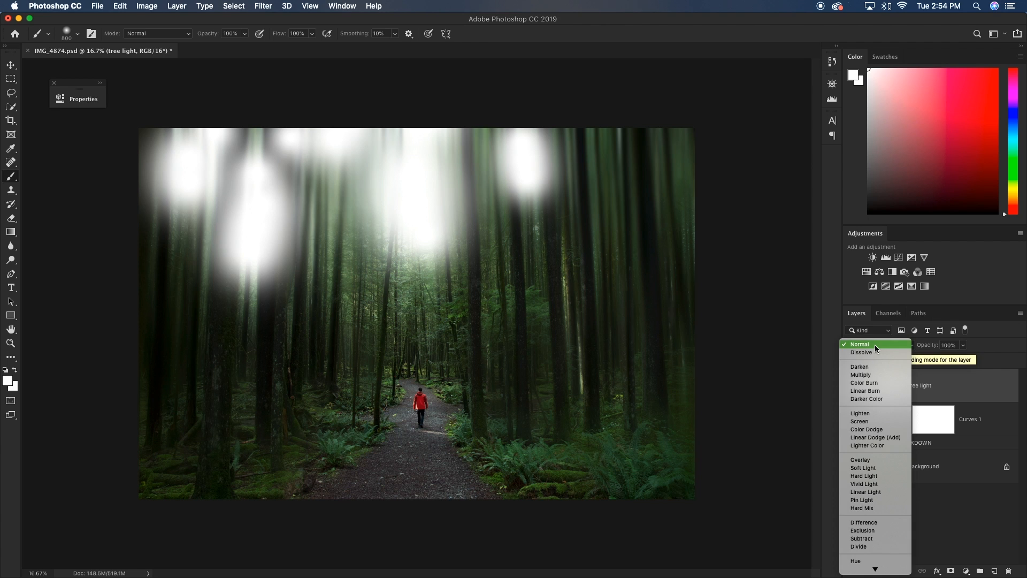
{"action": "mouse_move", "coordinate": [865, 475]}
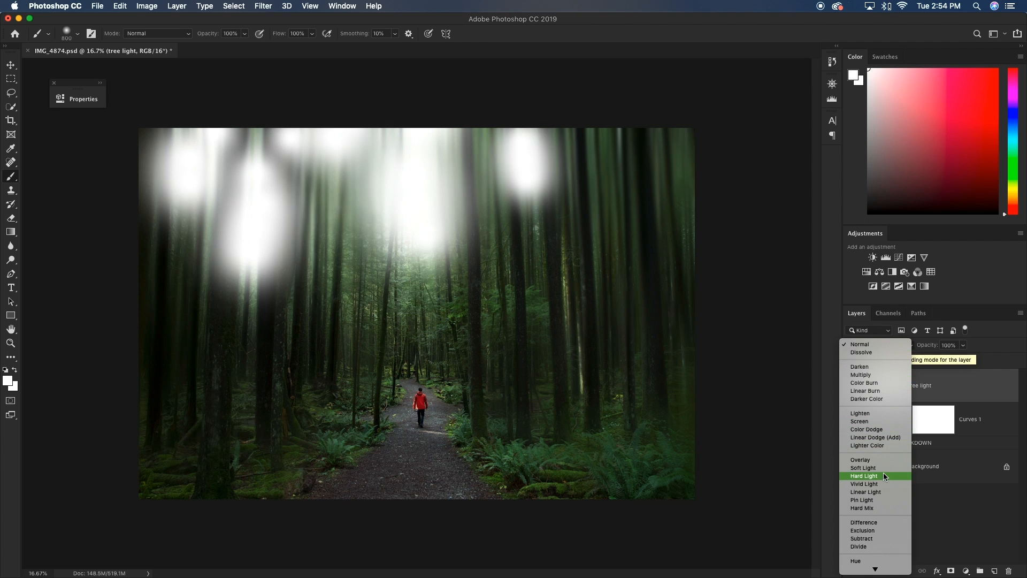
{"action": "left_click", "coordinate": [862, 467]}
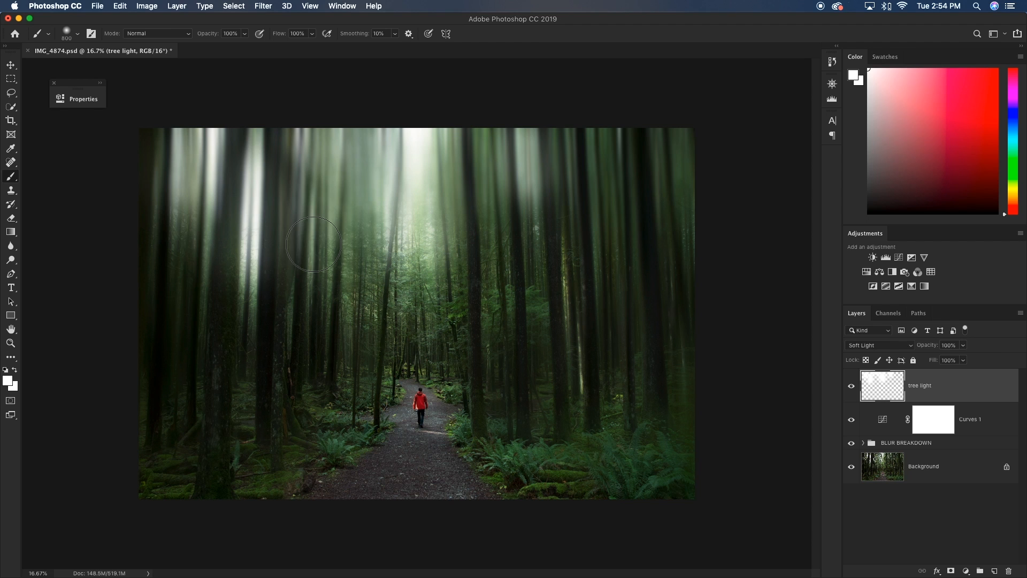
{"action": "mouse_move", "coordinate": [383, 219]}
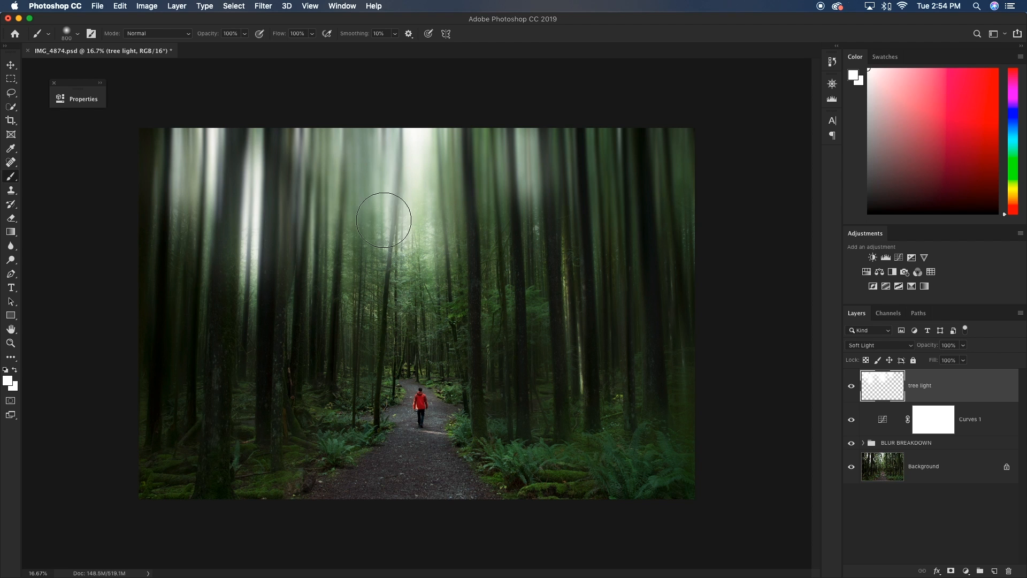
{"action": "left_click_drag", "start_coordinate": [383, 220], "coordinate": [416, 170]}
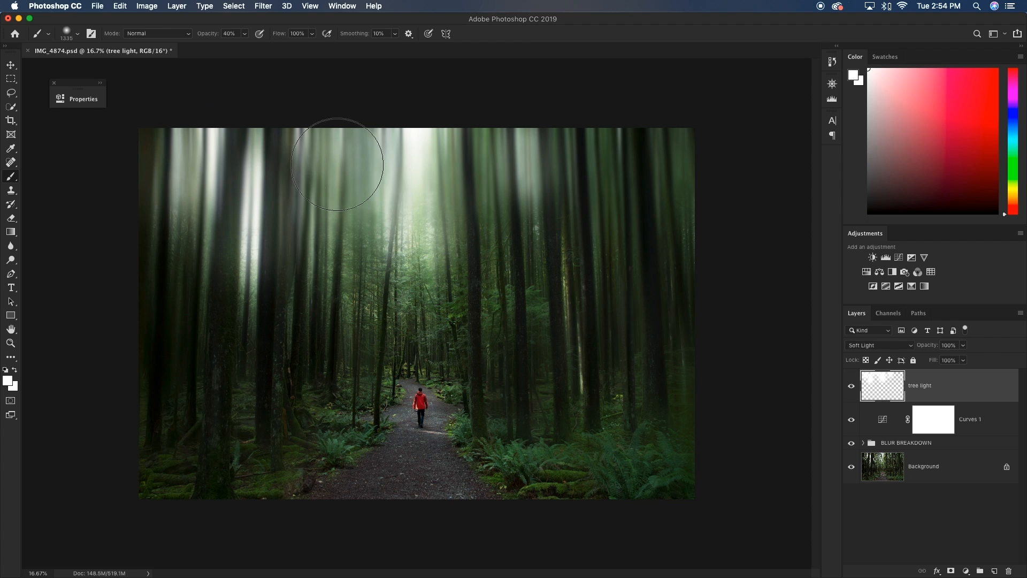
{"action": "left_click_drag", "start_coordinate": [336, 164], "coordinate": [517, 224]}
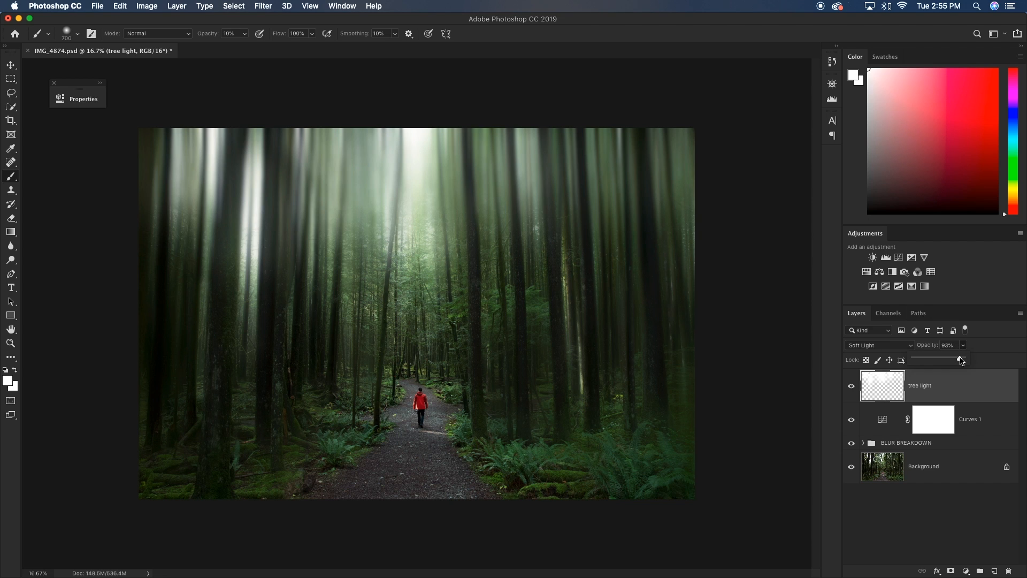
Lower the tree light layer's opacity to 82%
{"action": "left_click_drag", "start_coordinate": [960, 360], "coordinate": [950, 360]}
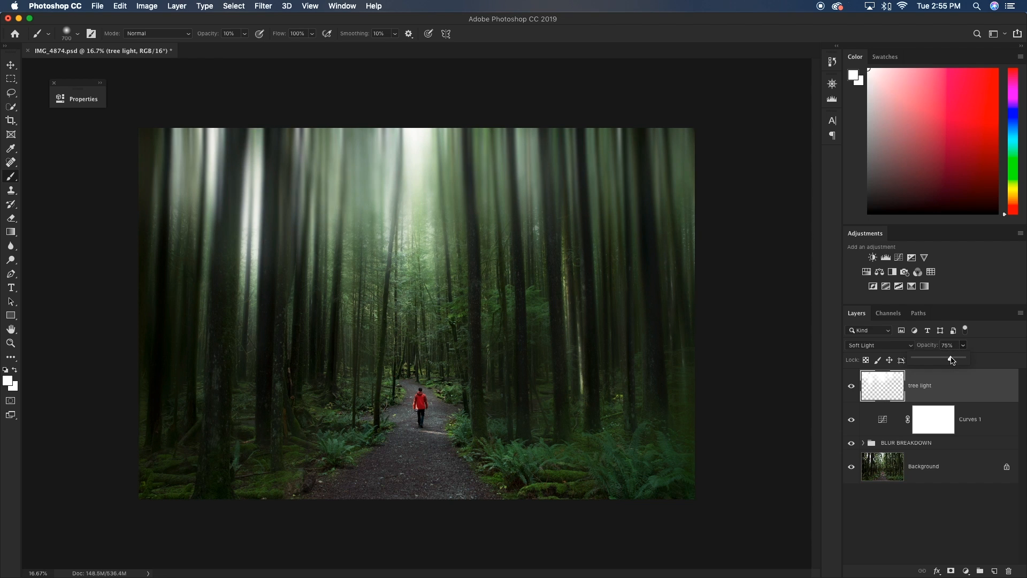
{"action": "left_click_drag", "start_coordinate": [951, 360], "coordinate": [955, 359]}
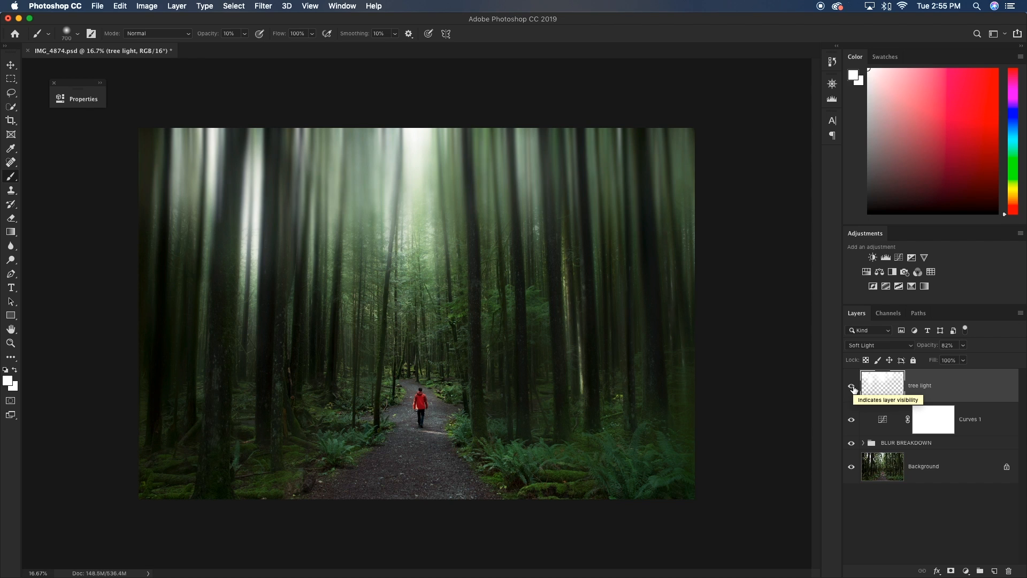
{"action": "mouse_move", "coordinate": [779, 377]}
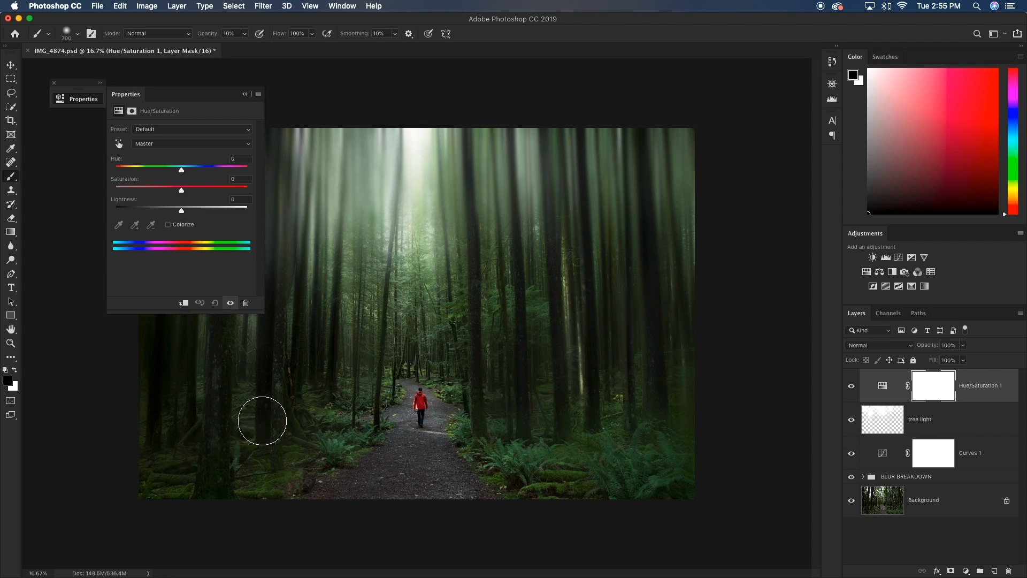
{"action": "mouse_move", "coordinate": [428, 392]}
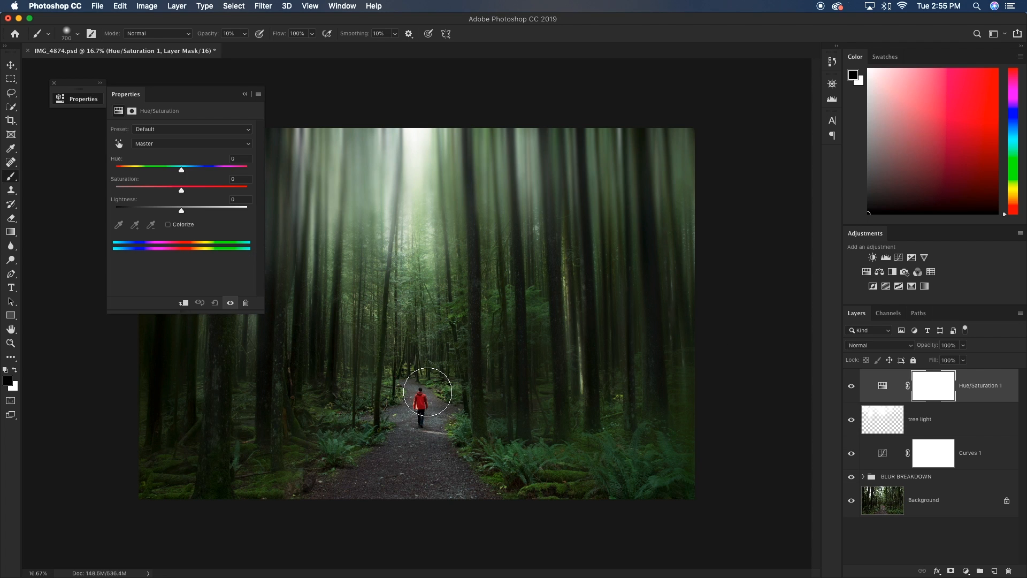
{"action": "mouse_move", "coordinate": [372, 379]}
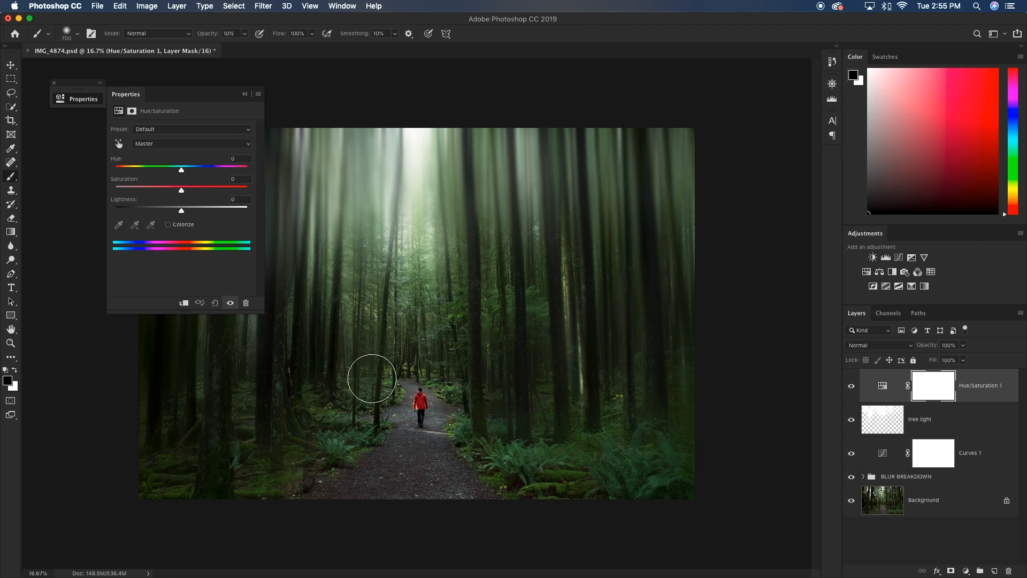
Target the Greens range in Hue/Saturation and max its saturation to preview affected areas
{"action": "left_click", "coordinate": [190, 143]}
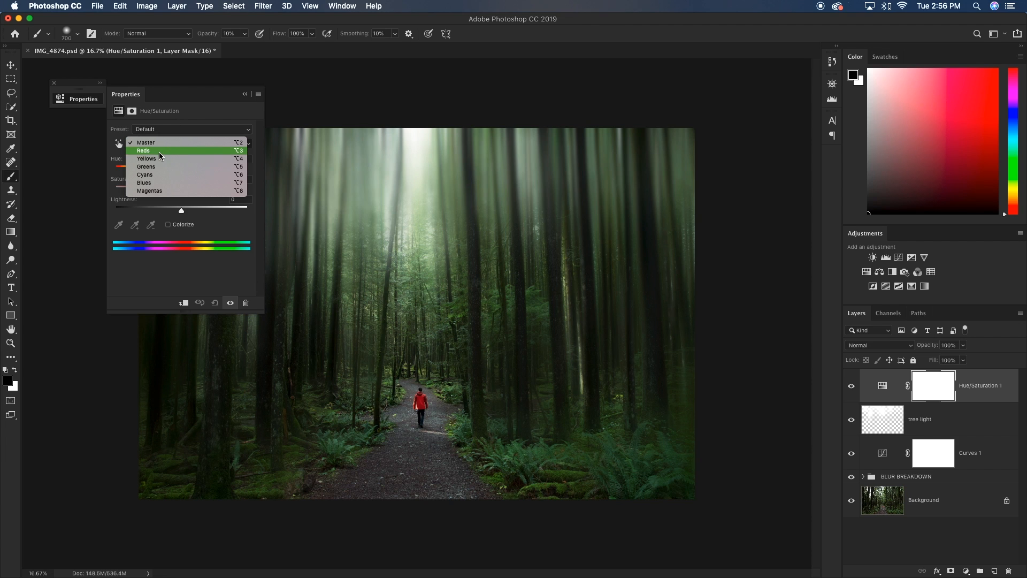
{"action": "left_click", "coordinate": [145, 166]}
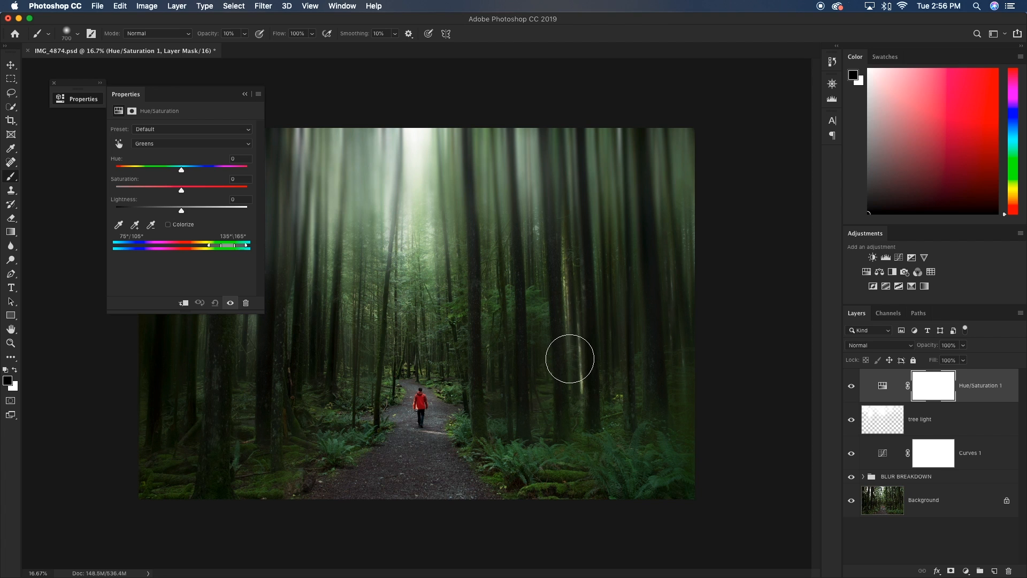
{"action": "left_click_drag", "start_coordinate": [181, 191], "coordinate": [247, 191]}
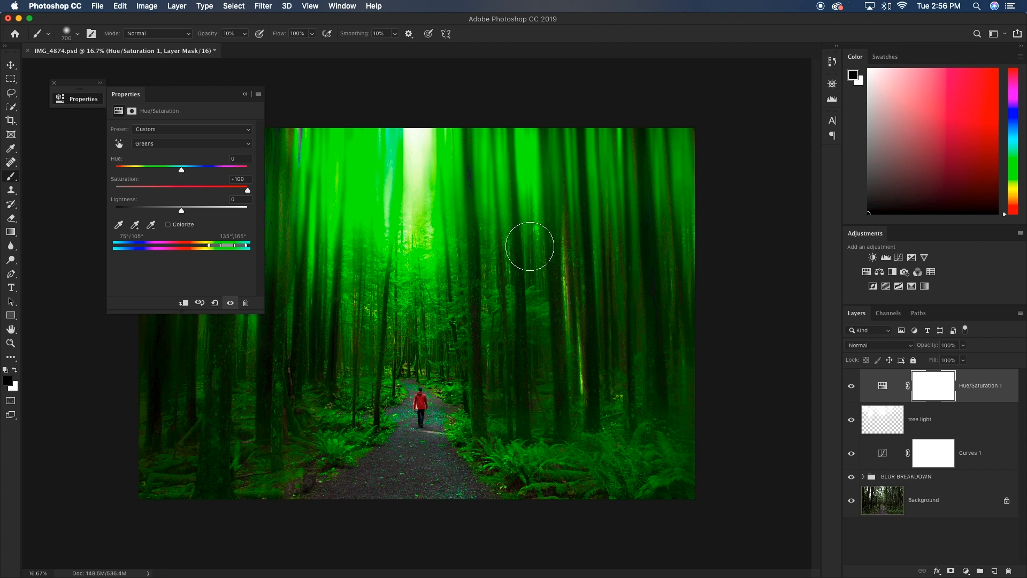
{"action": "mouse_move", "coordinate": [521, 262]}
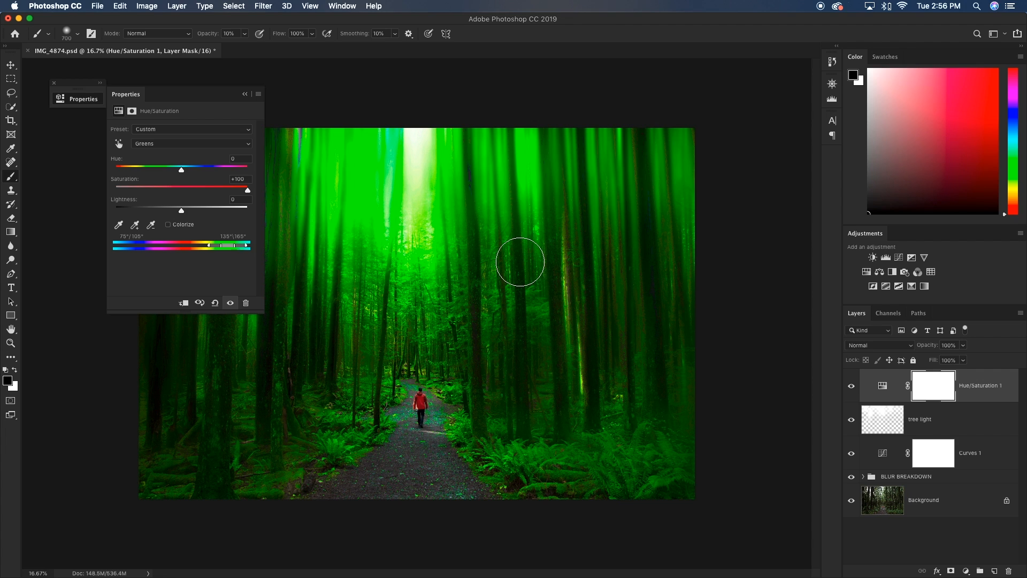
{"action": "mouse_move", "coordinate": [124, 174]}
{"action": "type", "text": "0"}
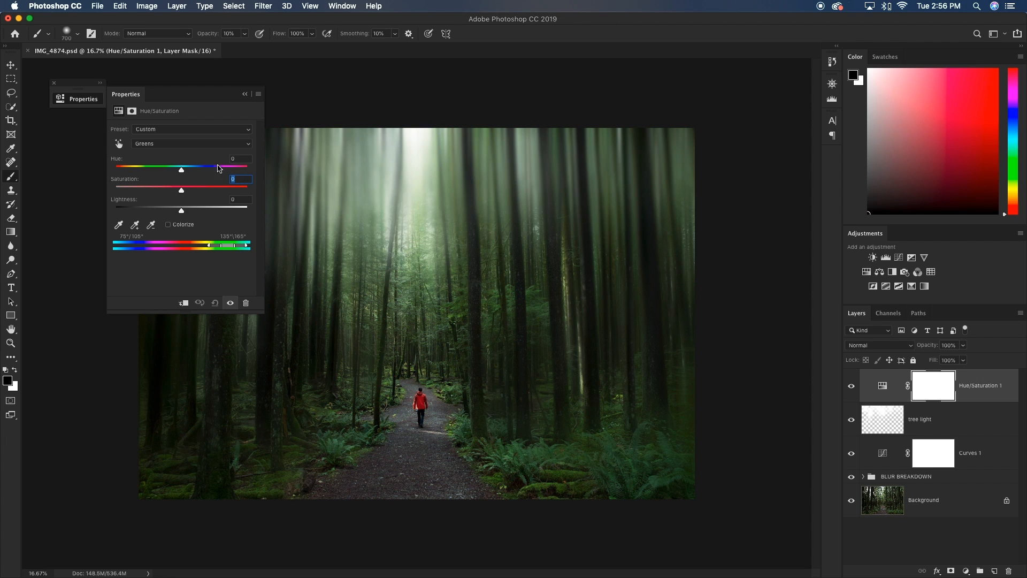
Shift the Greens hue back and forth, settling around +4 for a cool rich green
{"action": "left_click_drag", "start_coordinate": [182, 168], "coordinate": [174, 168]}
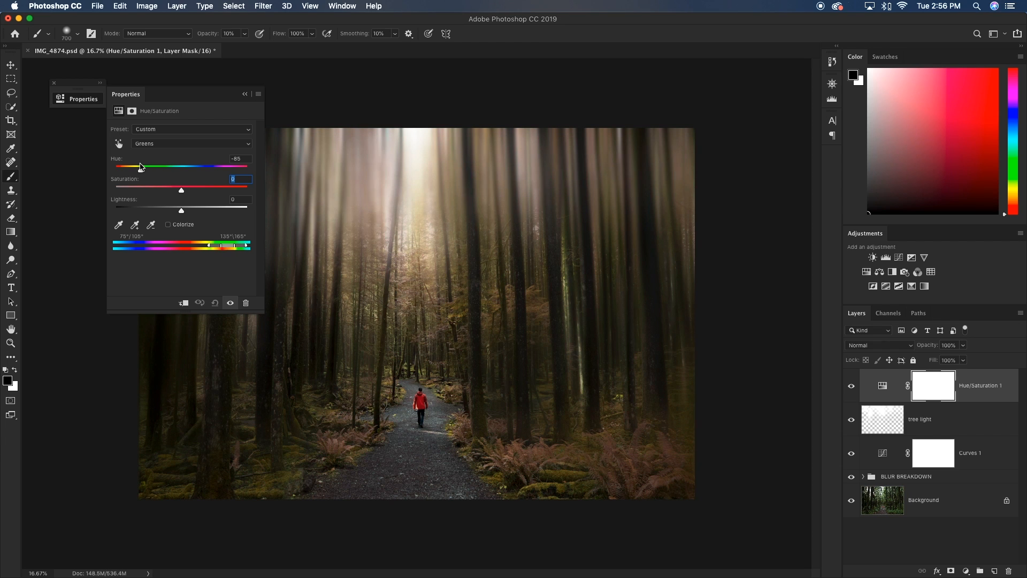
{"action": "left_click_drag", "start_coordinate": [140, 167], "coordinate": [144, 167]}
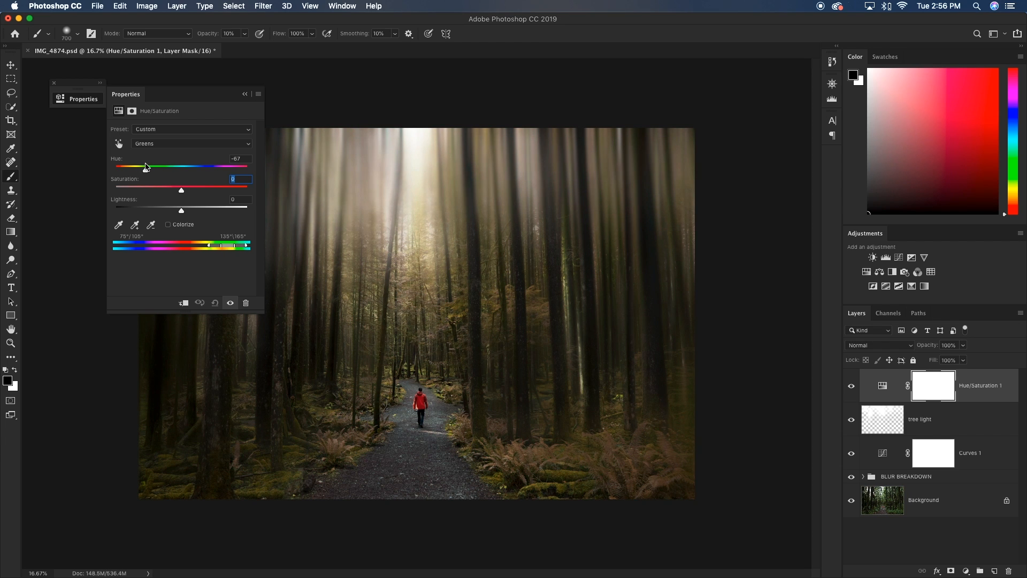
{"action": "left_click_drag", "start_coordinate": [146, 165], "coordinate": [185, 166]}
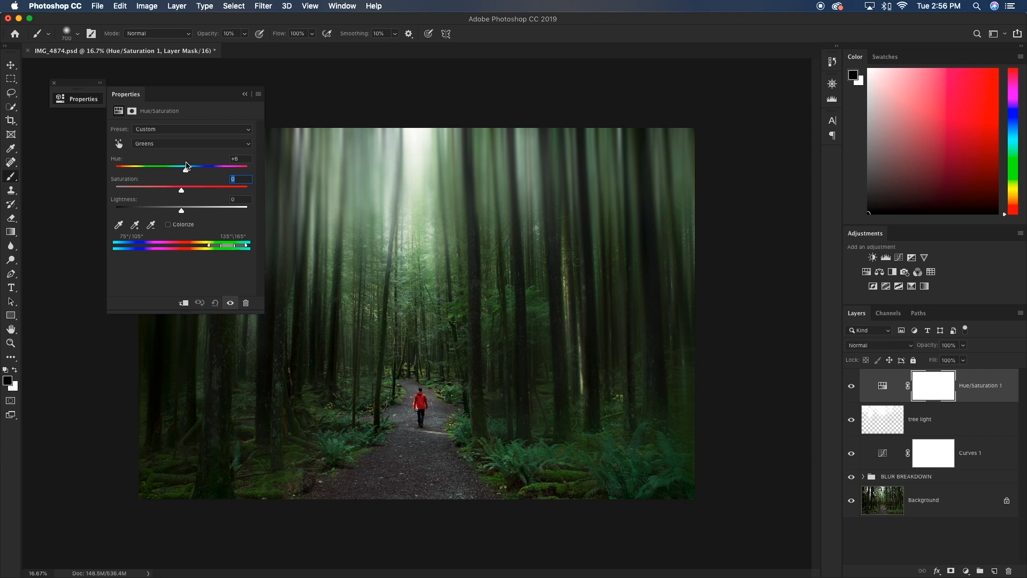
{"action": "left_click_drag", "start_coordinate": [186, 166], "coordinate": [188, 166]}
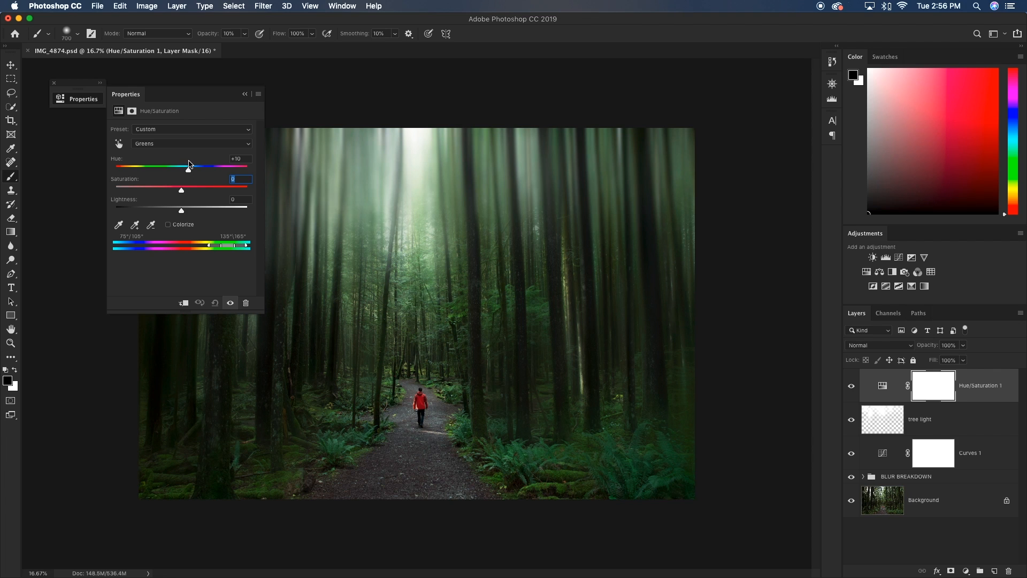
{"action": "left_click_drag", "start_coordinate": [188, 167], "coordinate": [184, 167]}
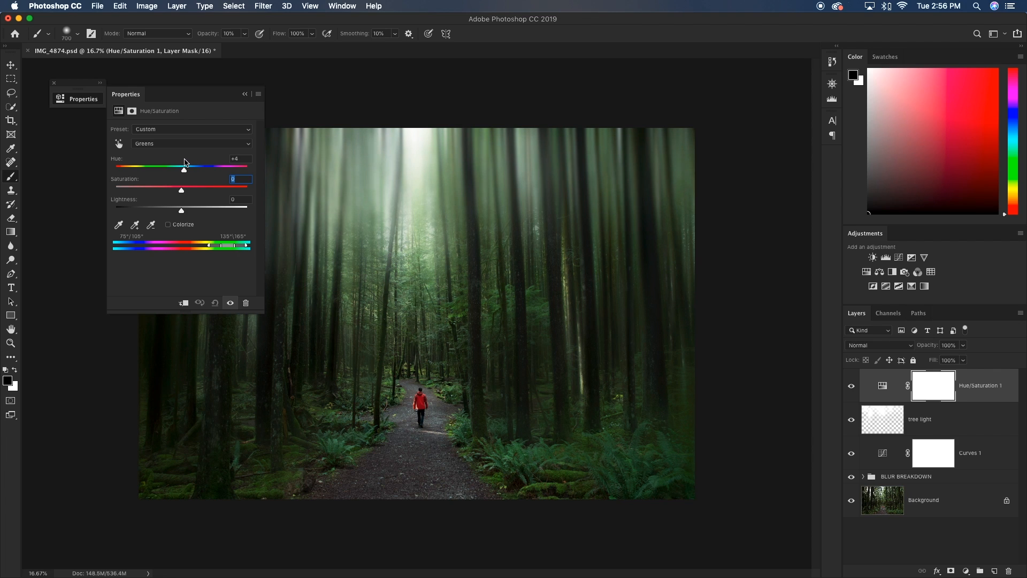
{"action": "left_click_drag", "start_coordinate": [183, 167], "coordinate": [188, 167]}
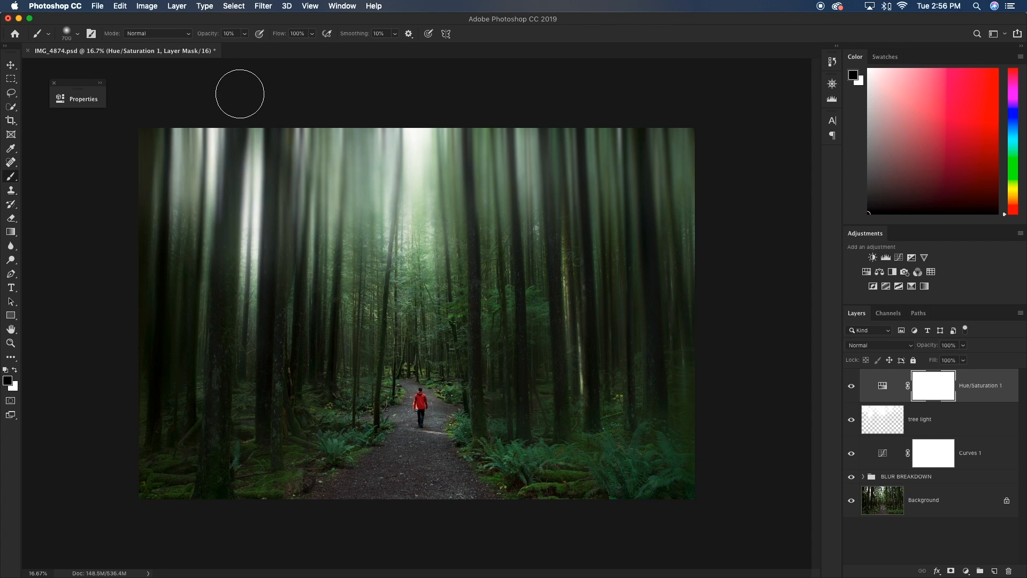
{"action": "mouse_move", "coordinate": [914, 288]}
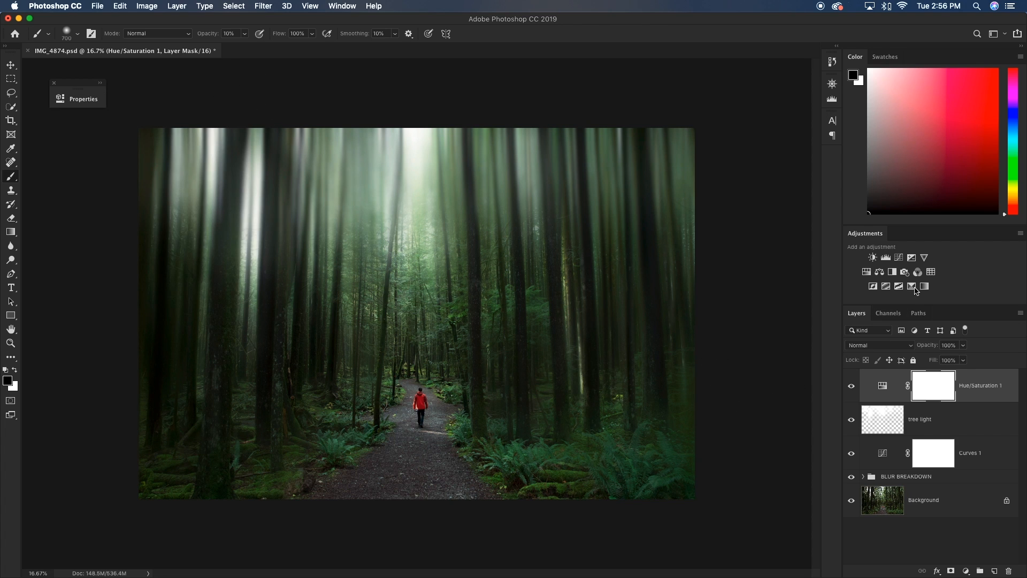
{"action": "mouse_move", "coordinate": [880, 272]}
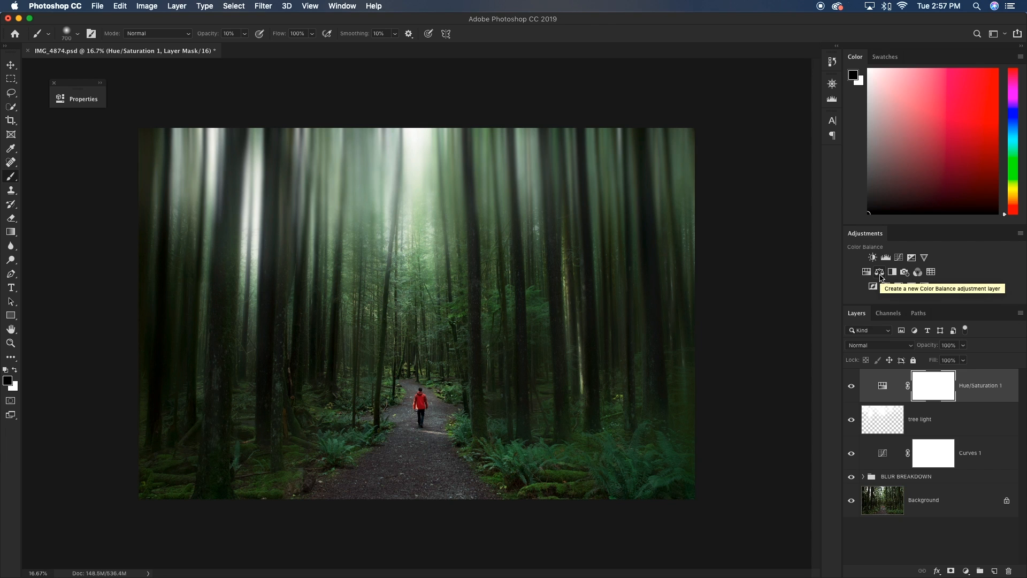
Add a Color Balance adjustment layer above Hue/Saturation
{"action": "left_click", "coordinate": [880, 272]}
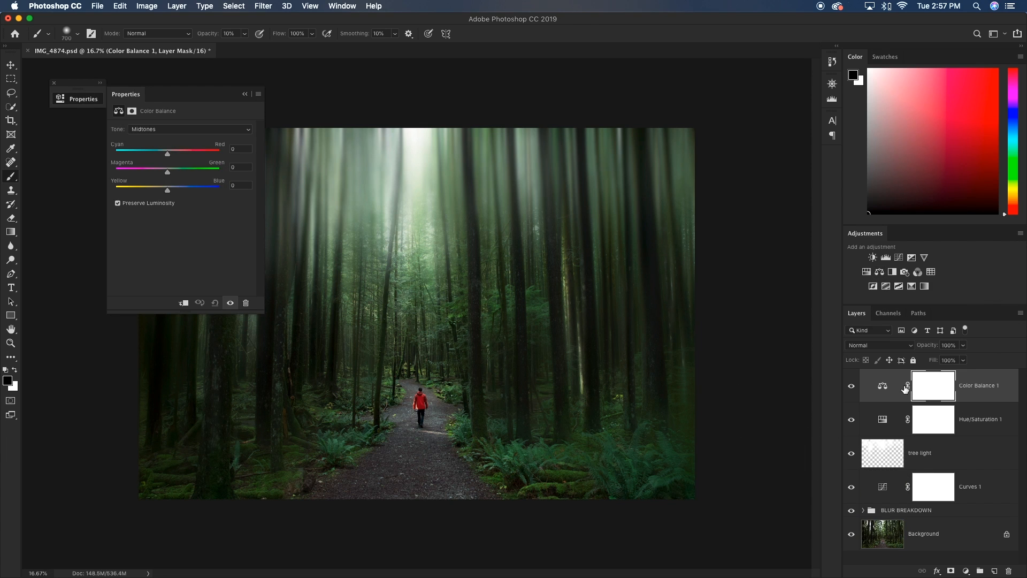
{"action": "mouse_move", "coordinate": [534, 288]}
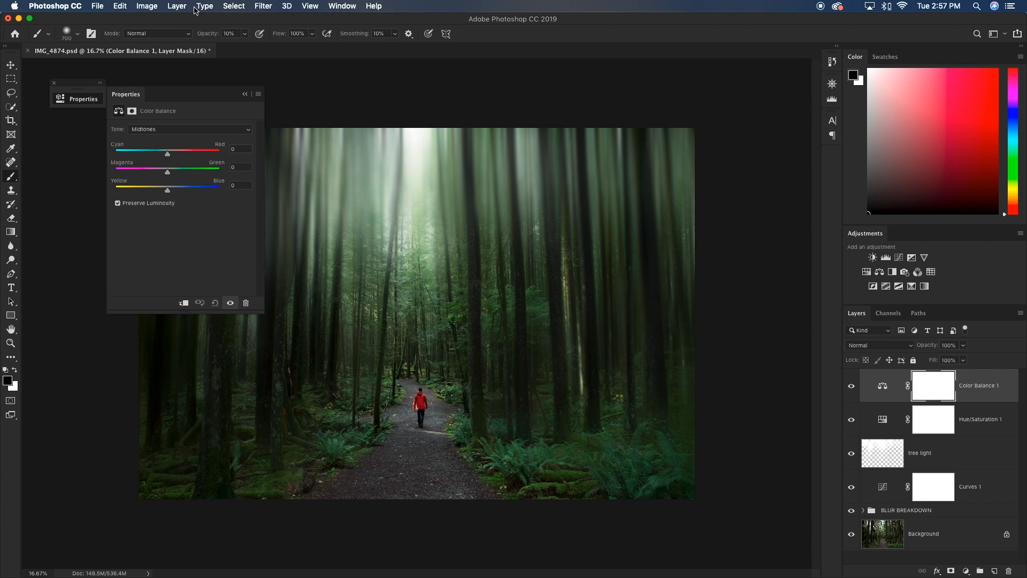
{"action": "mouse_move", "coordinate": [416, 228]}
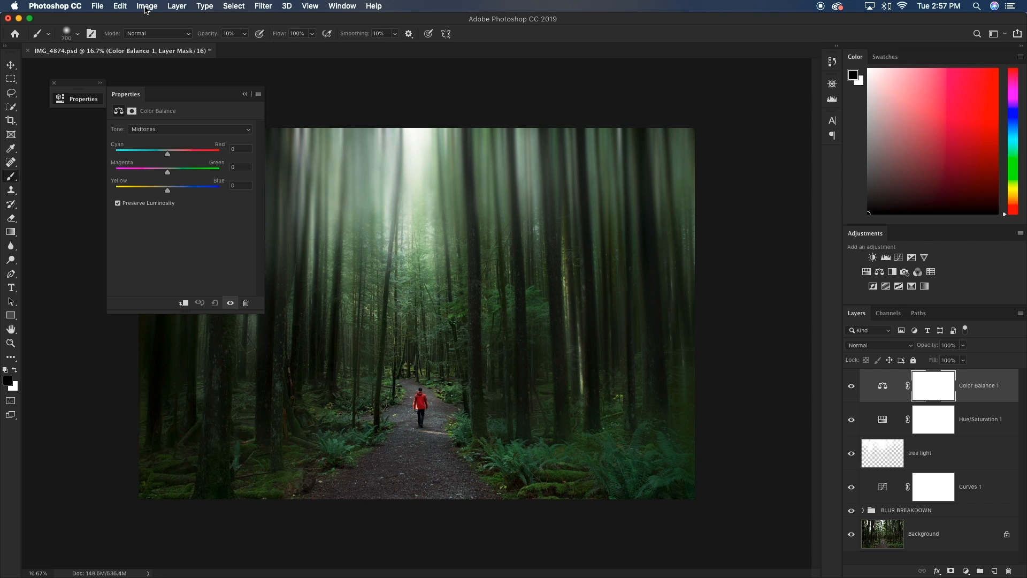
Apply Image onto the Color Balance mask with Normal blending so it follows image brightness
{"action": "left_click", "coordinate": [160, 6]}
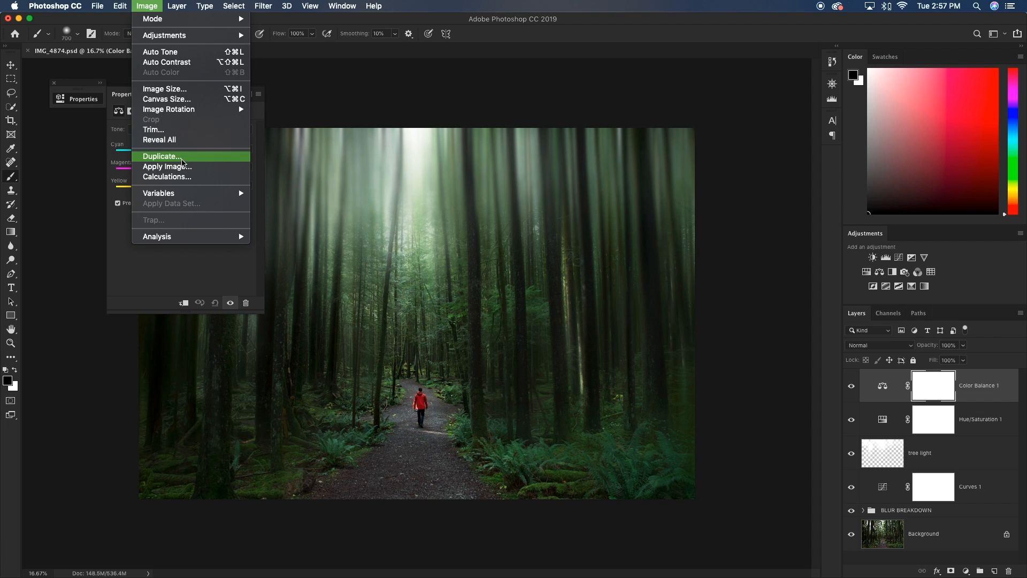
{"action": "left_click", "coordinate": [167, 166]}
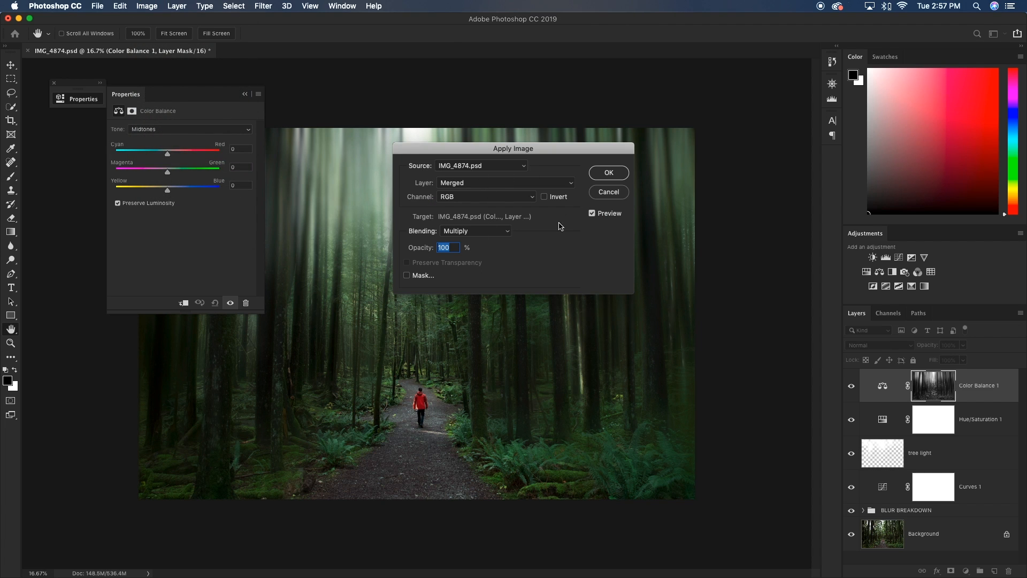
{"action": "left_click", "coordinate": [475, 231]}
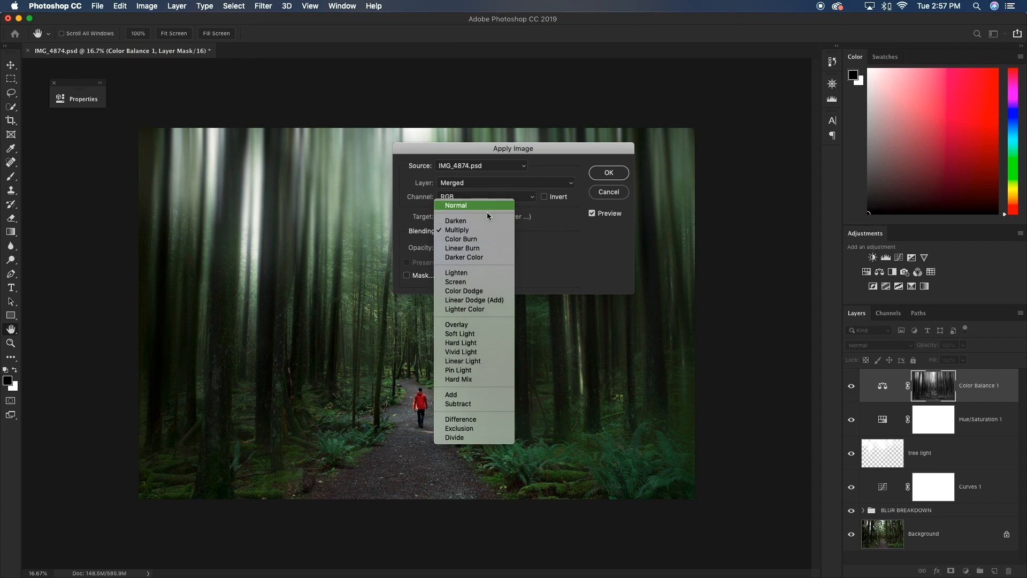
{"action": "left_click", "coordinate": [456, 205]}
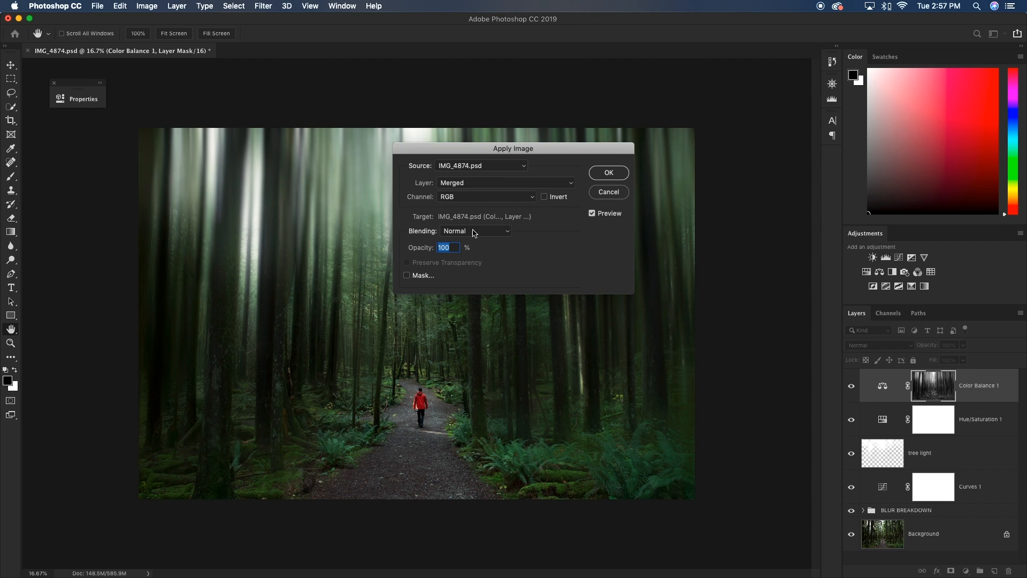
{"action": "mouse_move", "coordinate": [618, 177]}
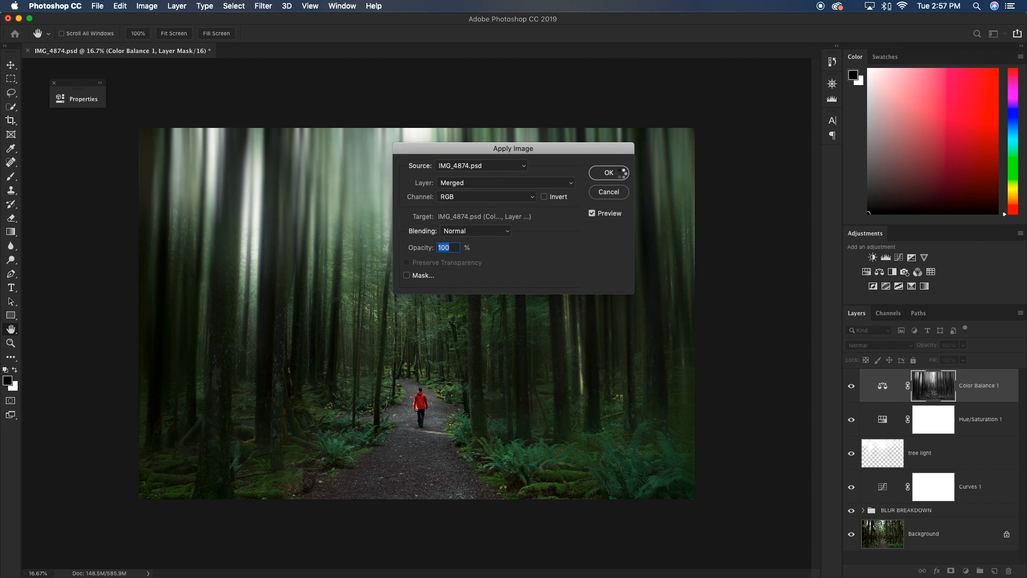
{"action": "left_click", "coordinate": [609, 172]}
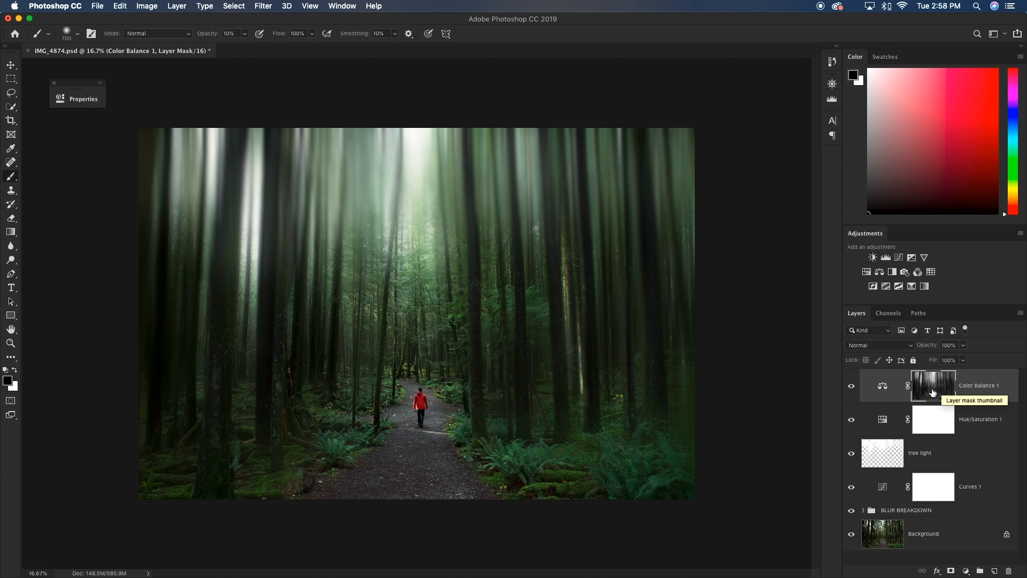
{"action": "mouse_move", "coordinate": [880, 385]}
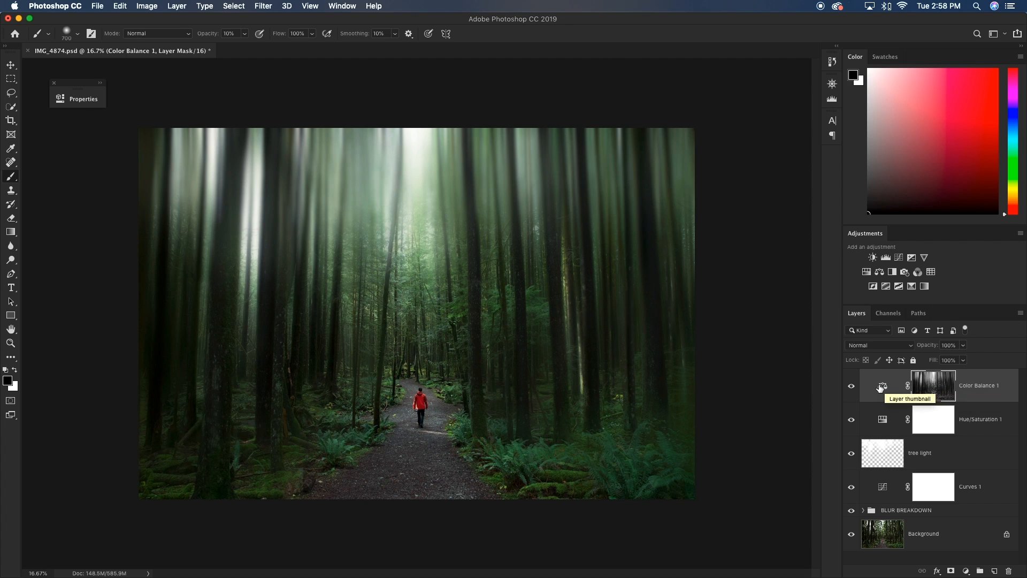
Set Color Balance midtones Yellow/Blue to about -12 and nudge the cyan–red balance
{"action": "left_click", "coordinate": [882, 385]}
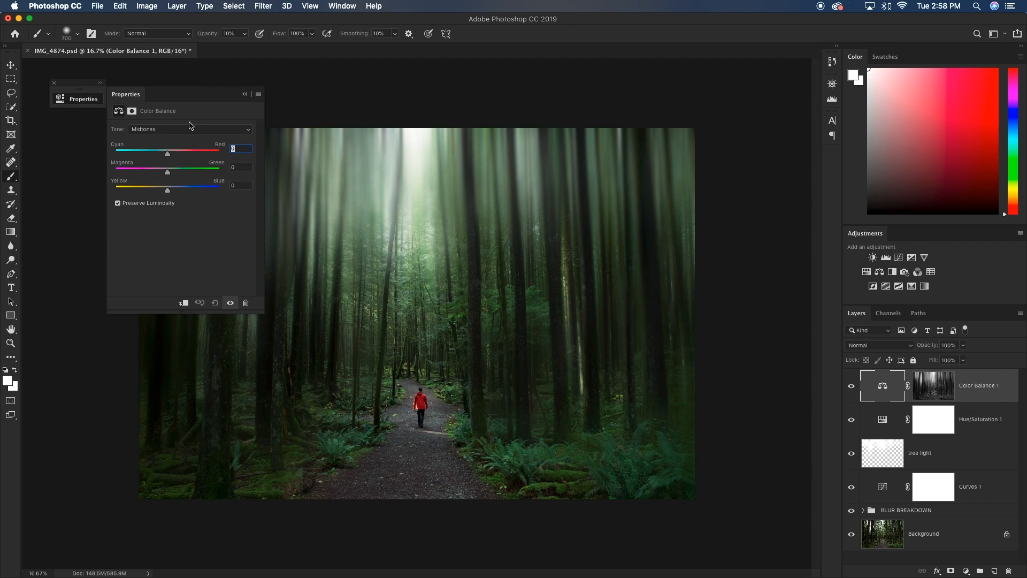
{"action": "left_click_drag", "start_coordinate": [167, 186], "coordinate": [176, 186]}
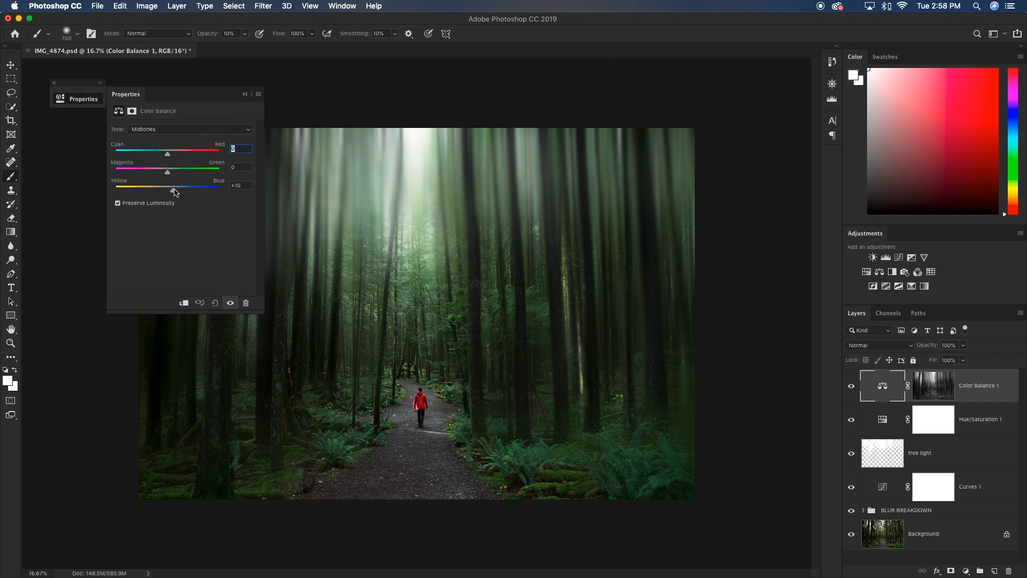
{"action": "left_click_drag", "start_coordinate": [174, 187], "coordinate": [157, 186]}
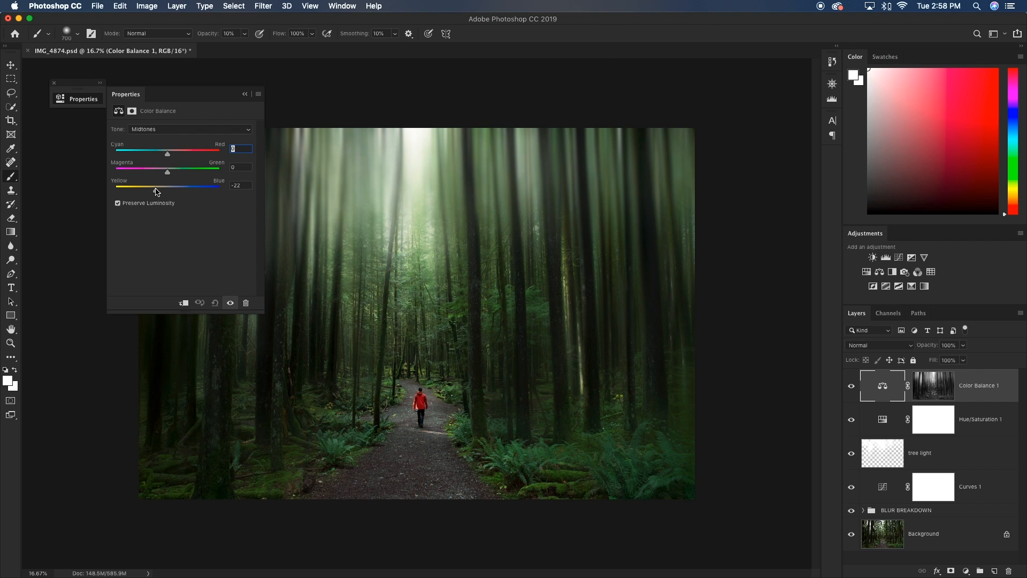
{"action": "left_click_drag", "start_coordinate": [167, 186], "coordinate": [173, 186]}
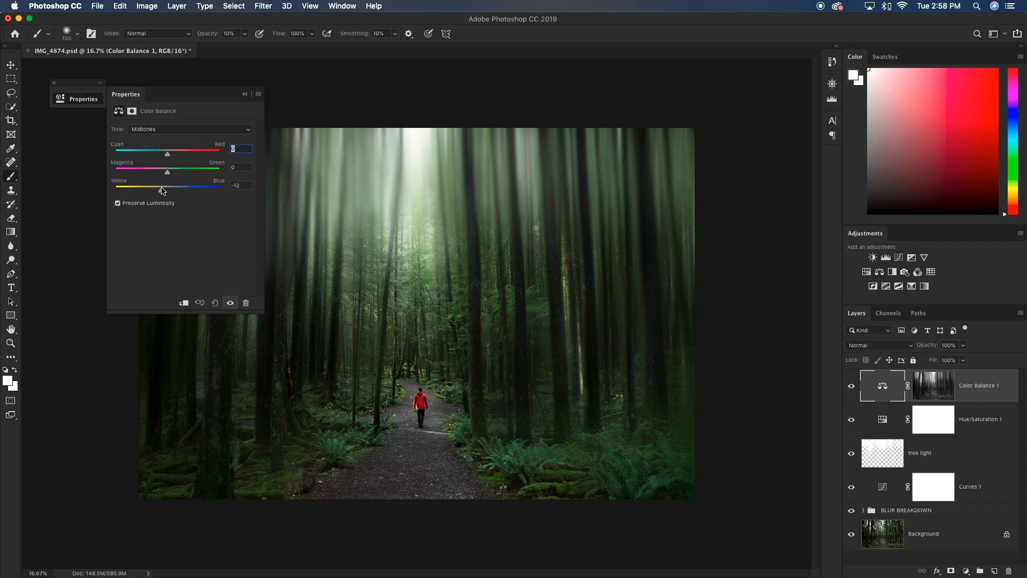
{"action": "left_click_drag", "start_coordinate": [167, 153], "coordinate": [160, 153]}
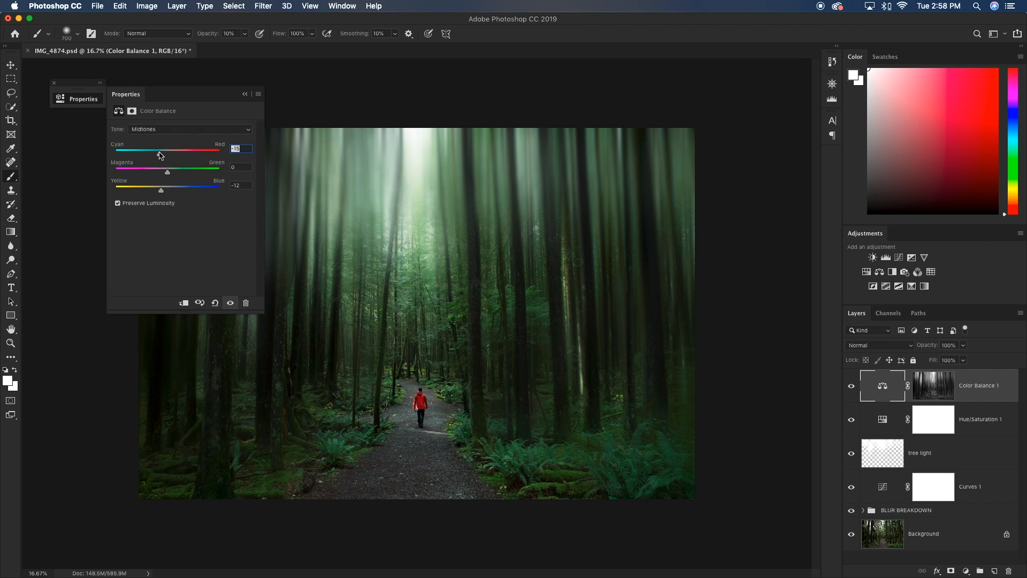
Tint shadows +7 and highlights +11 toward blue, then close the settings
{"action": "left_click", "coordinate": [189, 128]}
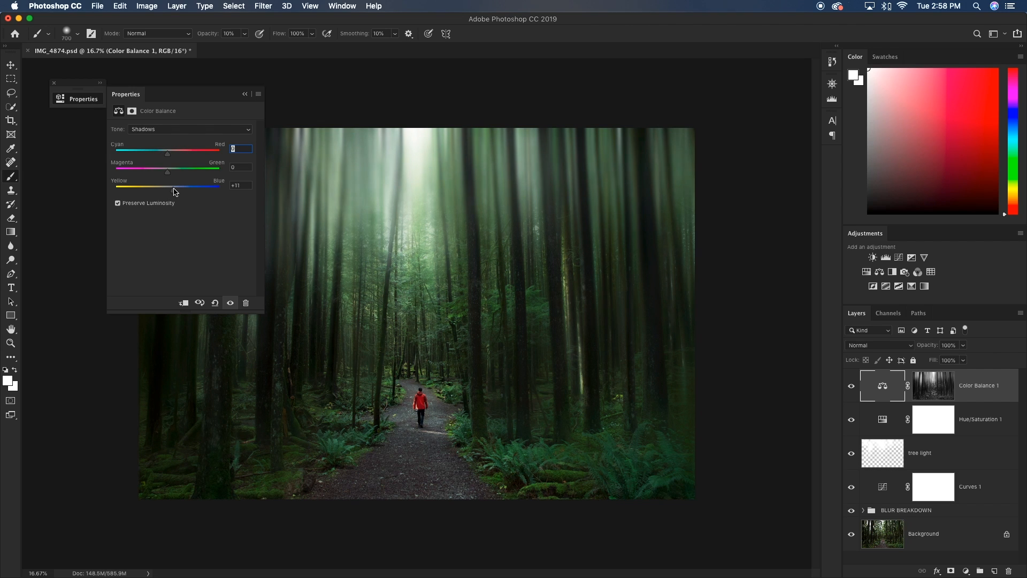
{"action": "left_click_drag", "start_coordinate": [189, 186], "coordinate": [182, 186]}
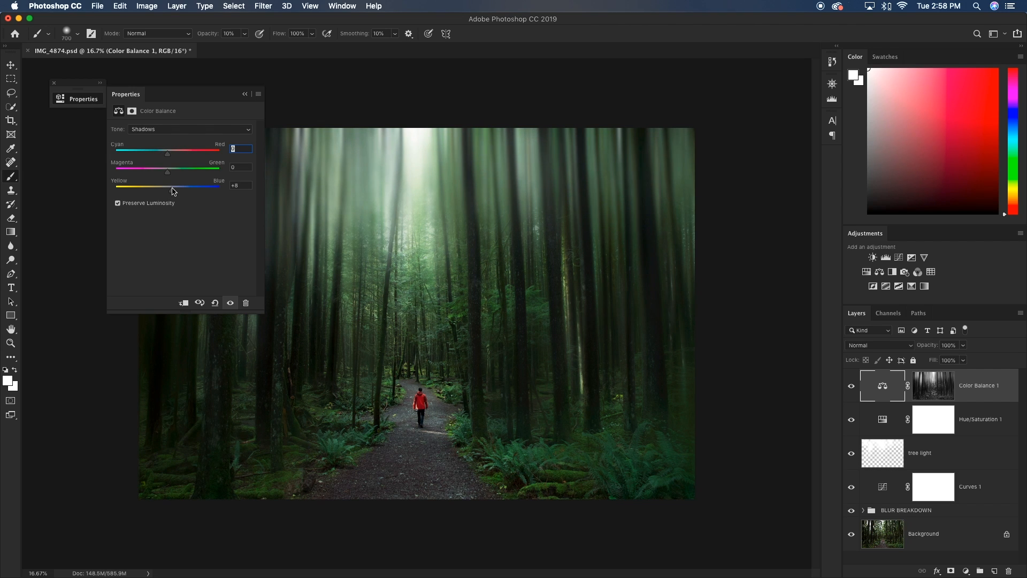
{"action": "left_click_drag", "start_coordinate": [167, 153], "coordinate": [161, 153]}
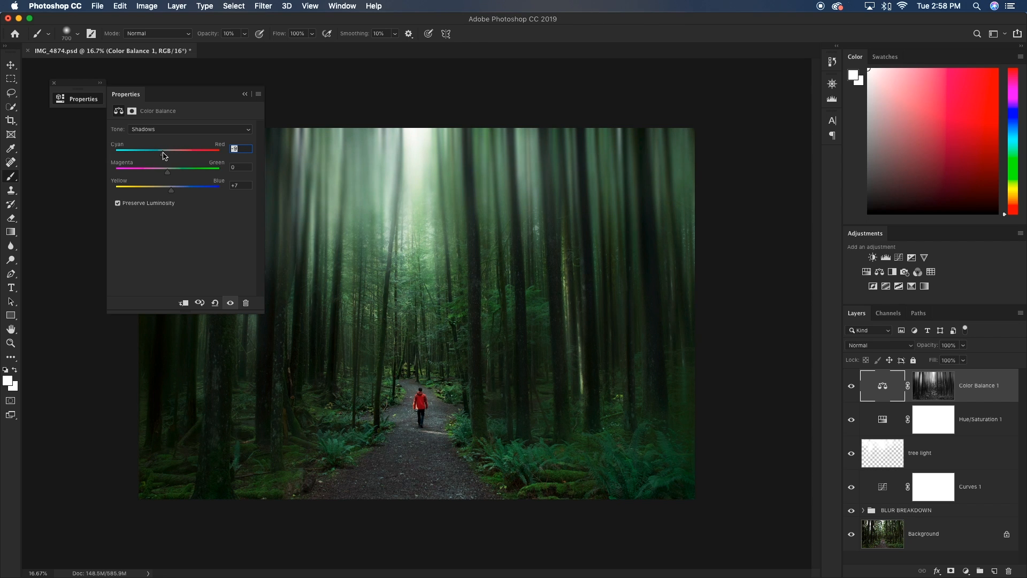
{"action": "left_click", "coordinate": [188, 128]}
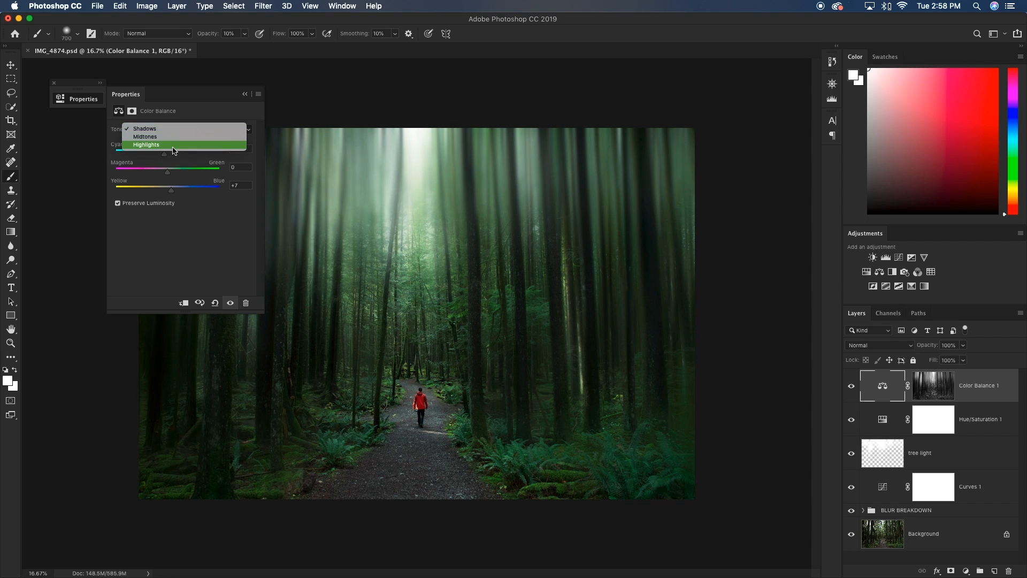
{"action": "left_click", "coordinate": [146, 145]}
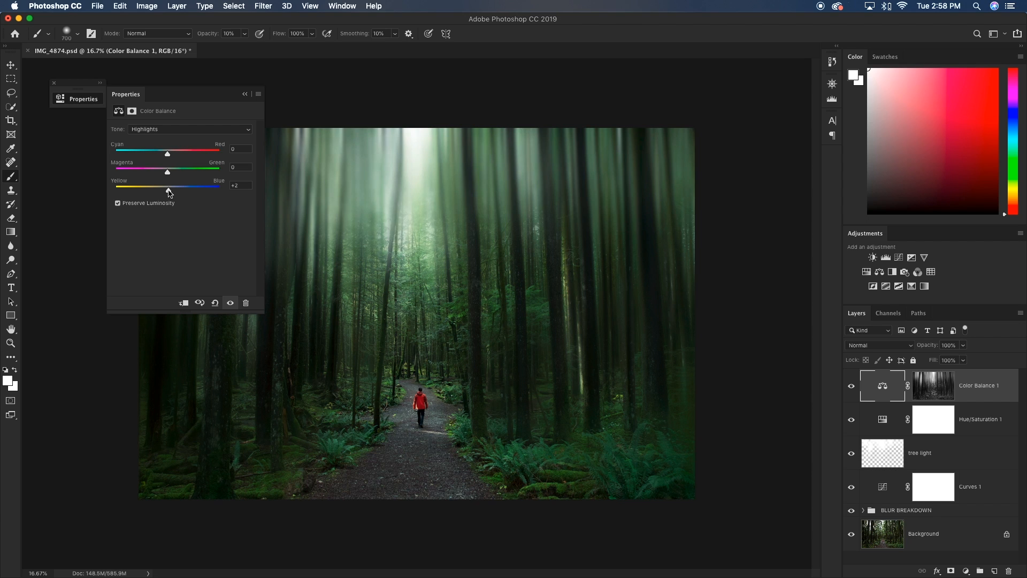
{"action": "left_click_drag", "start_coordinate": [167, 188], "coordinate": [174, 188]}
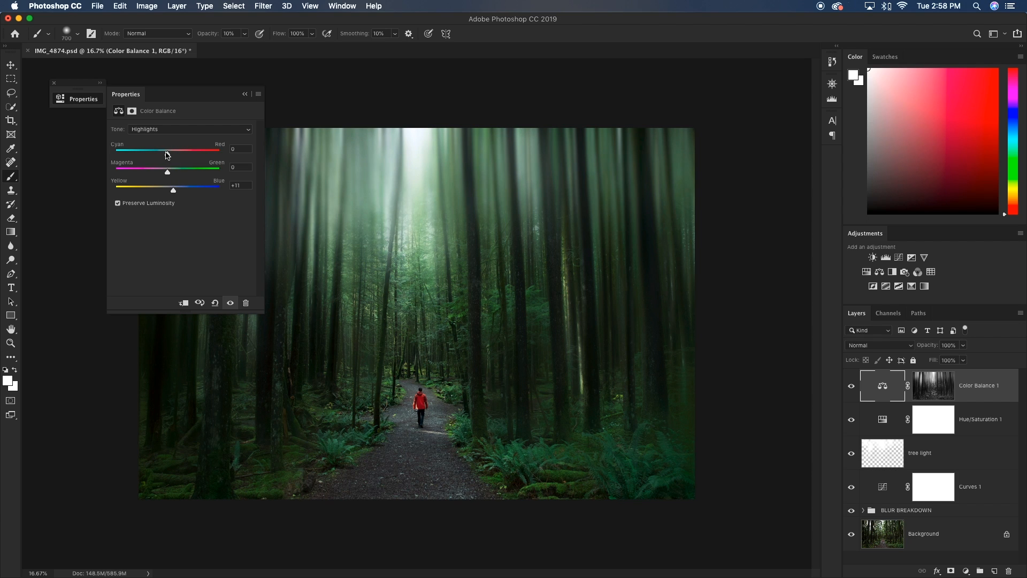
{"action": "left_click", "coordinate": [244, 94]}
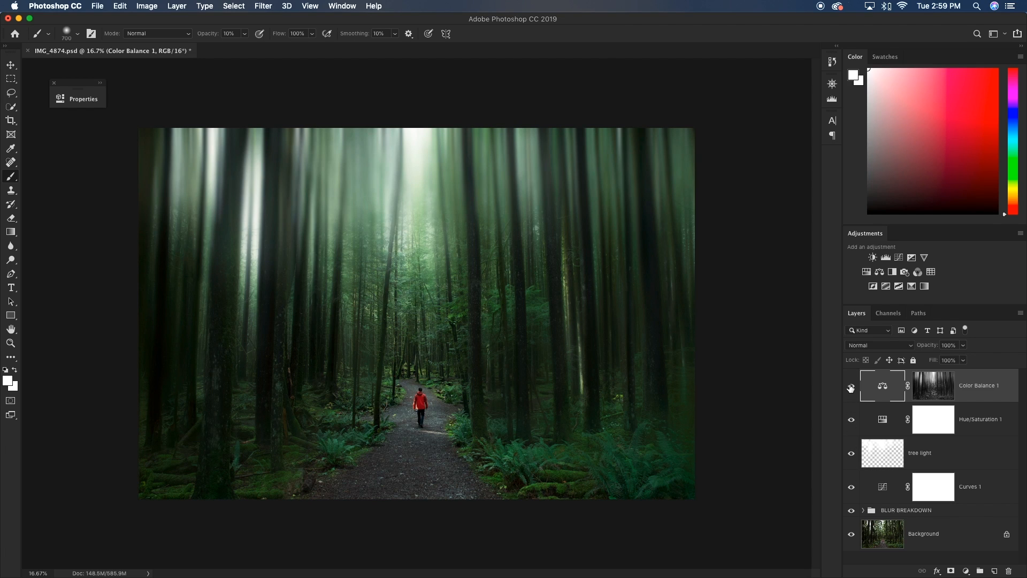
{"action": "mouse_move", "coordinate": [851, 388]}
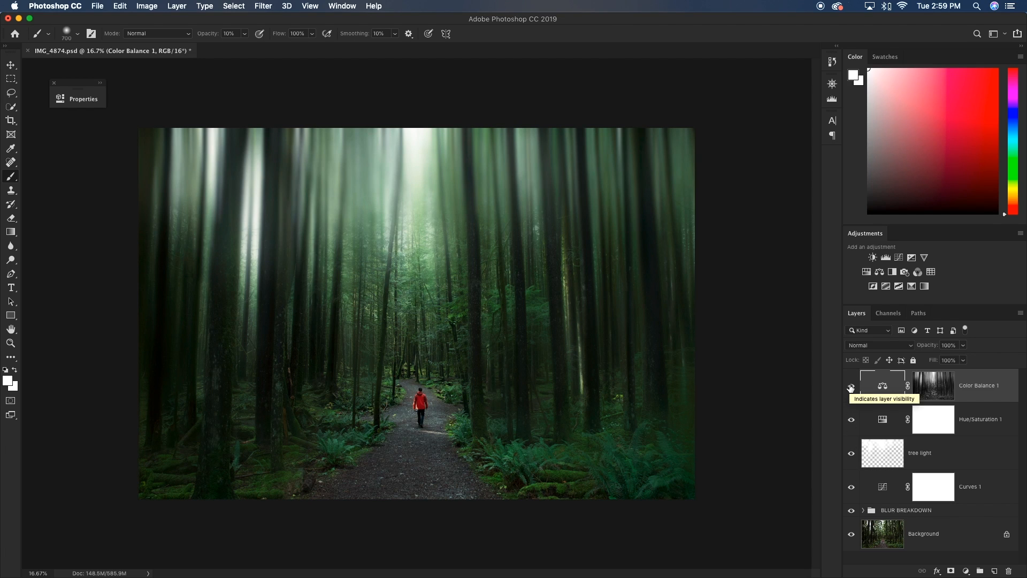